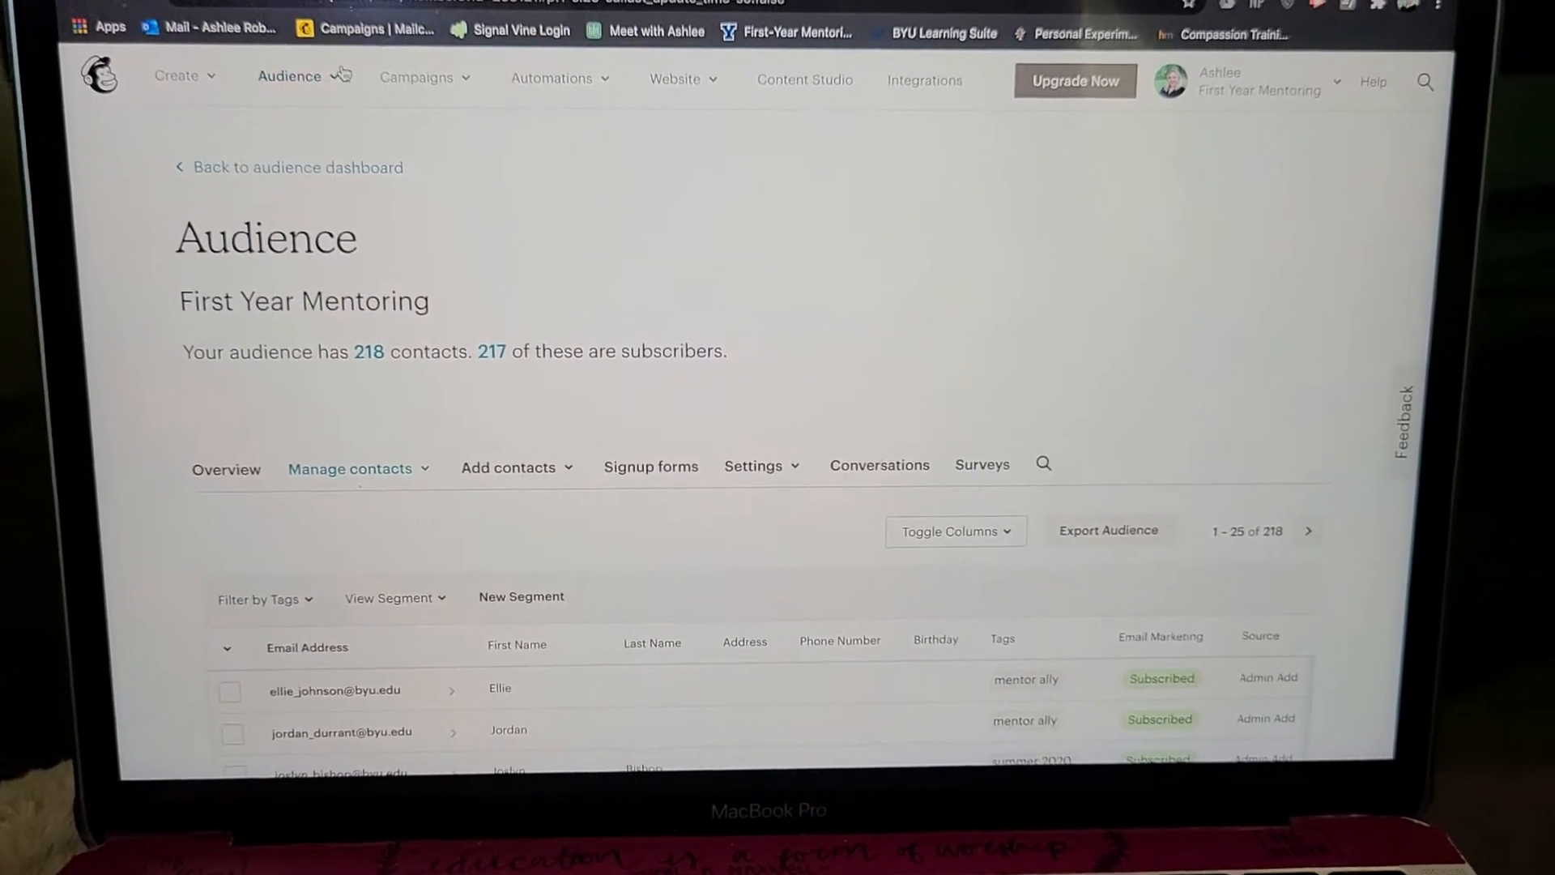
# Step: Open the Add contacts menu on the First Year Mentoring audience page
pyautogui.click(291, 78)
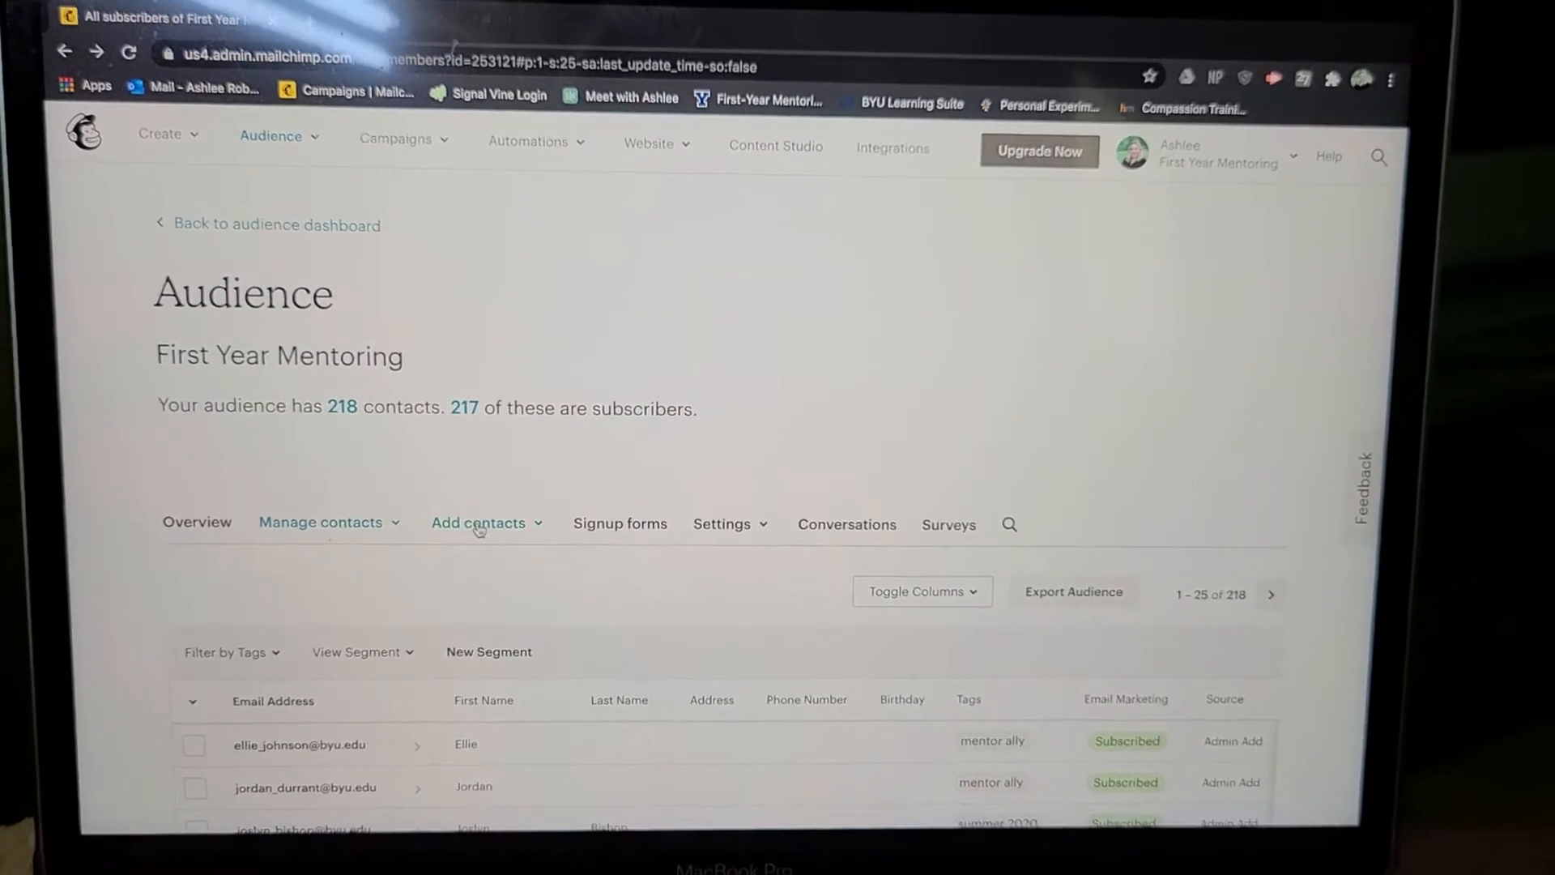
pyautogui.click(478, 523)
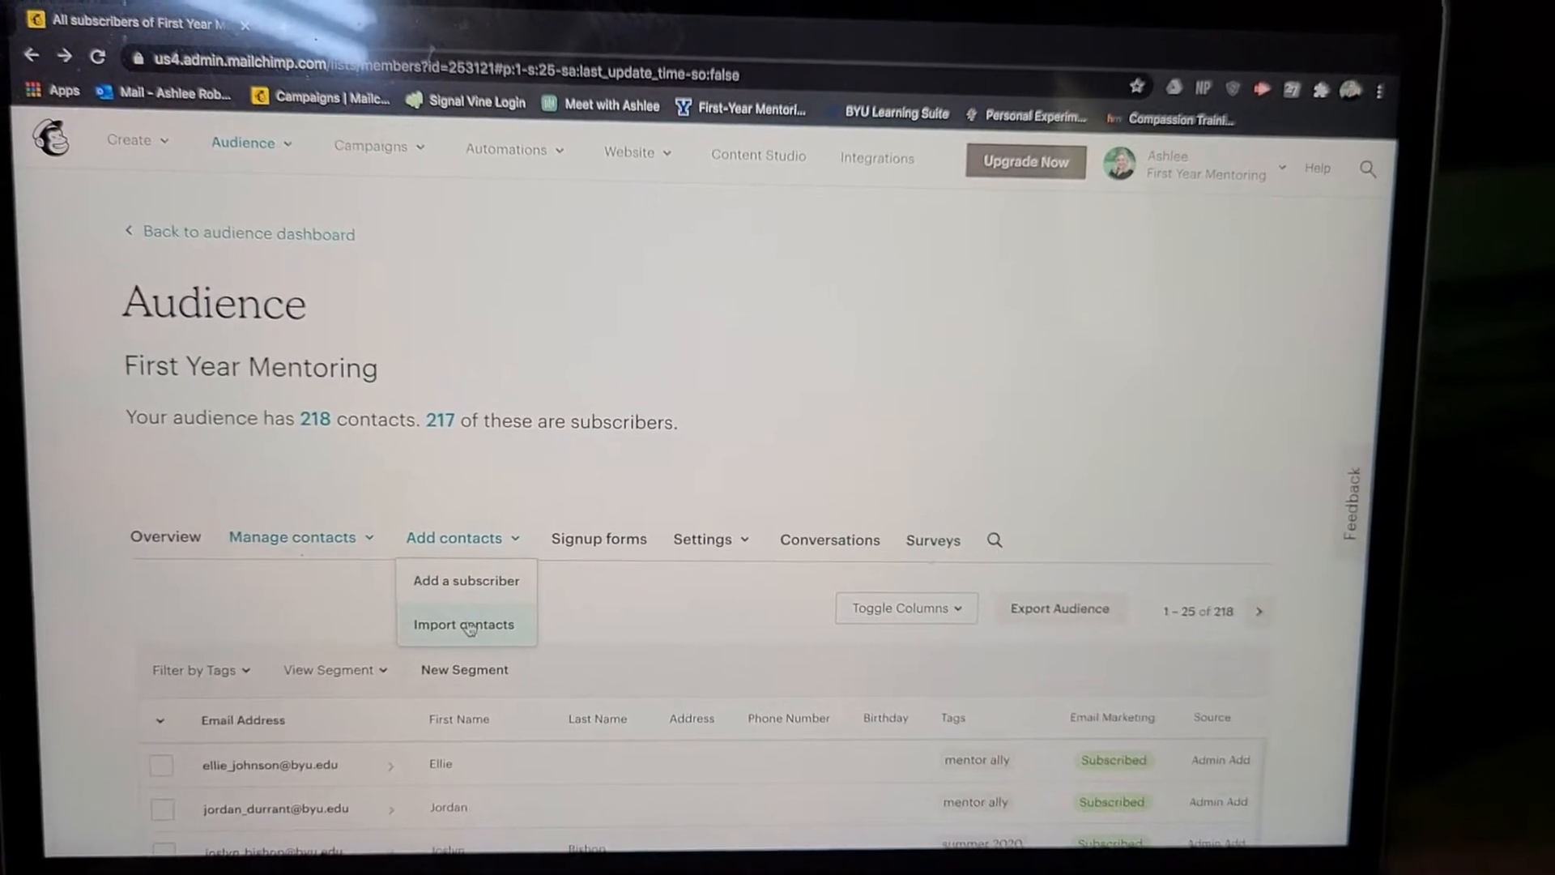
pyautogui.click(464, 624)
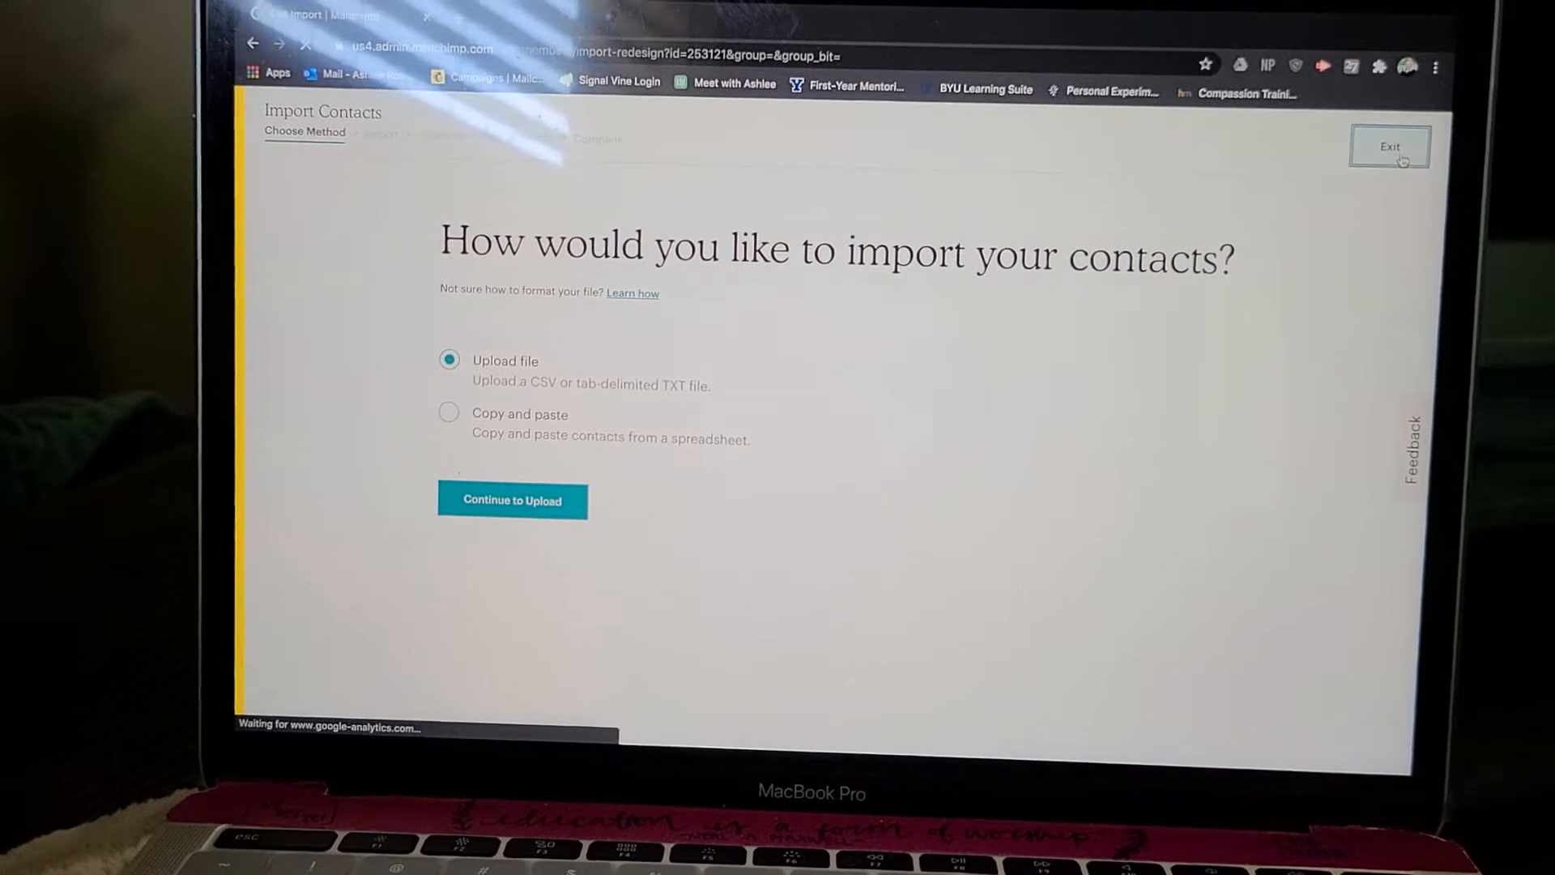
pyautogui.click(1390, 146)
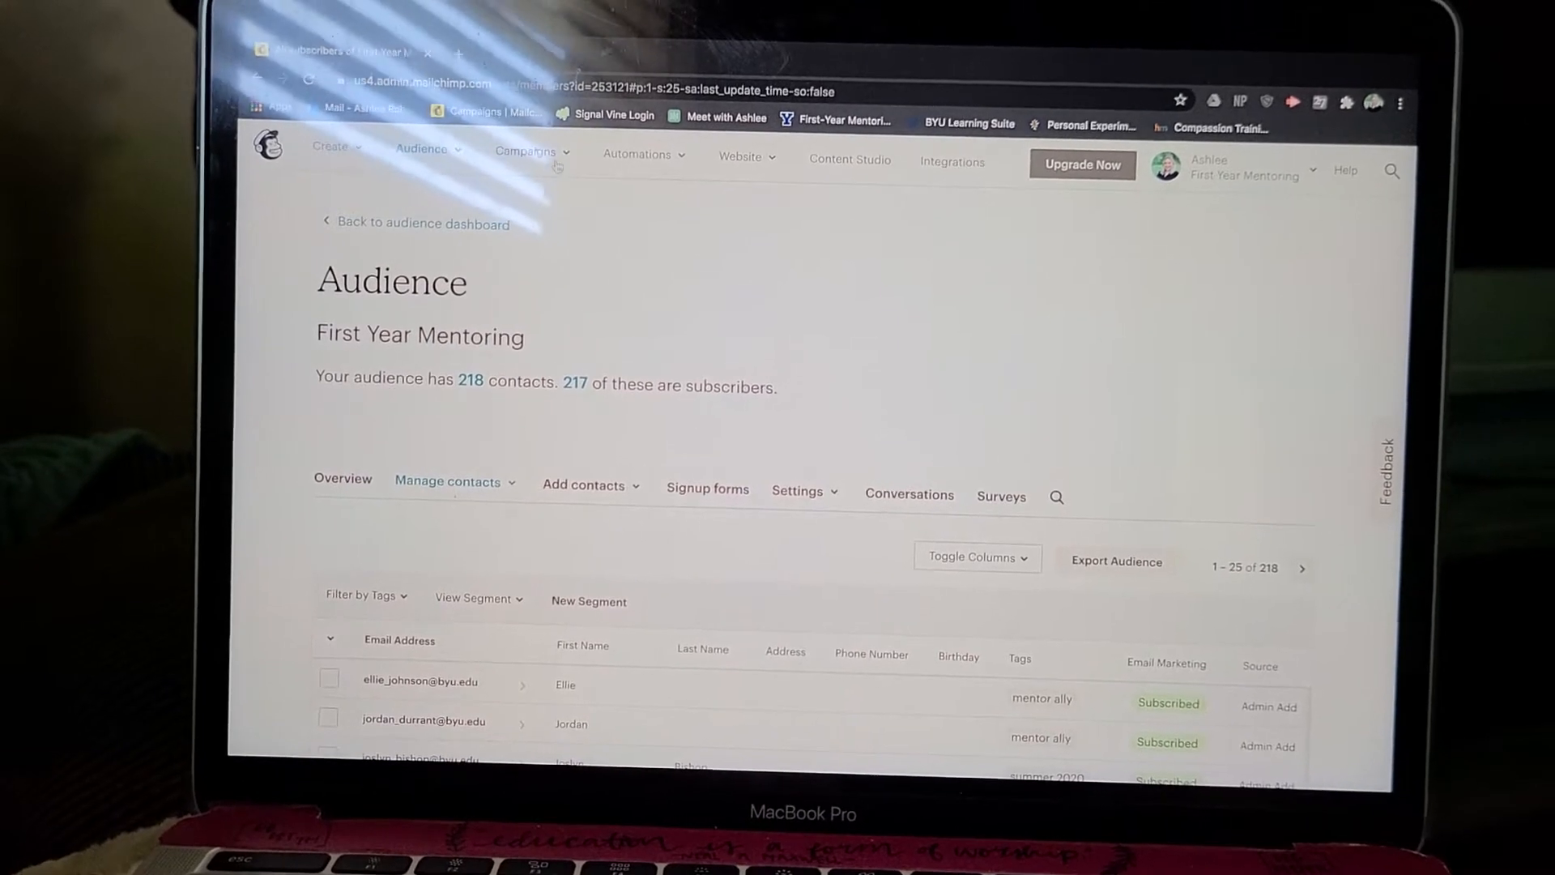
# Step: Go to All campaigns under the Campaigns menu and scroll through the campaign list
pyautogui.click(527, 151)
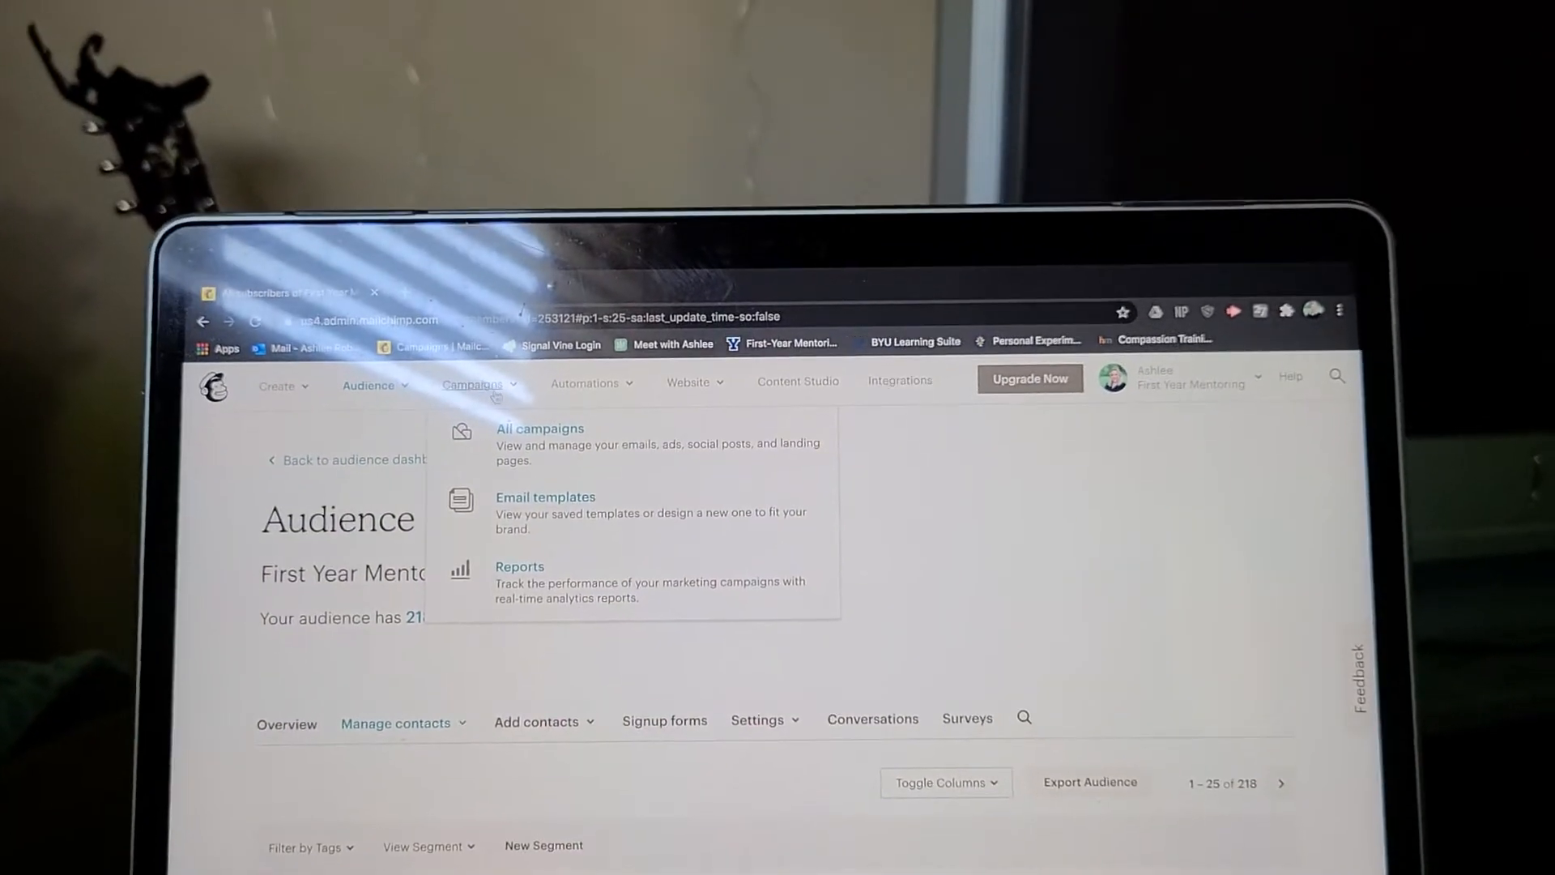
pyautogui.click(540, 429)
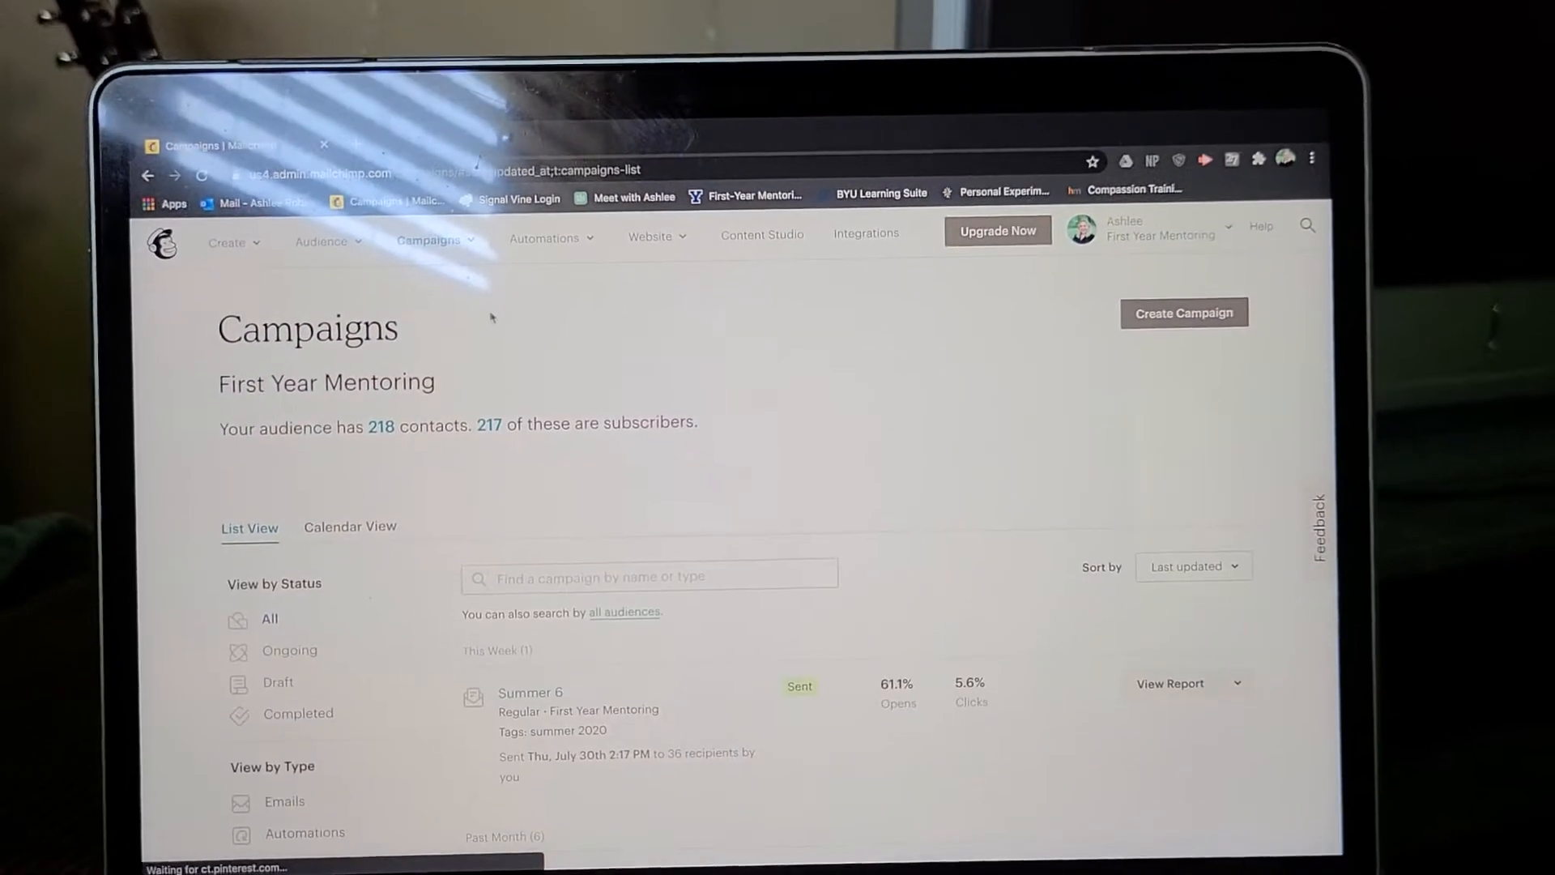
pyautogui.scroll(-3)
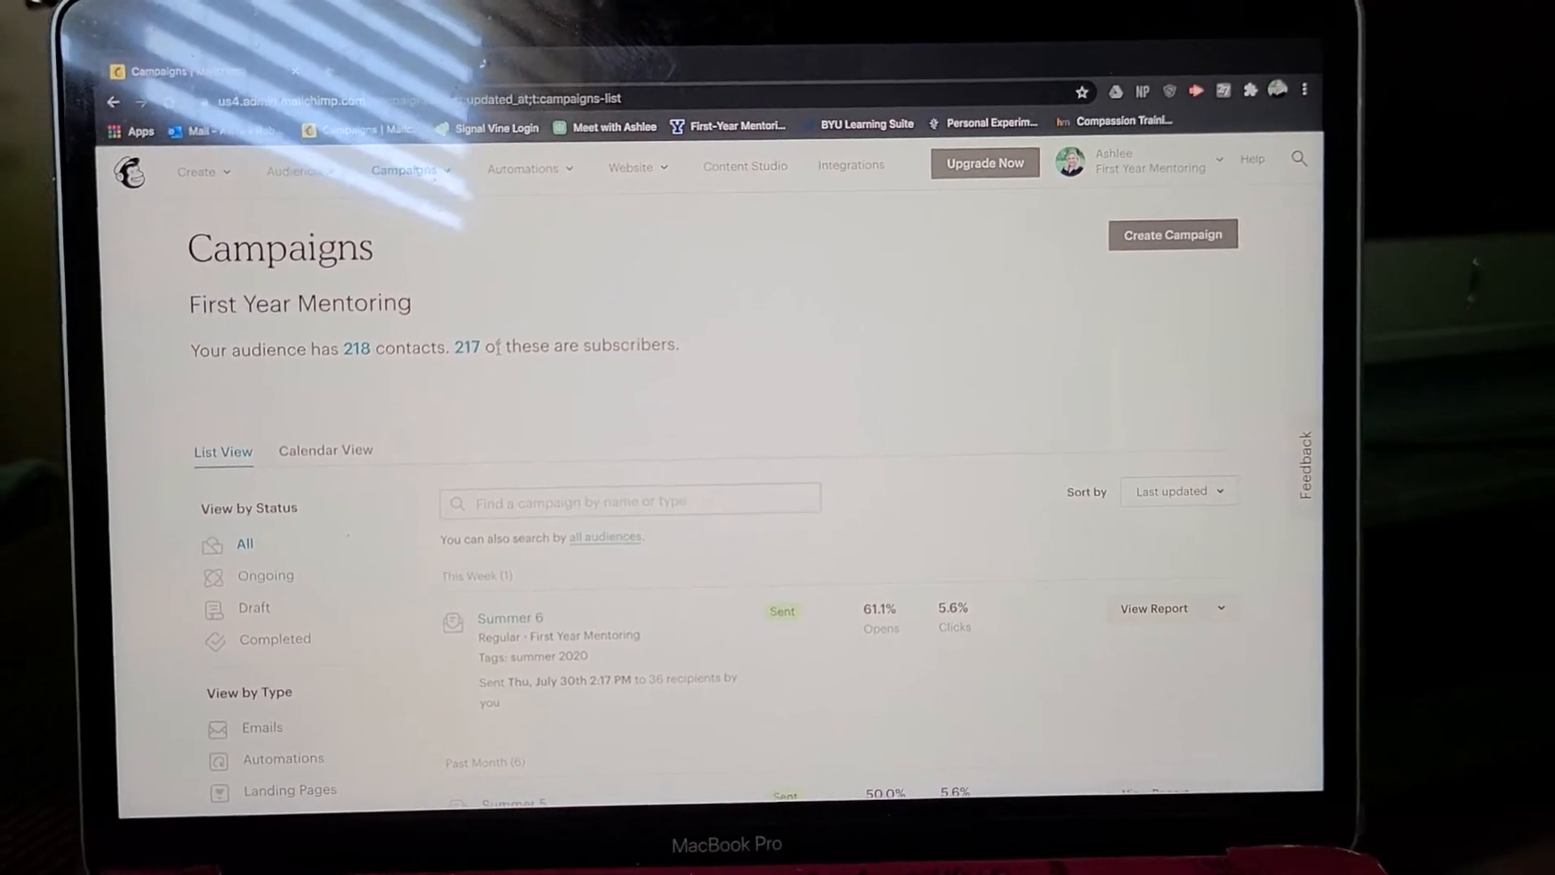
pyautogui.scroll(-3)
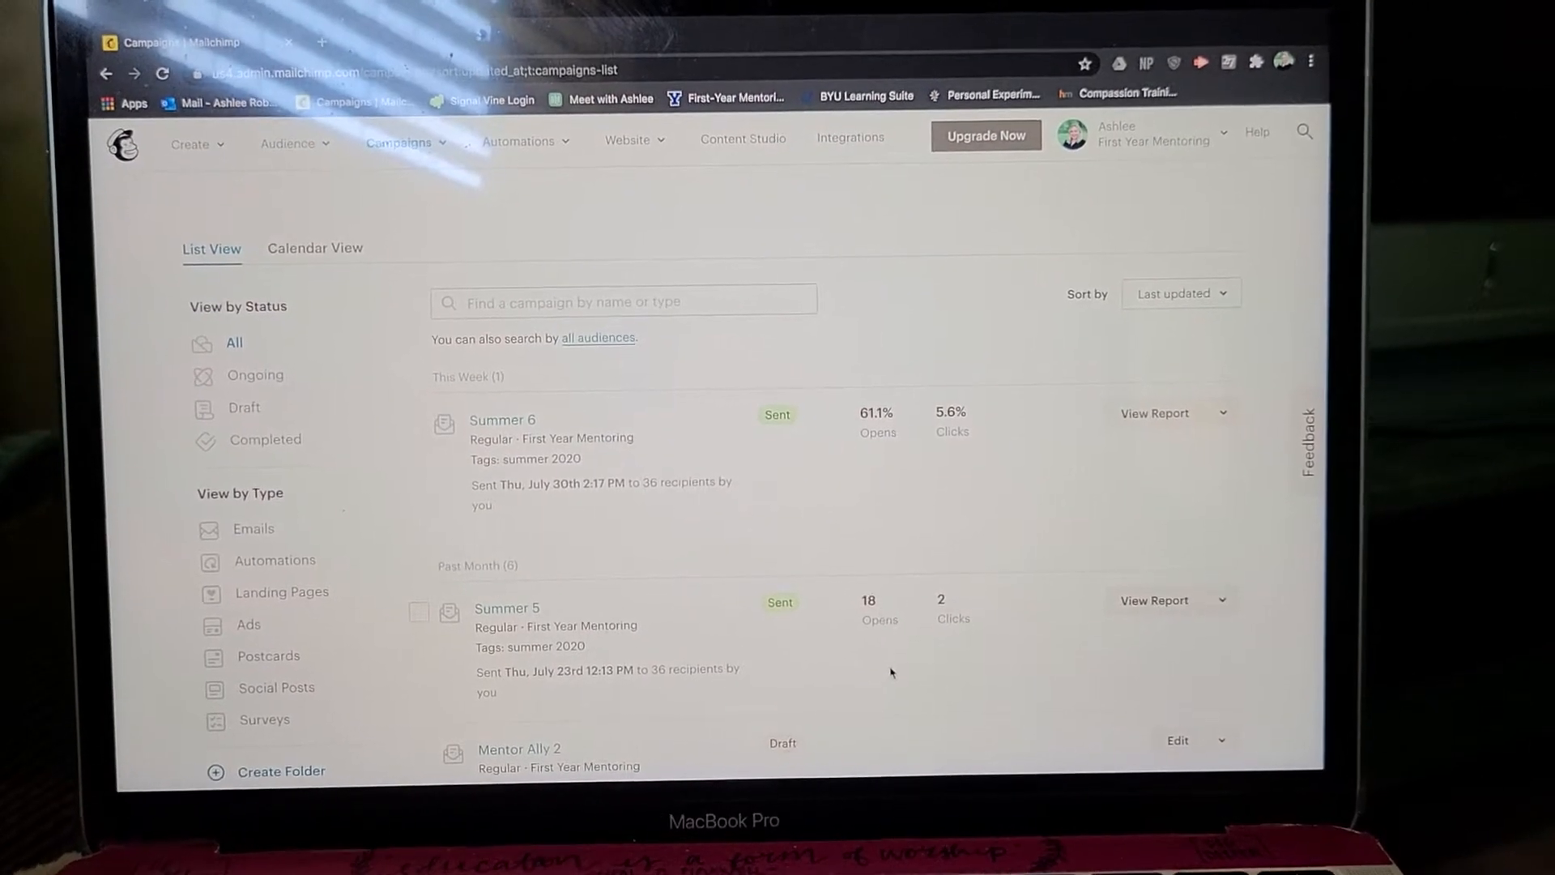
pyautogui.scroll(-3)
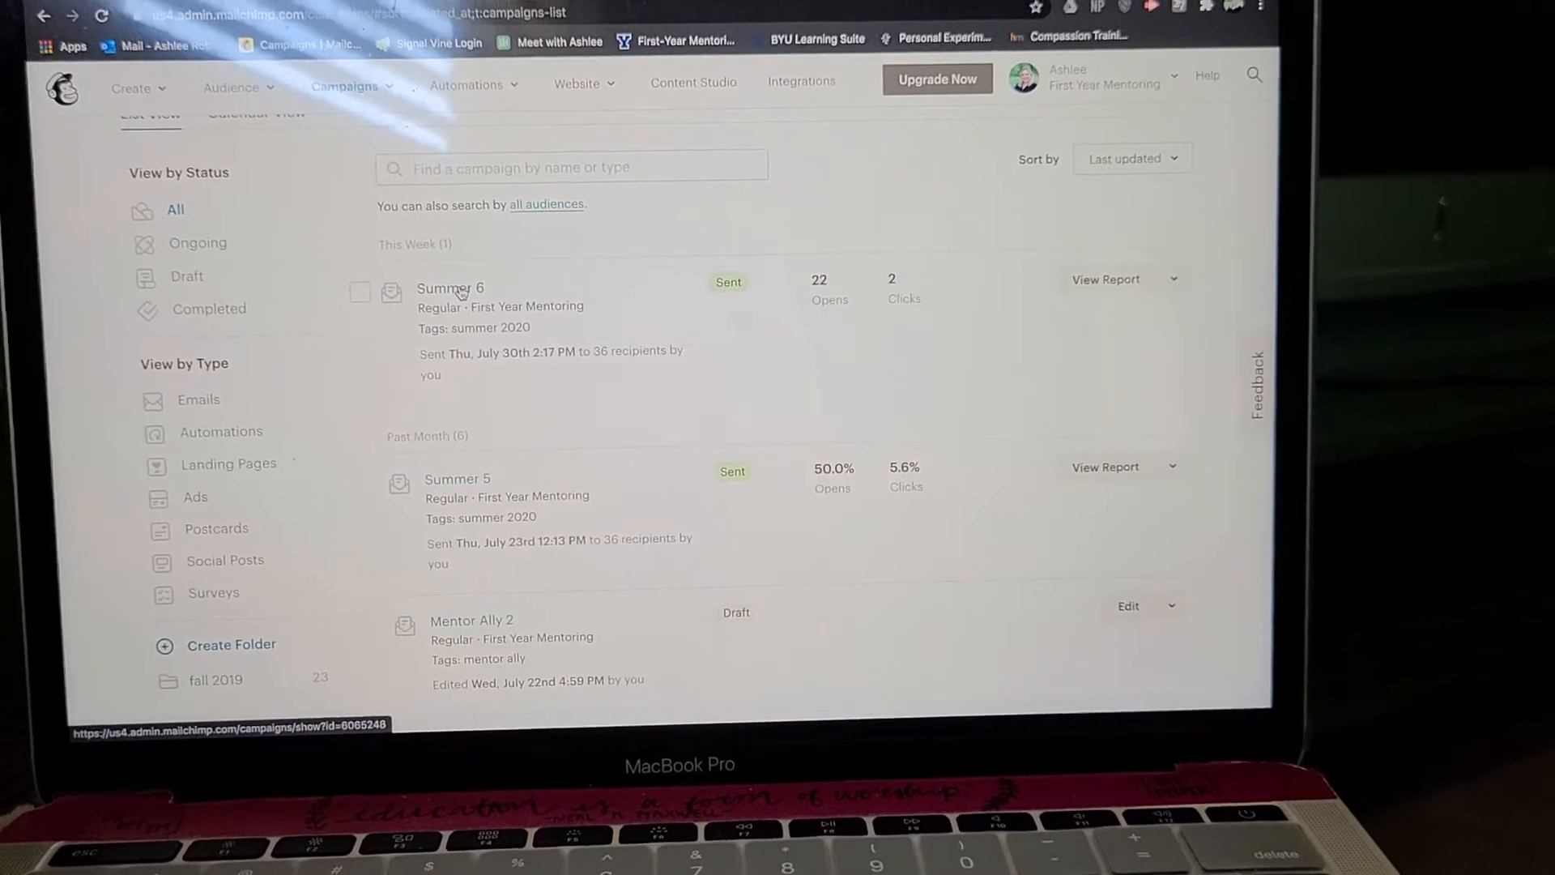
# Step: Open the sent Summer 6 campaign preview and follow its Meet With booking link
pyautogui.click(449, 288)
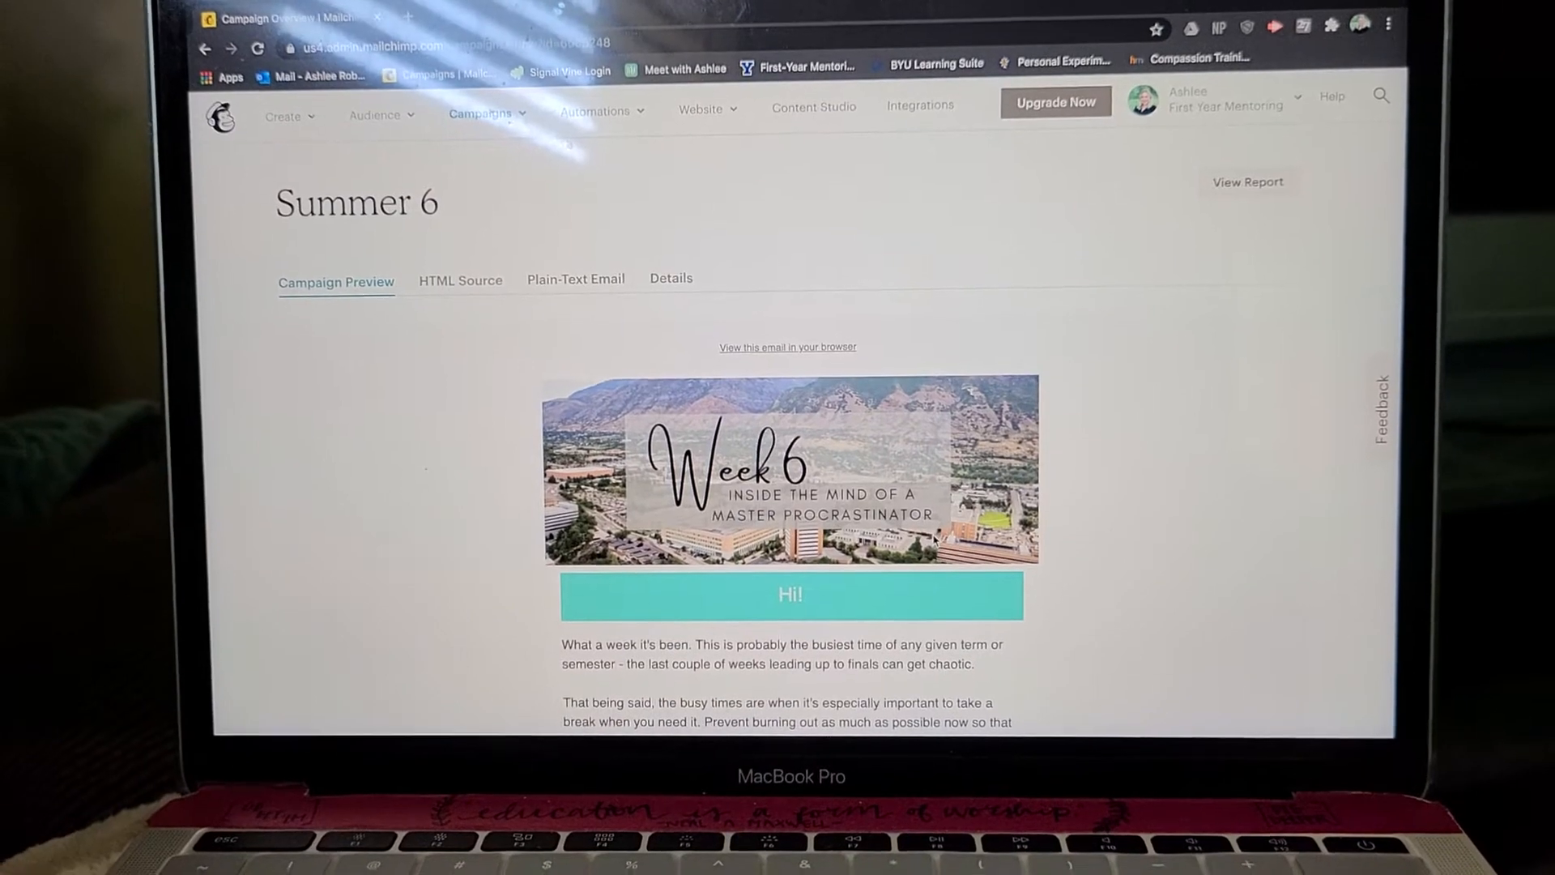
pyautogui.scroll(-3)
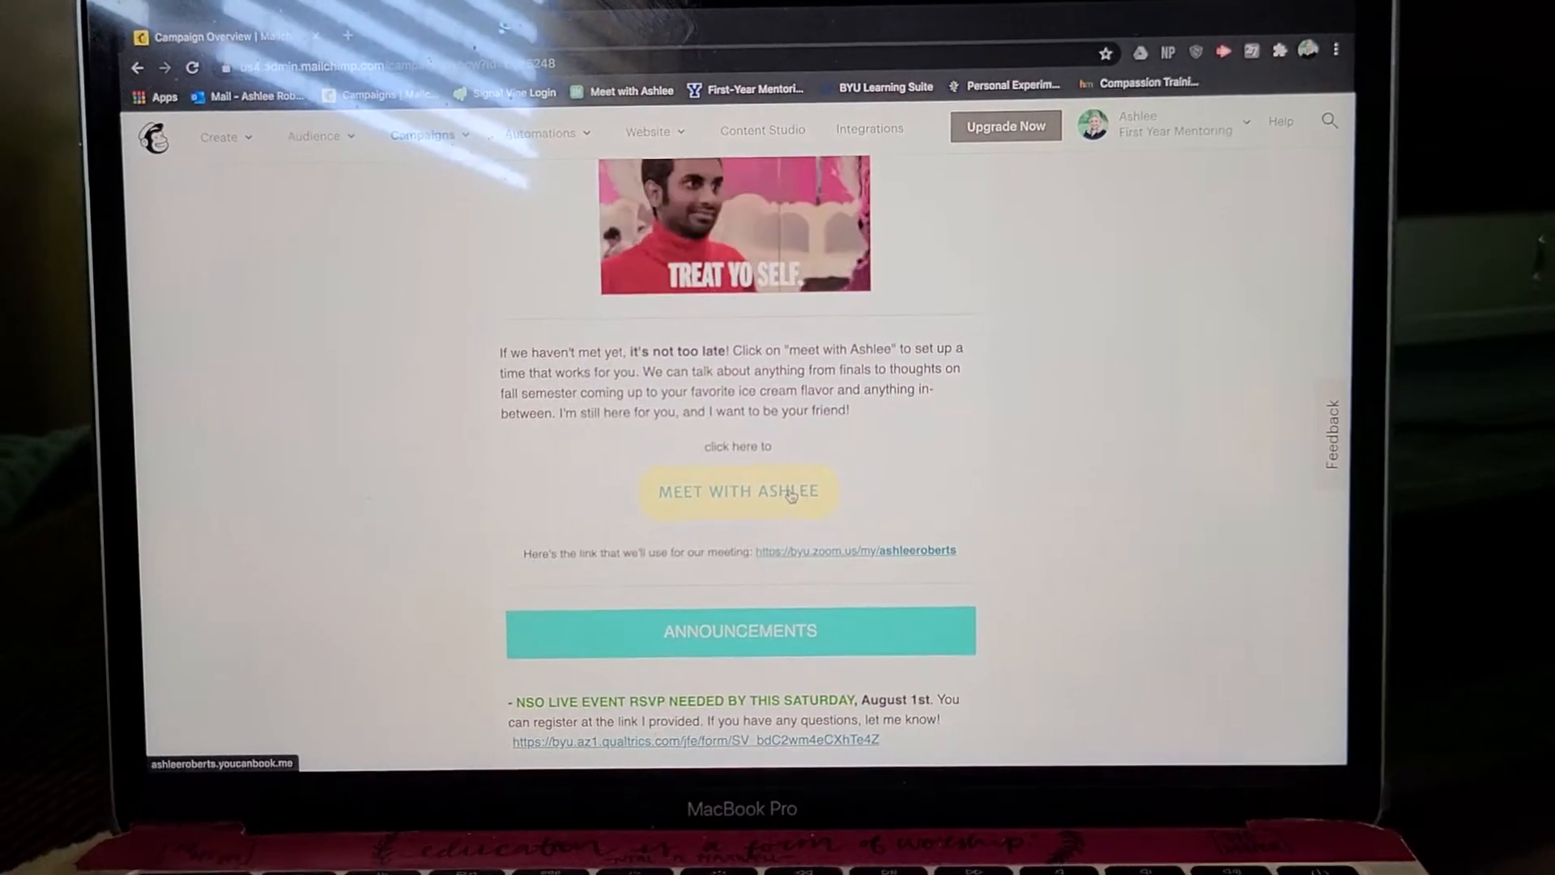
pyautogui.click(738, 491)
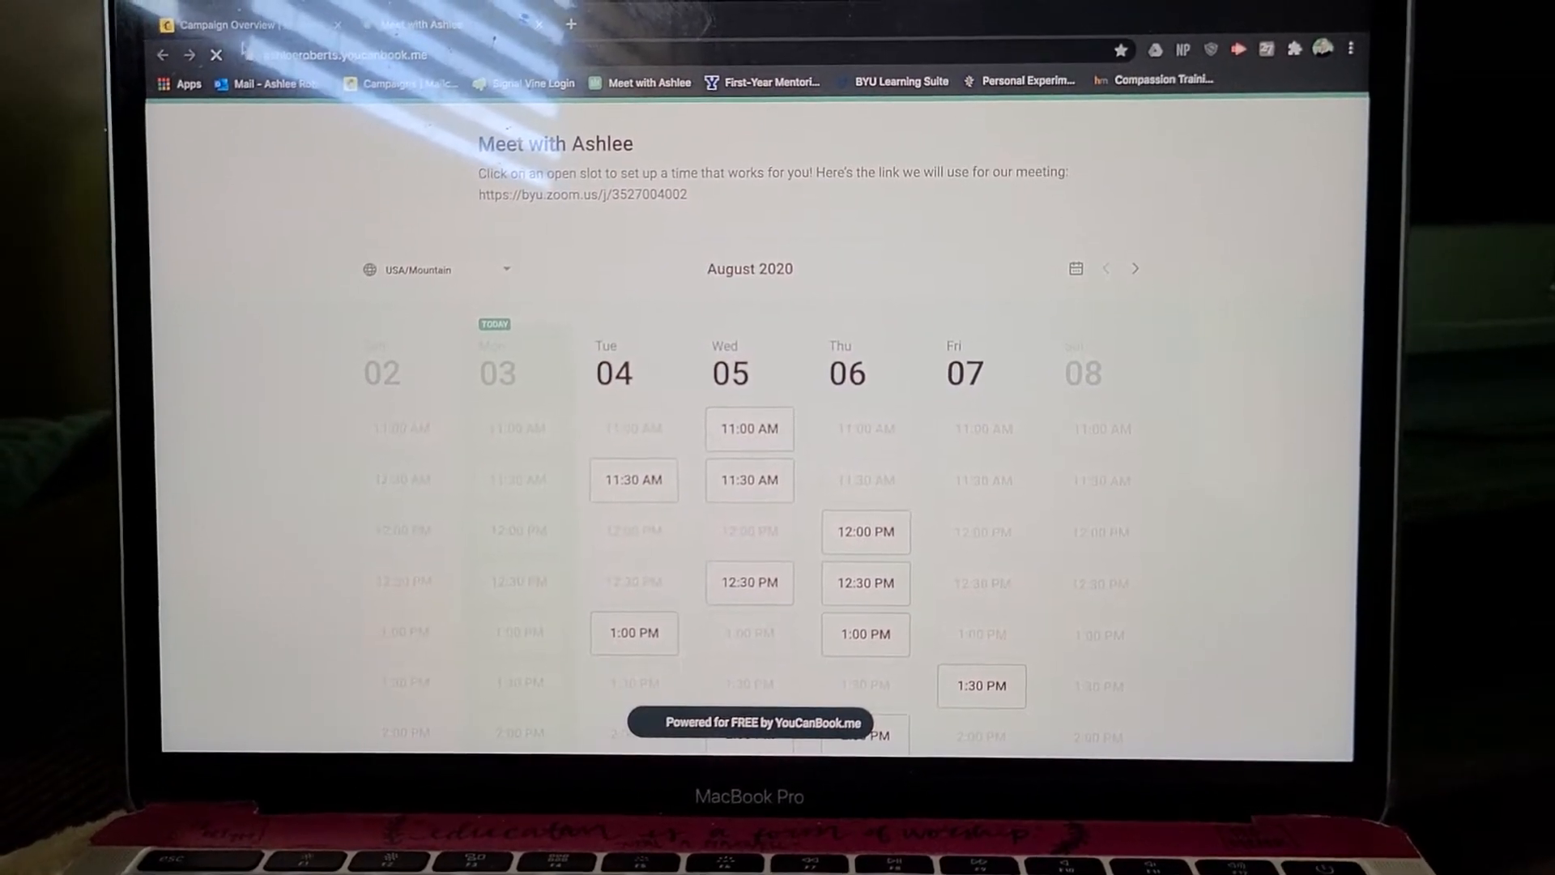
# Step: Return to the Summer 6 preview tab and scroll down to the email footer
pyautogui.click(228, 22)
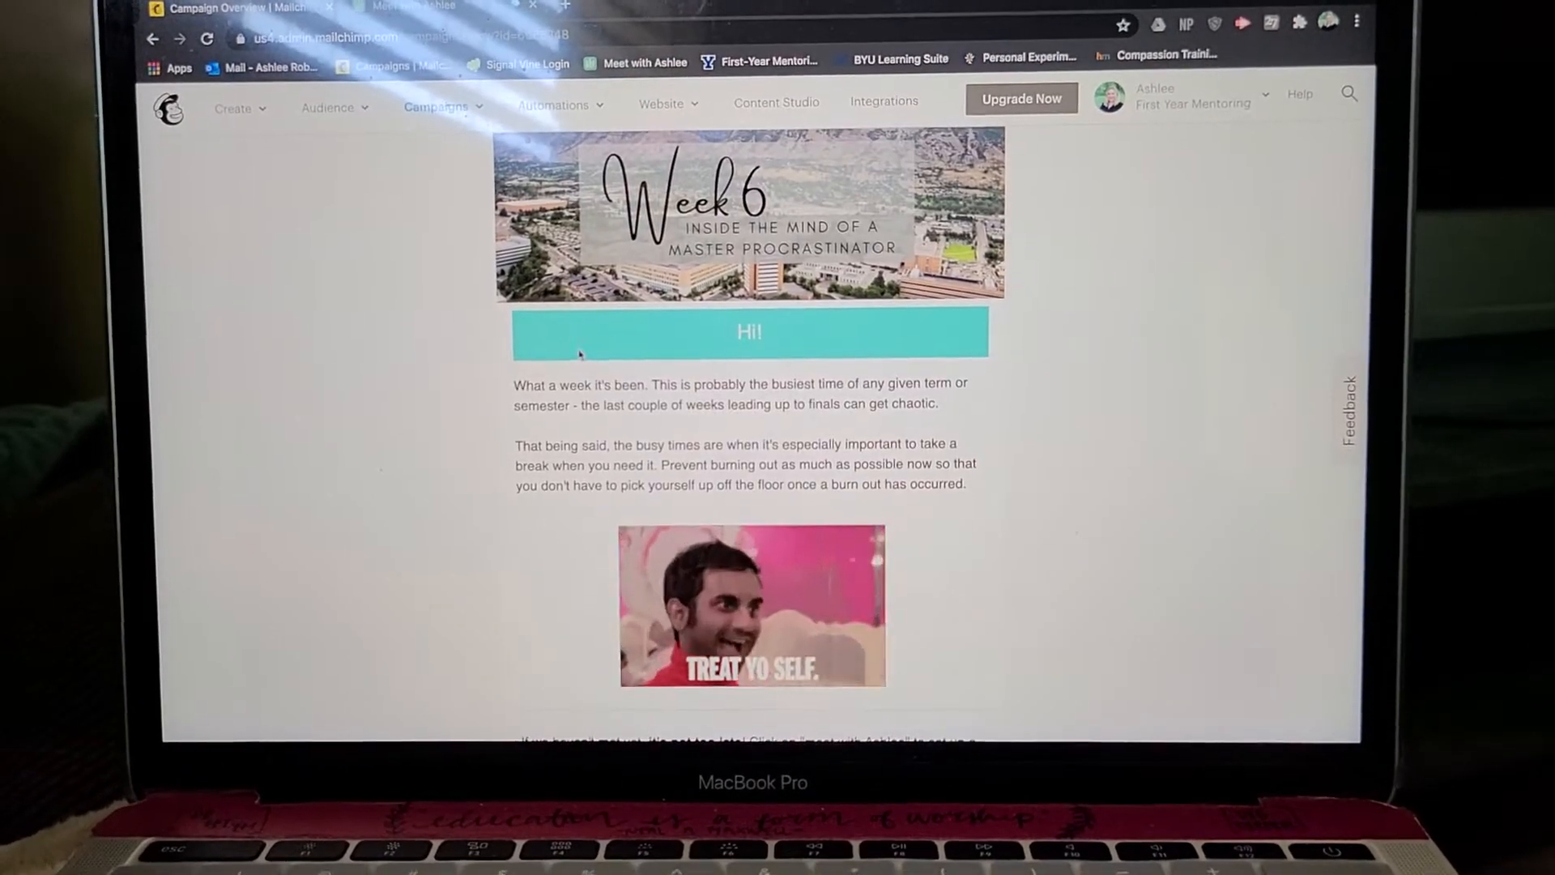
pyautogui.scroll(-3)
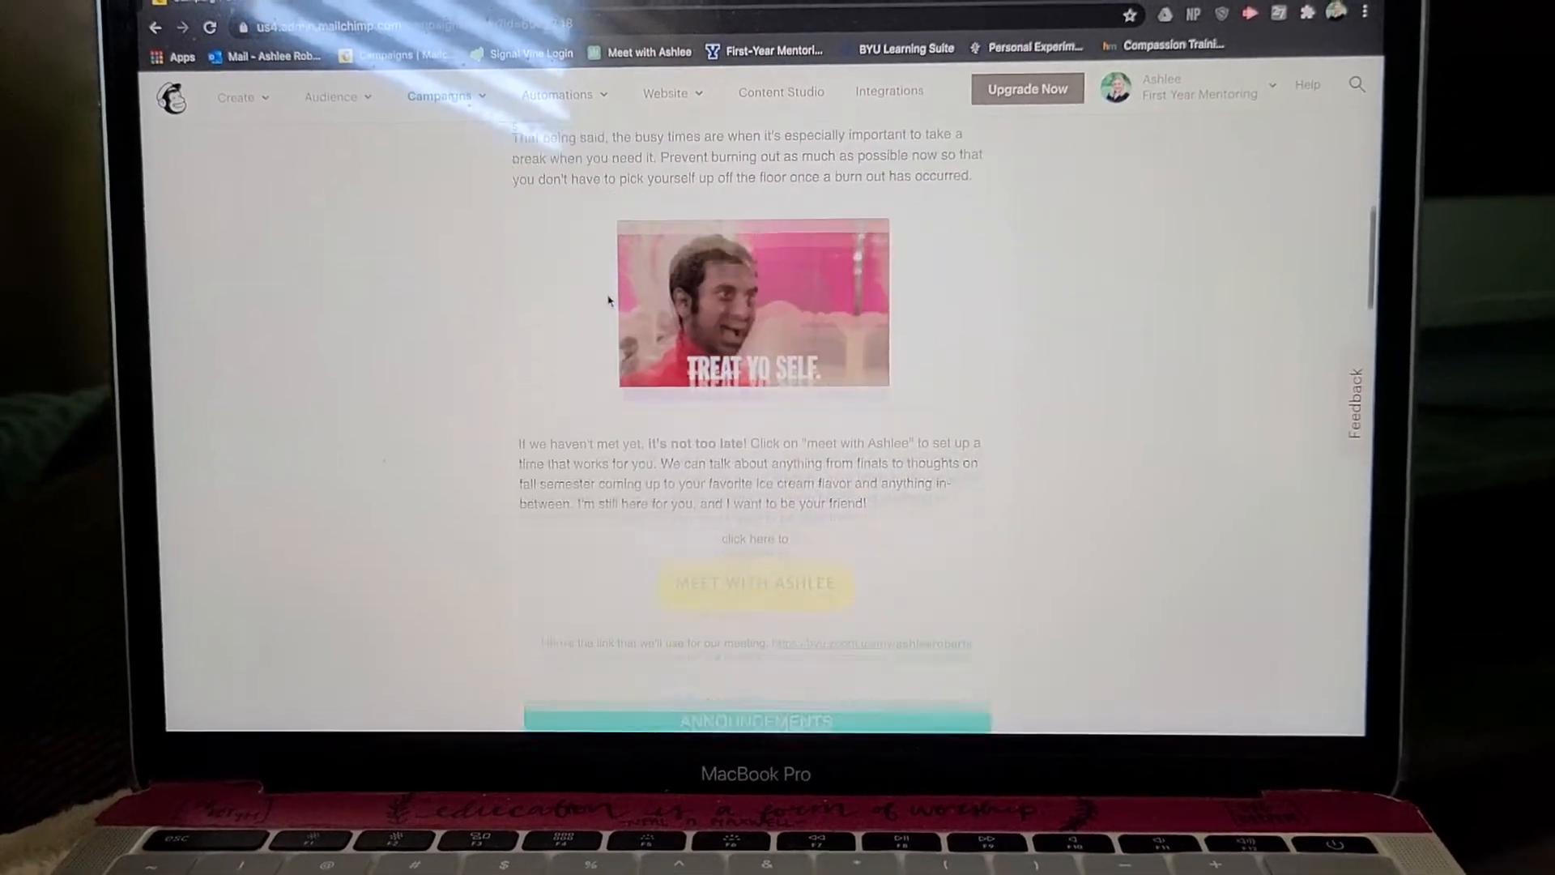
pyautogui.scroll(-3)
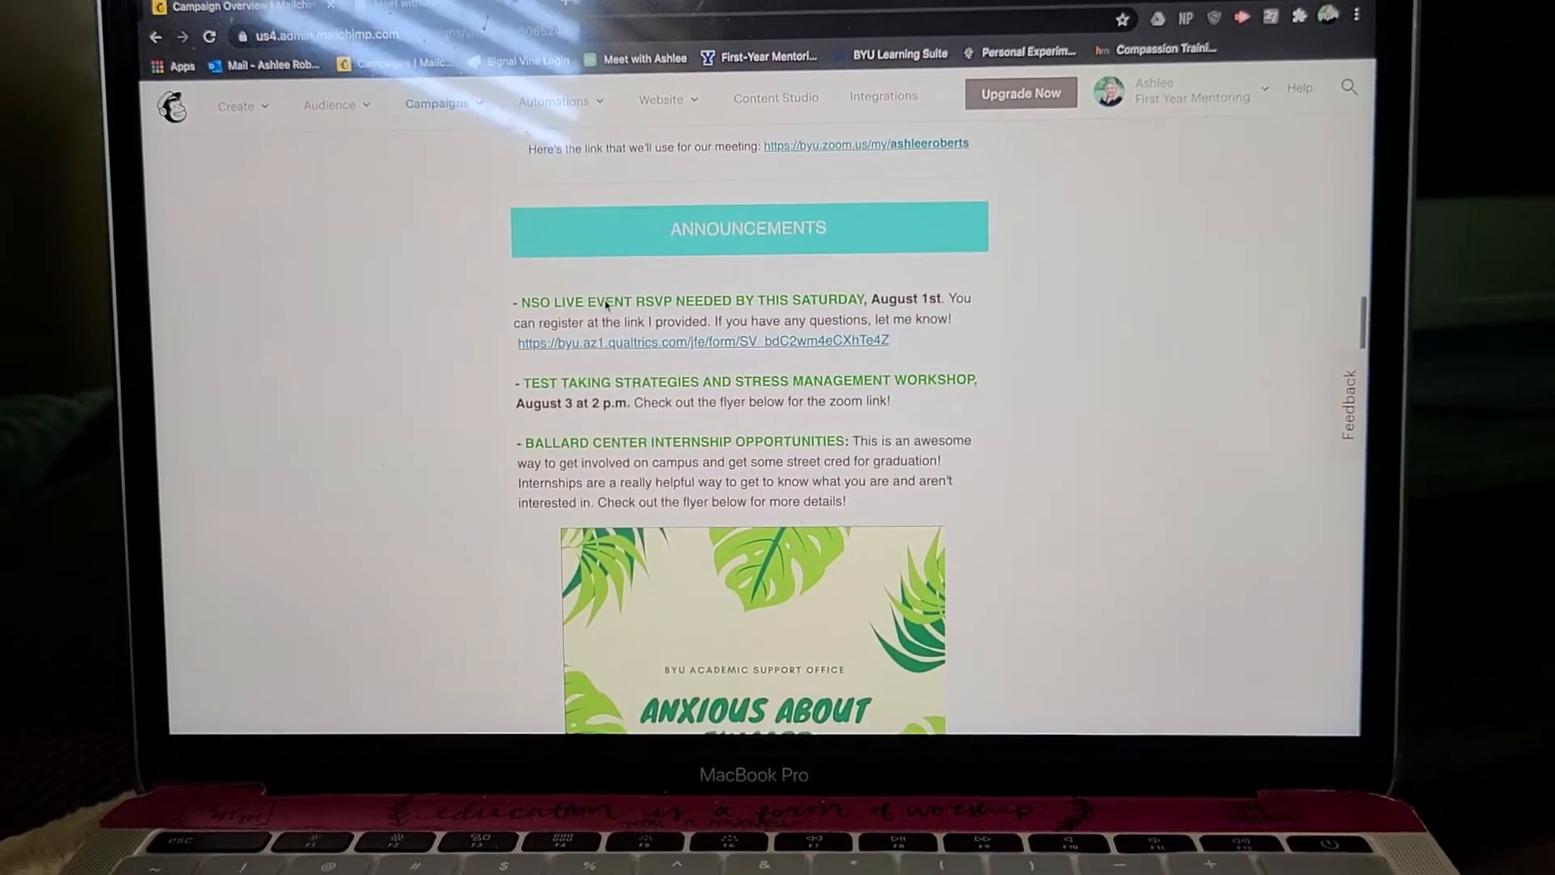
pyautogui.scroll(-3)
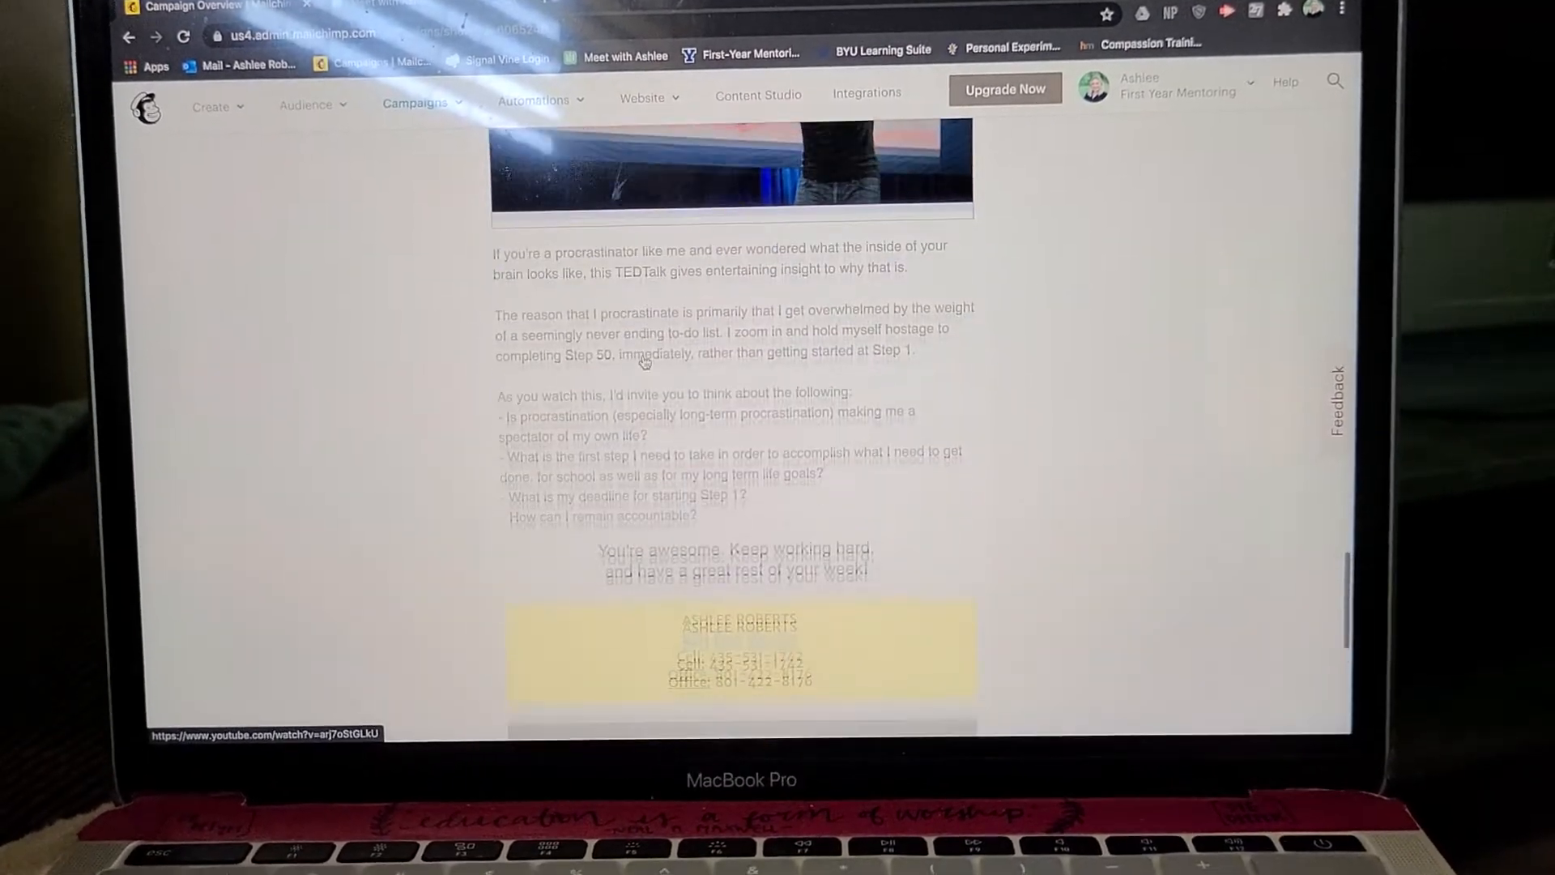
pyautogui.scroll(-3)
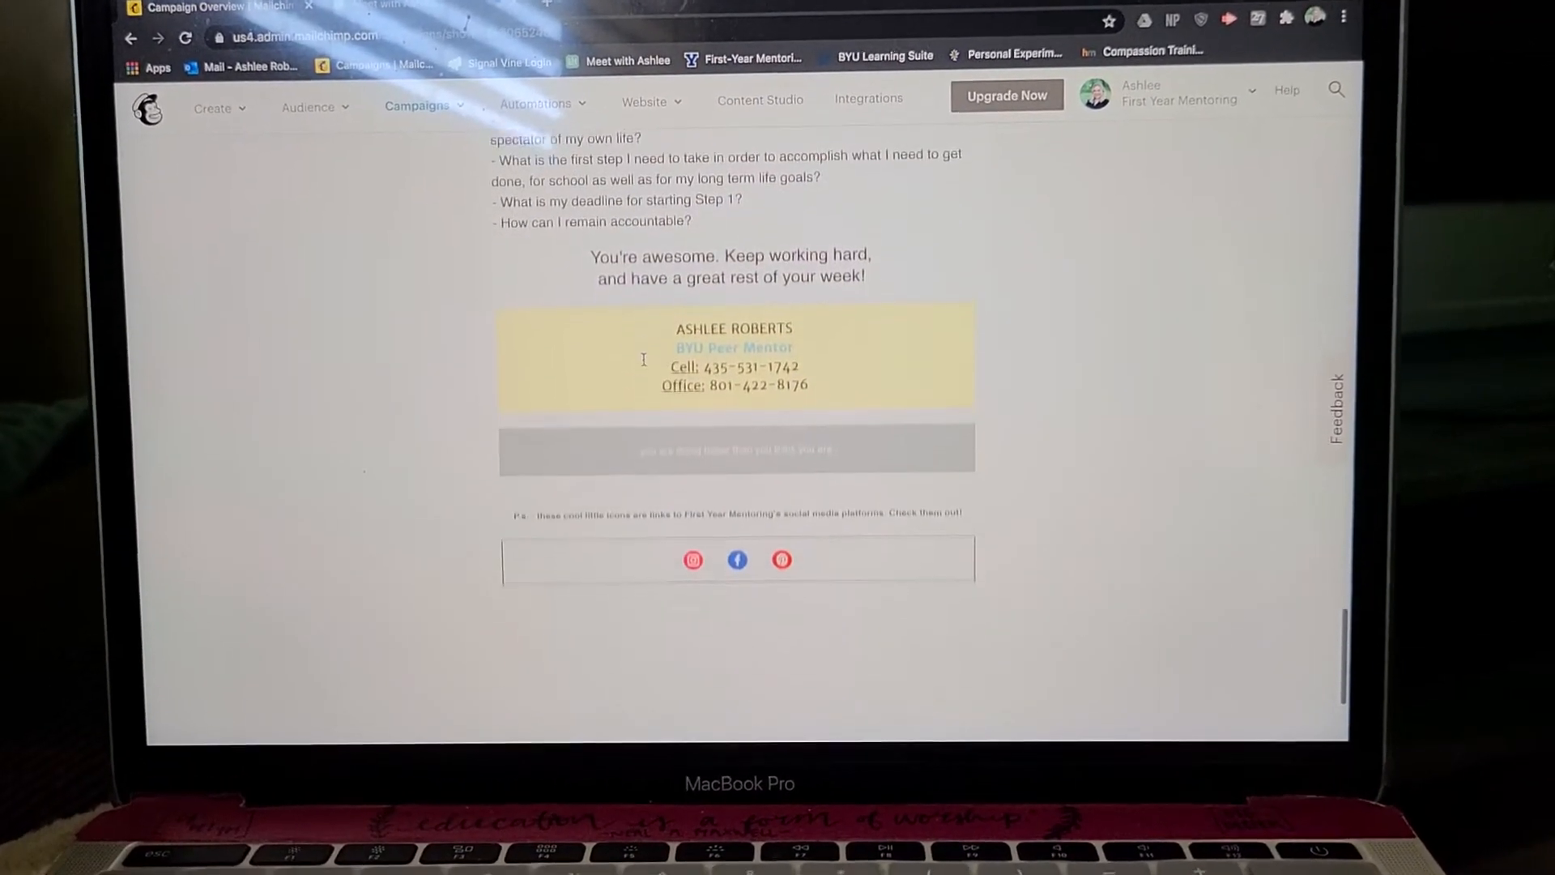
pyautogui.scroll(-3)
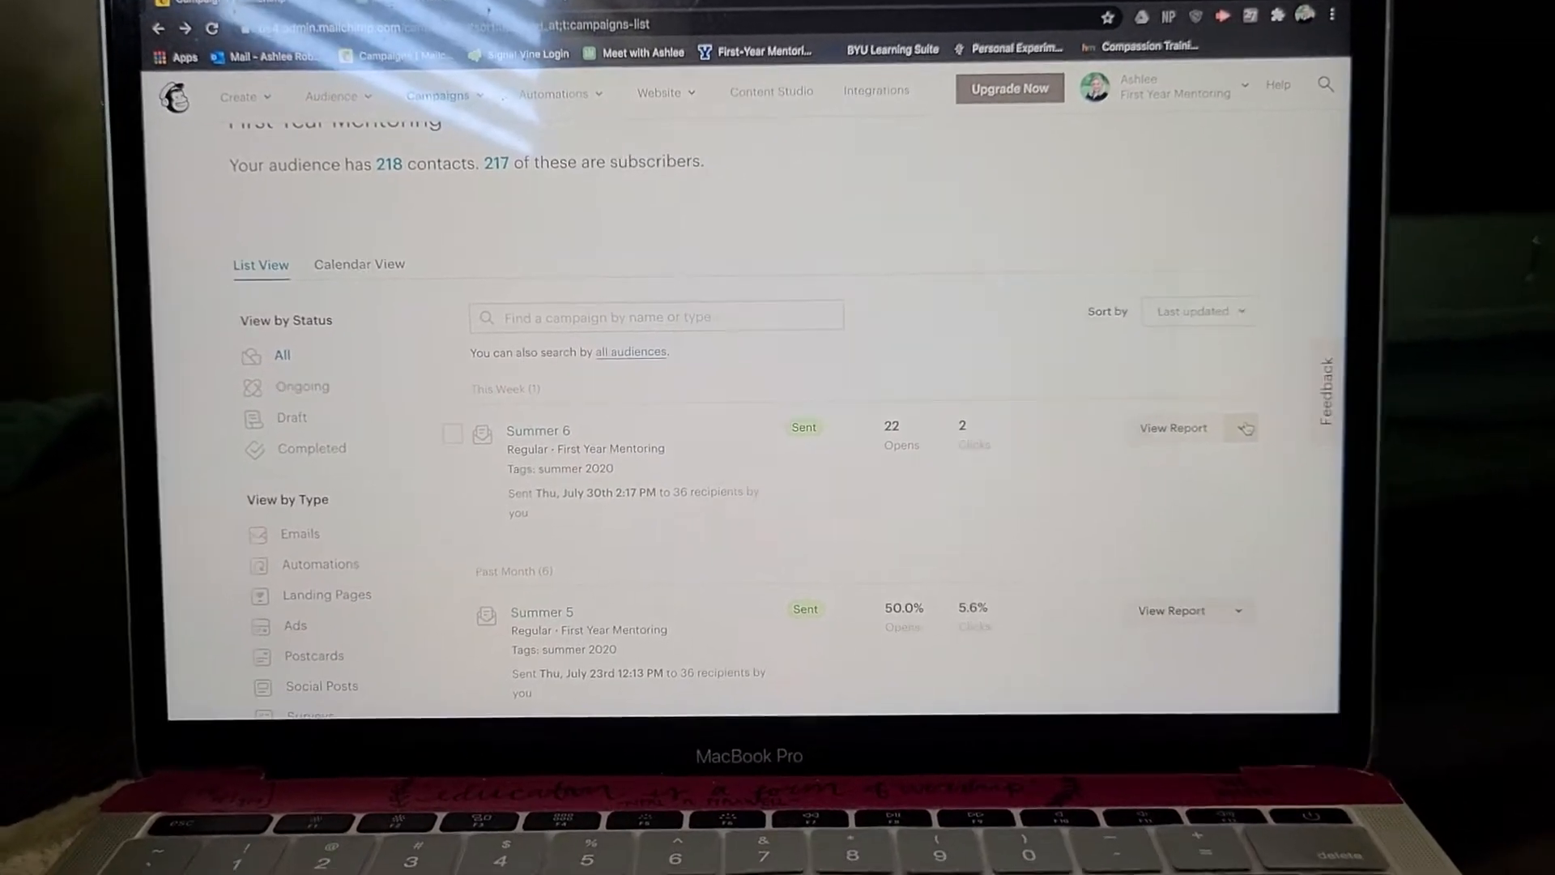
# Step: Replicate Summer 6 from the dropdown beside its View Report button
pyautogui.click(1242, 428)
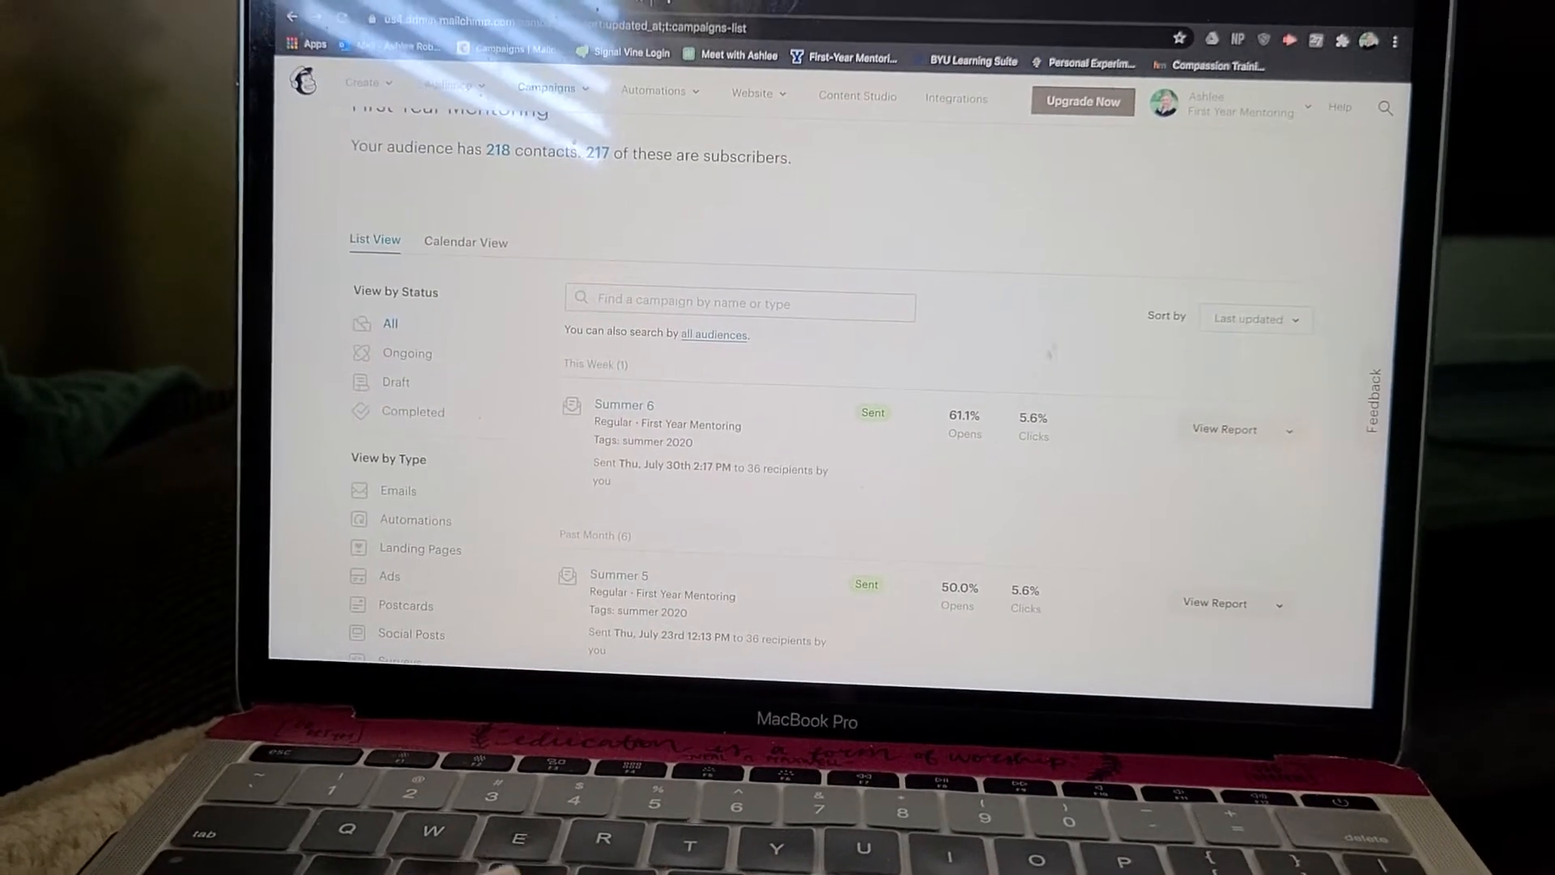
pyautogui.scroll(-3)
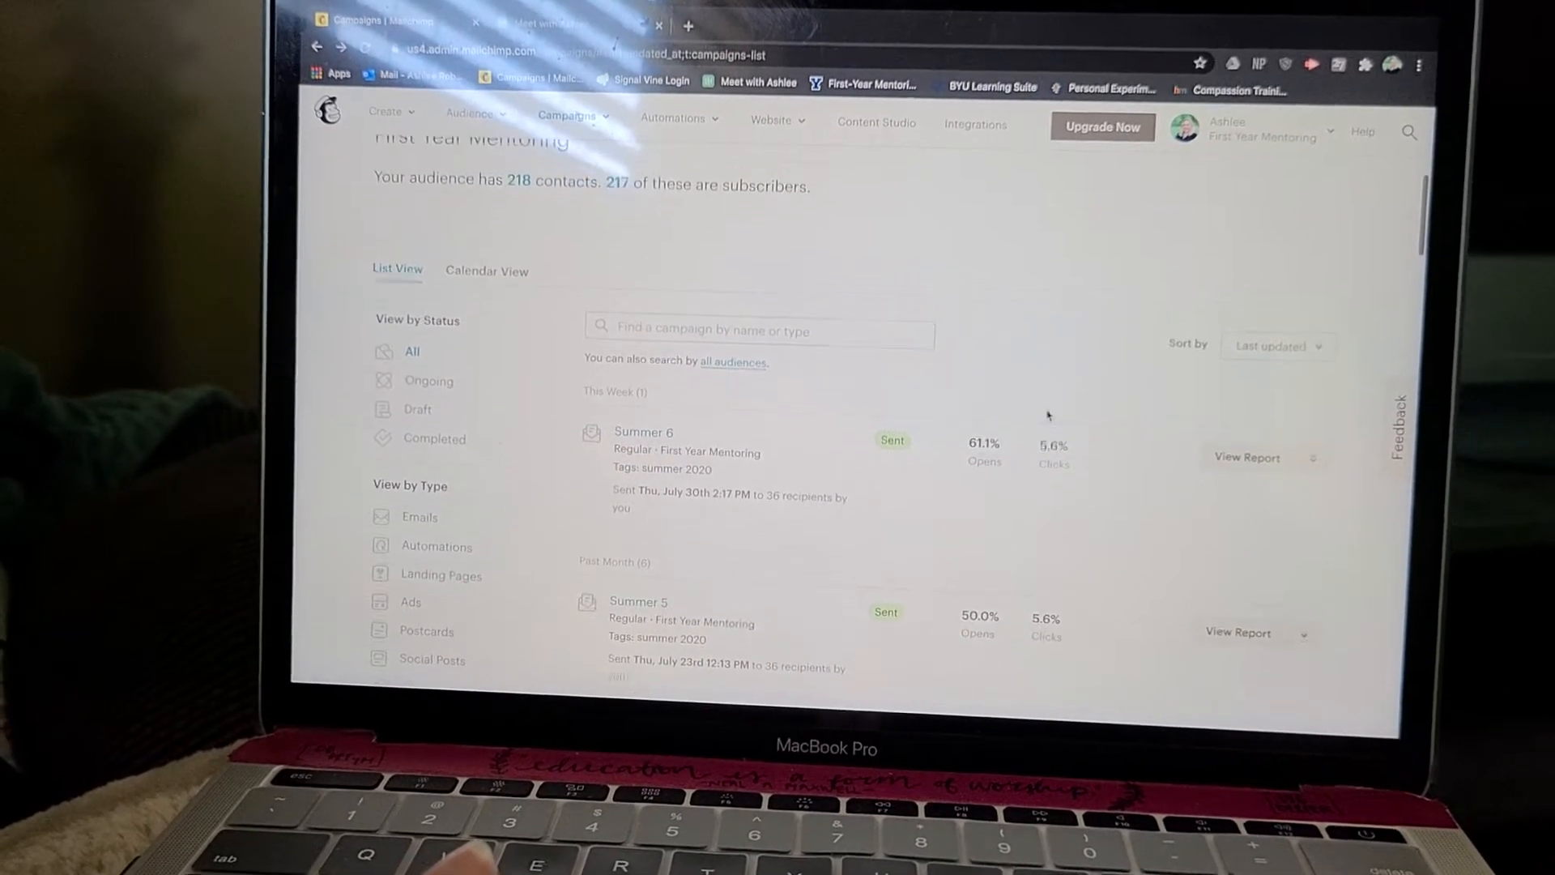
pyautogui.click(1309, 457)
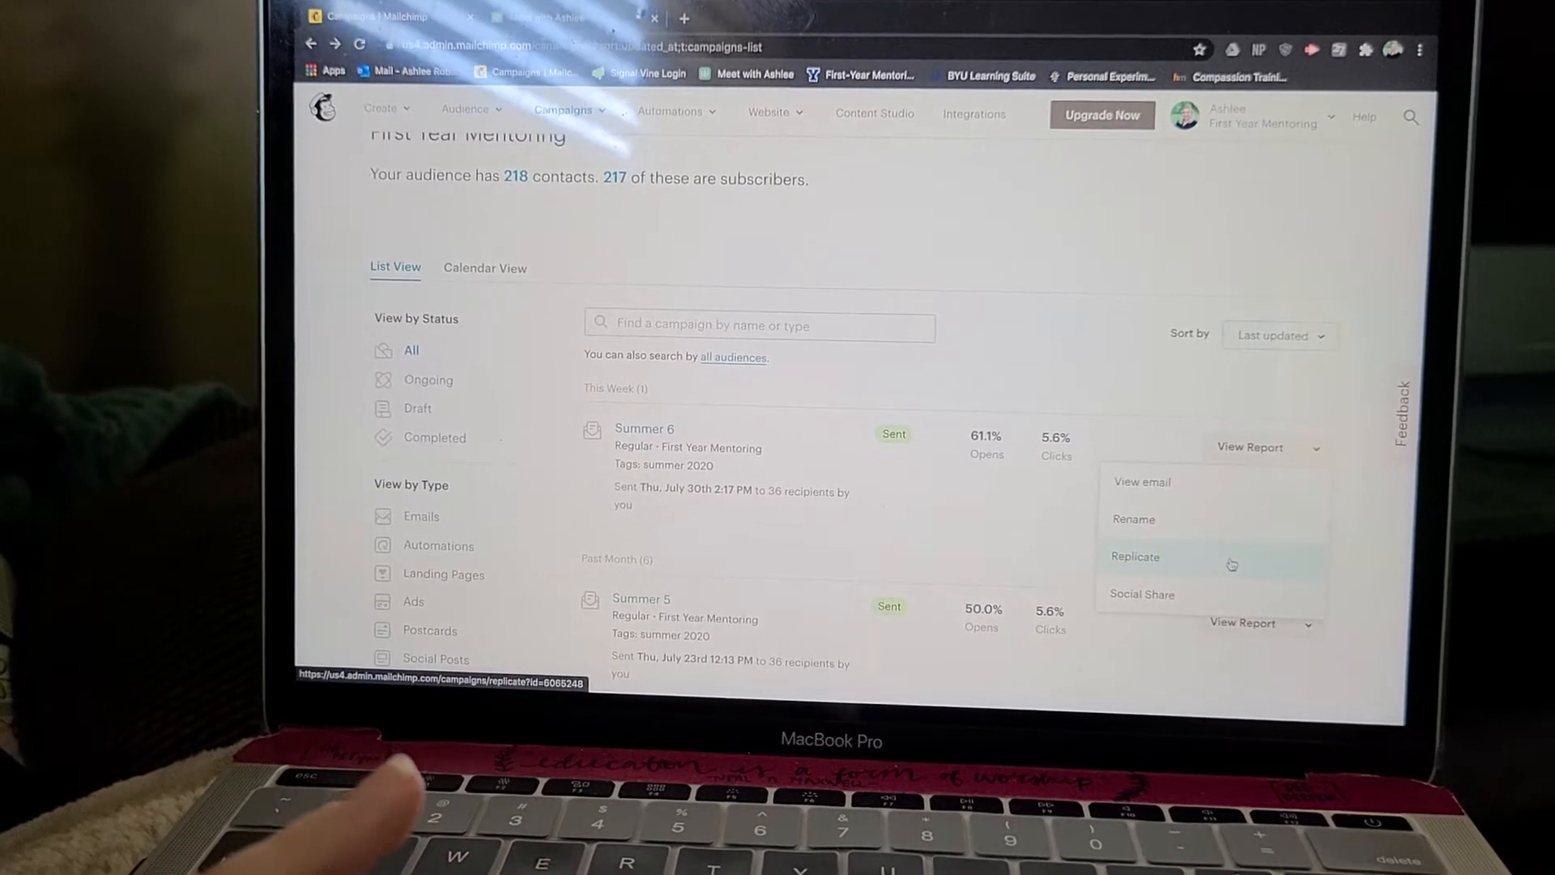
pyautogui.click(1133, 556)
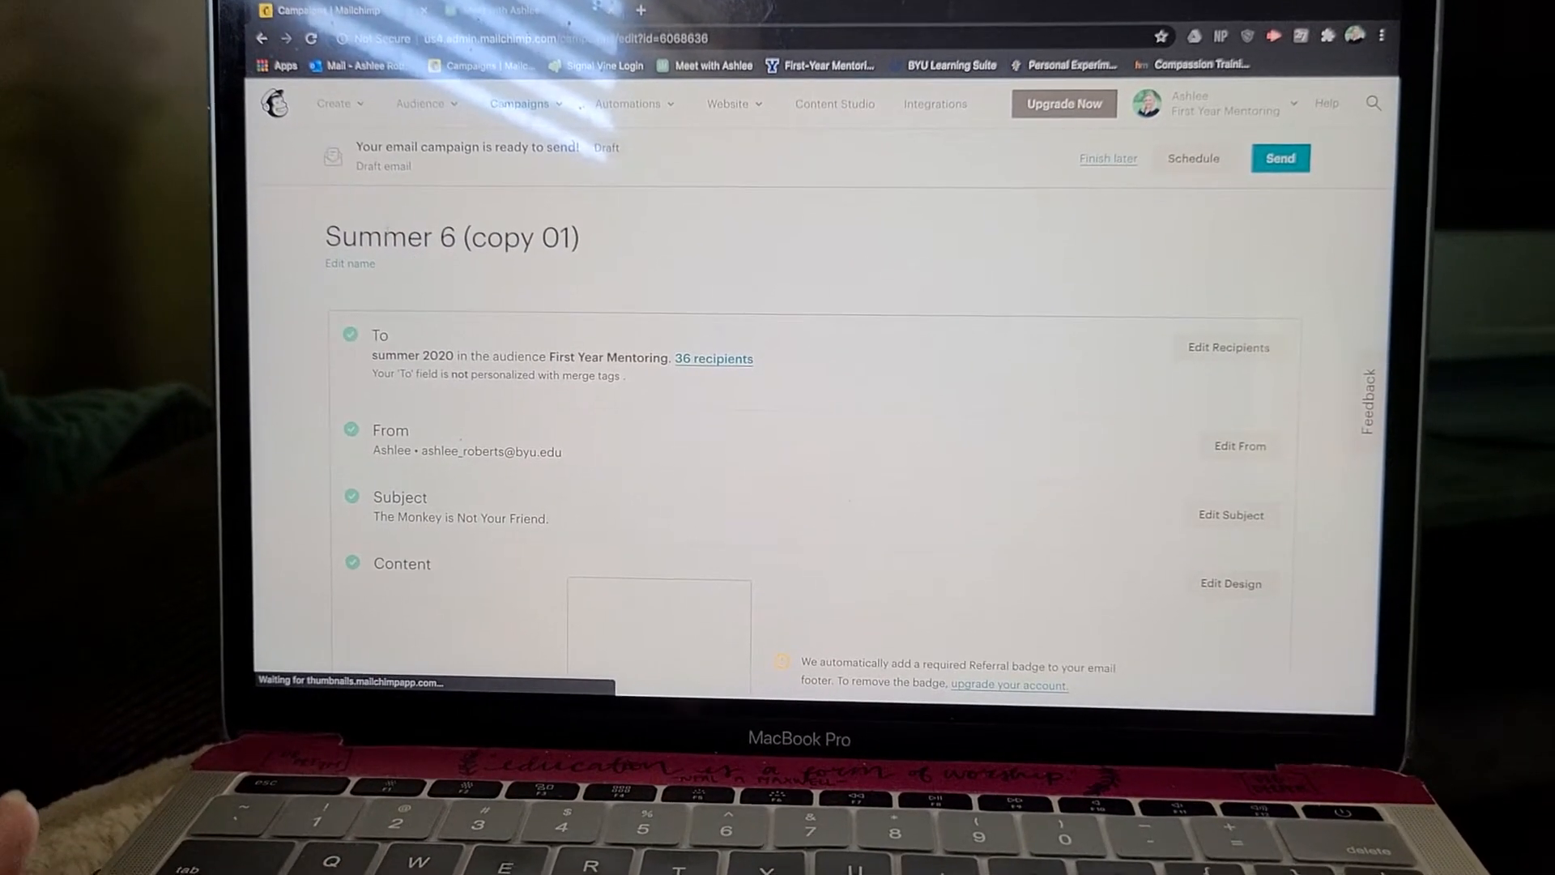
# Step: Rename the copied campaign draft to 'Summer 7'
pyautogui.click(349, 262)
pyautogui.write('Summer 7')
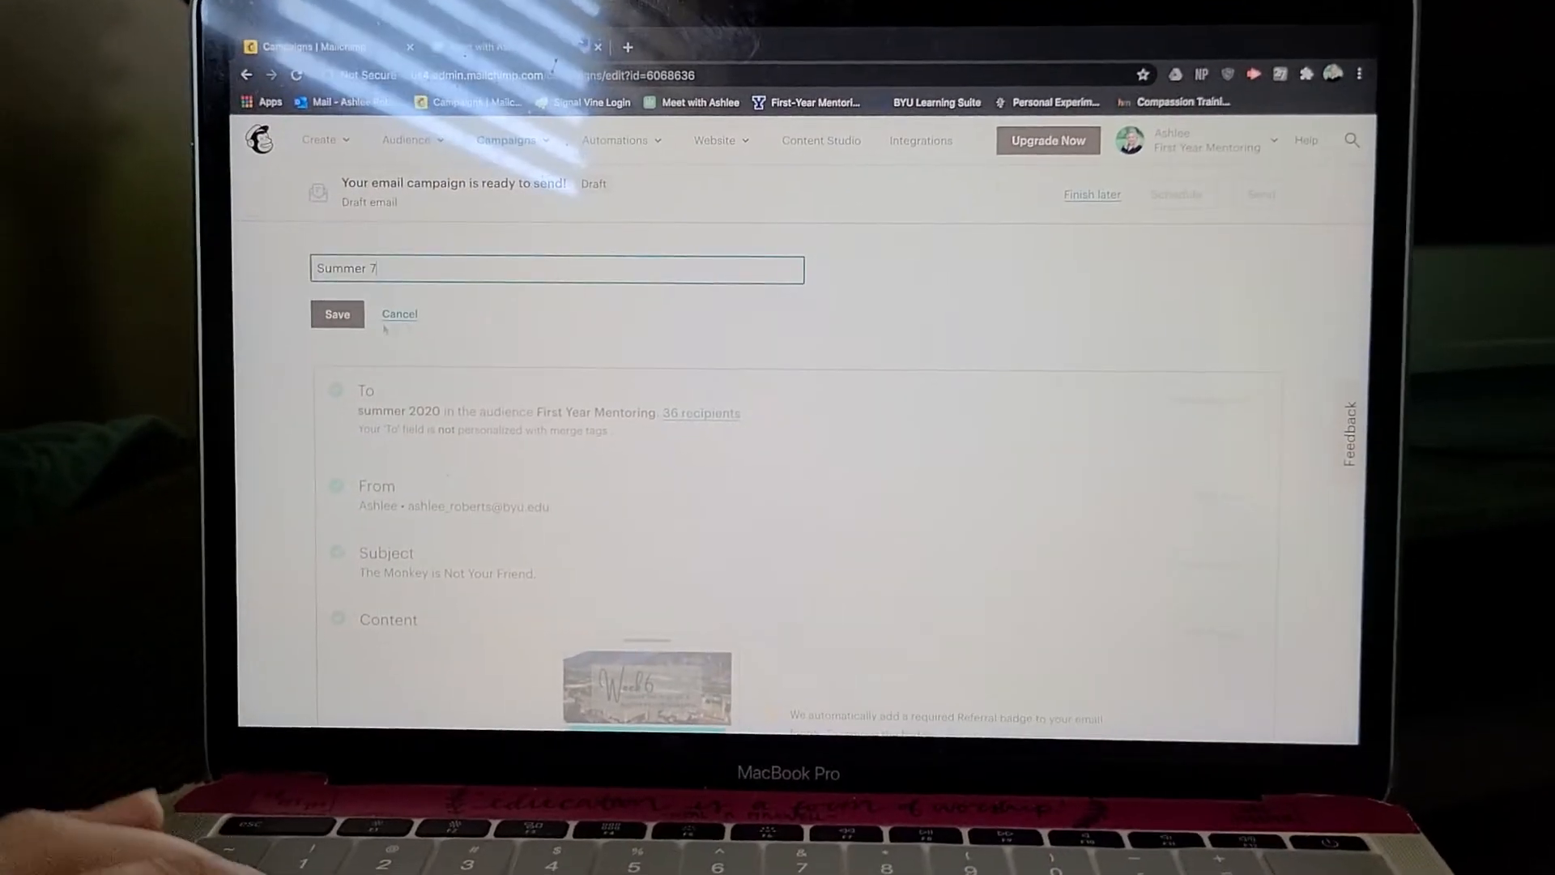
pyautogui.click(337, 314)
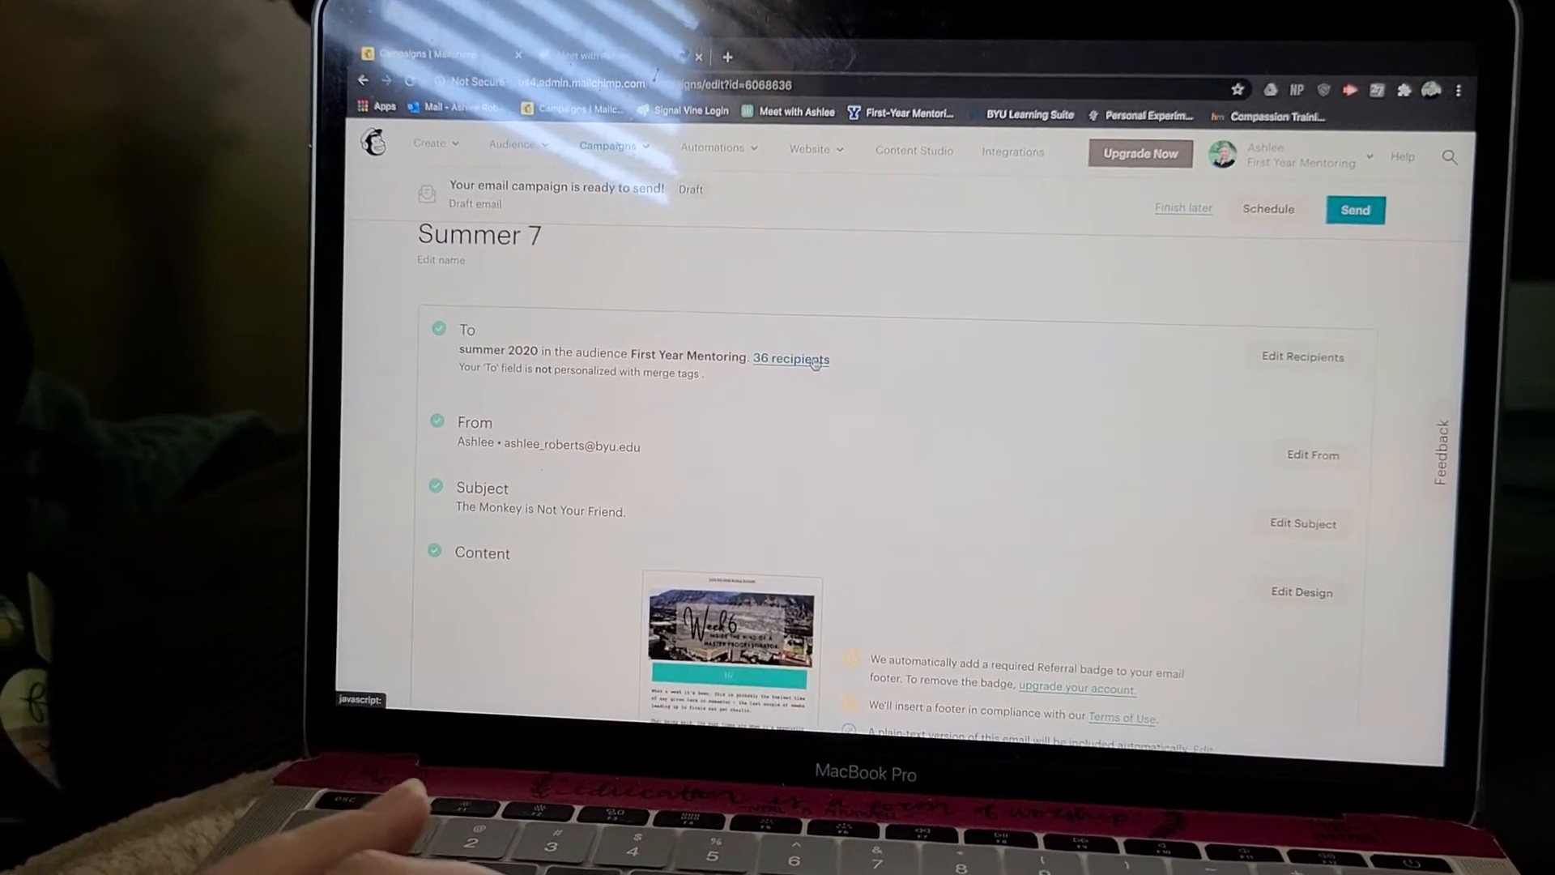
# Step: Set Summer 7's recipients to the summer 2020 tag in First Year Mentoring
pyautogui.click(1302, 356)
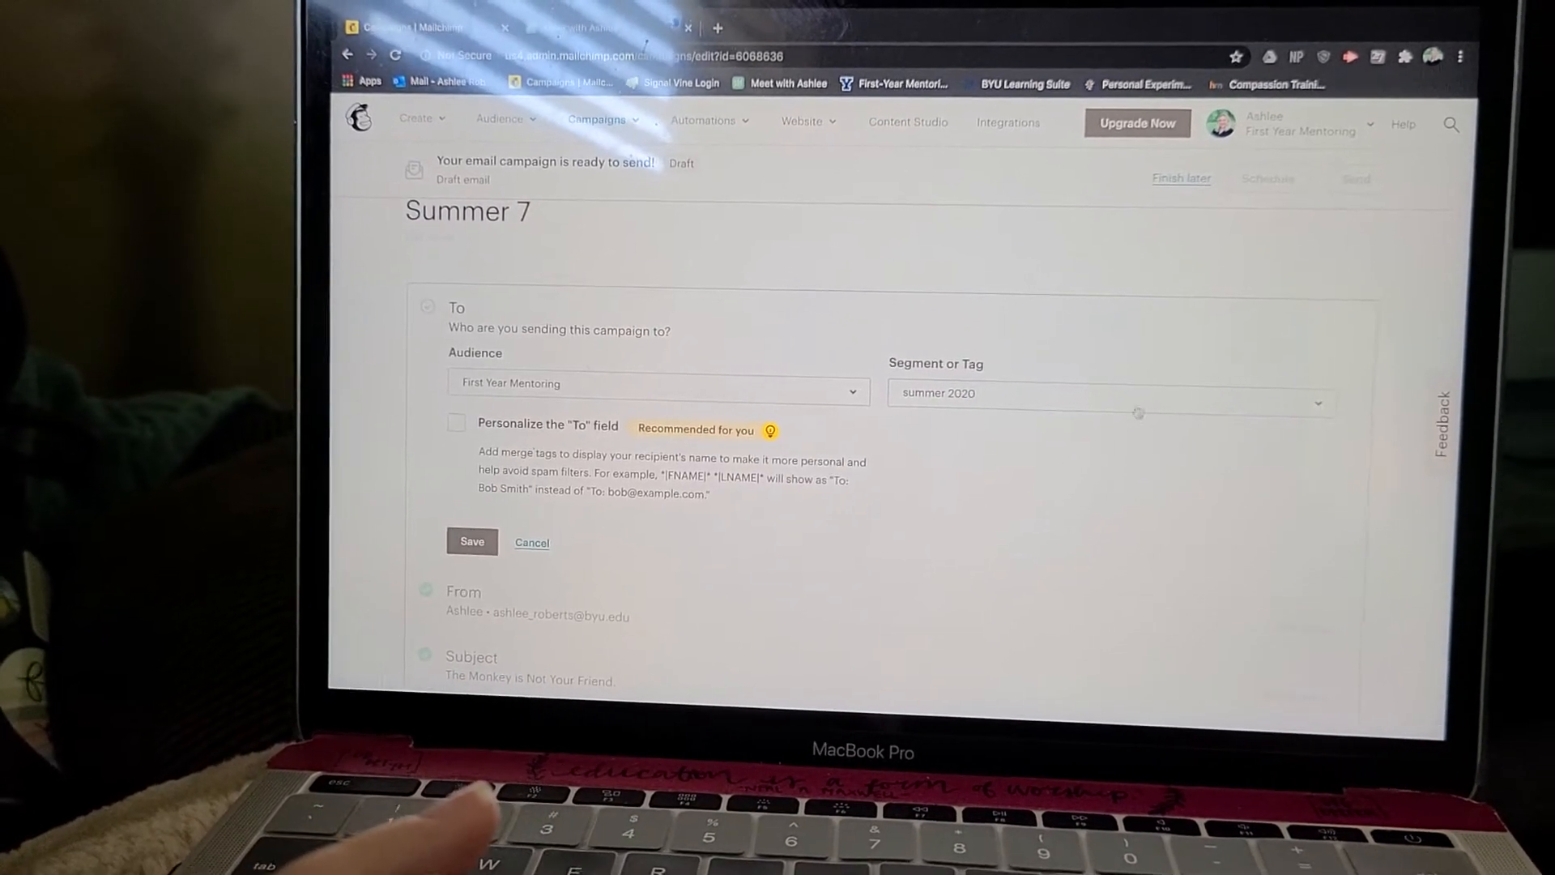
pyautogui.click(1108, 393)
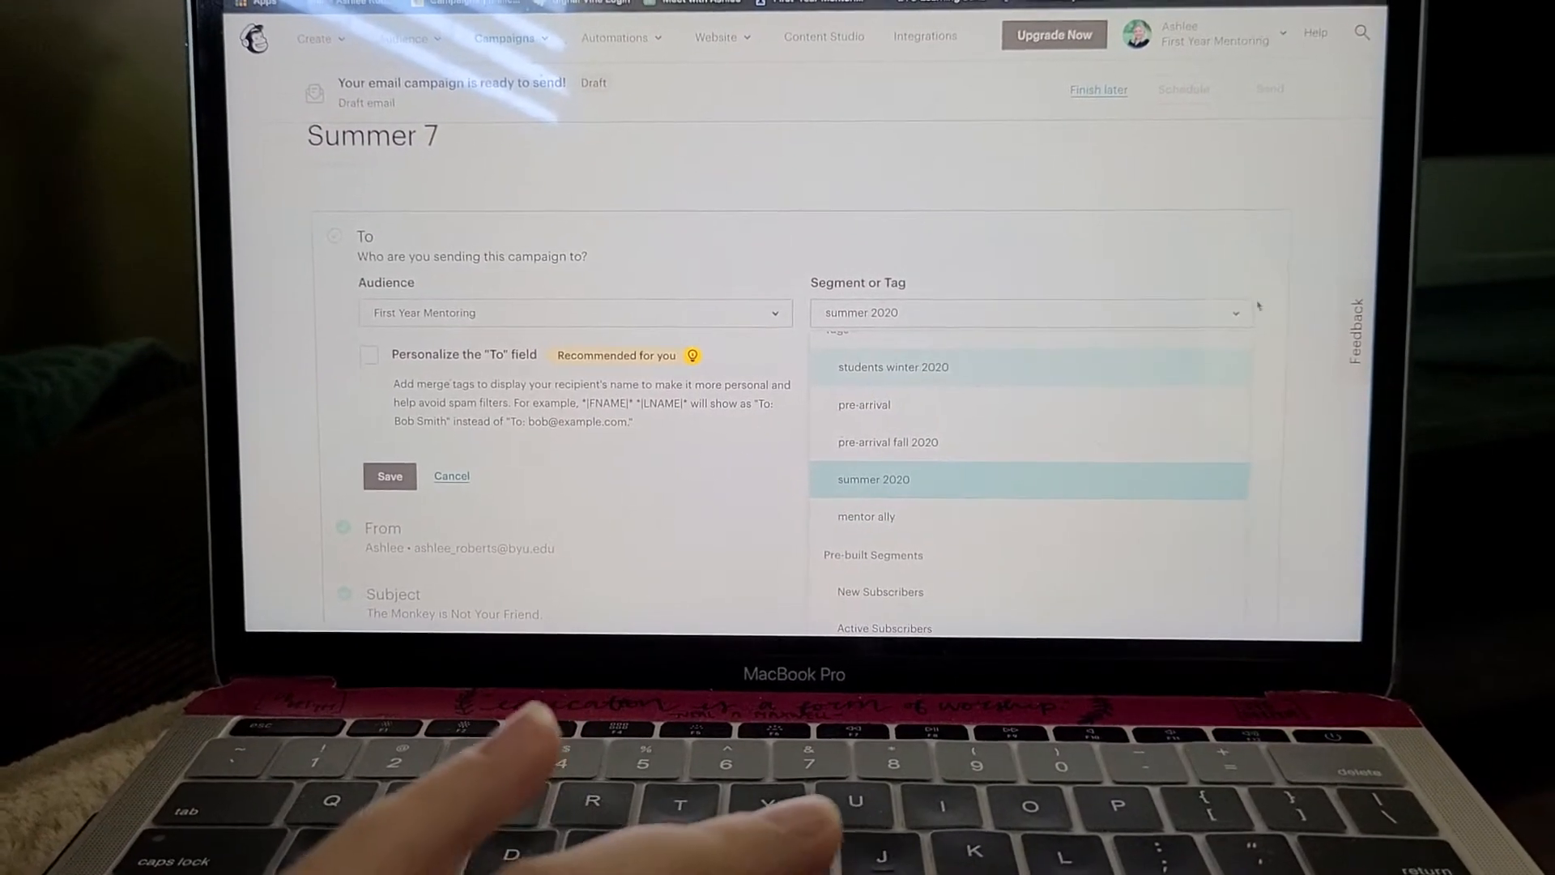
pyautogui.click(873, 478)
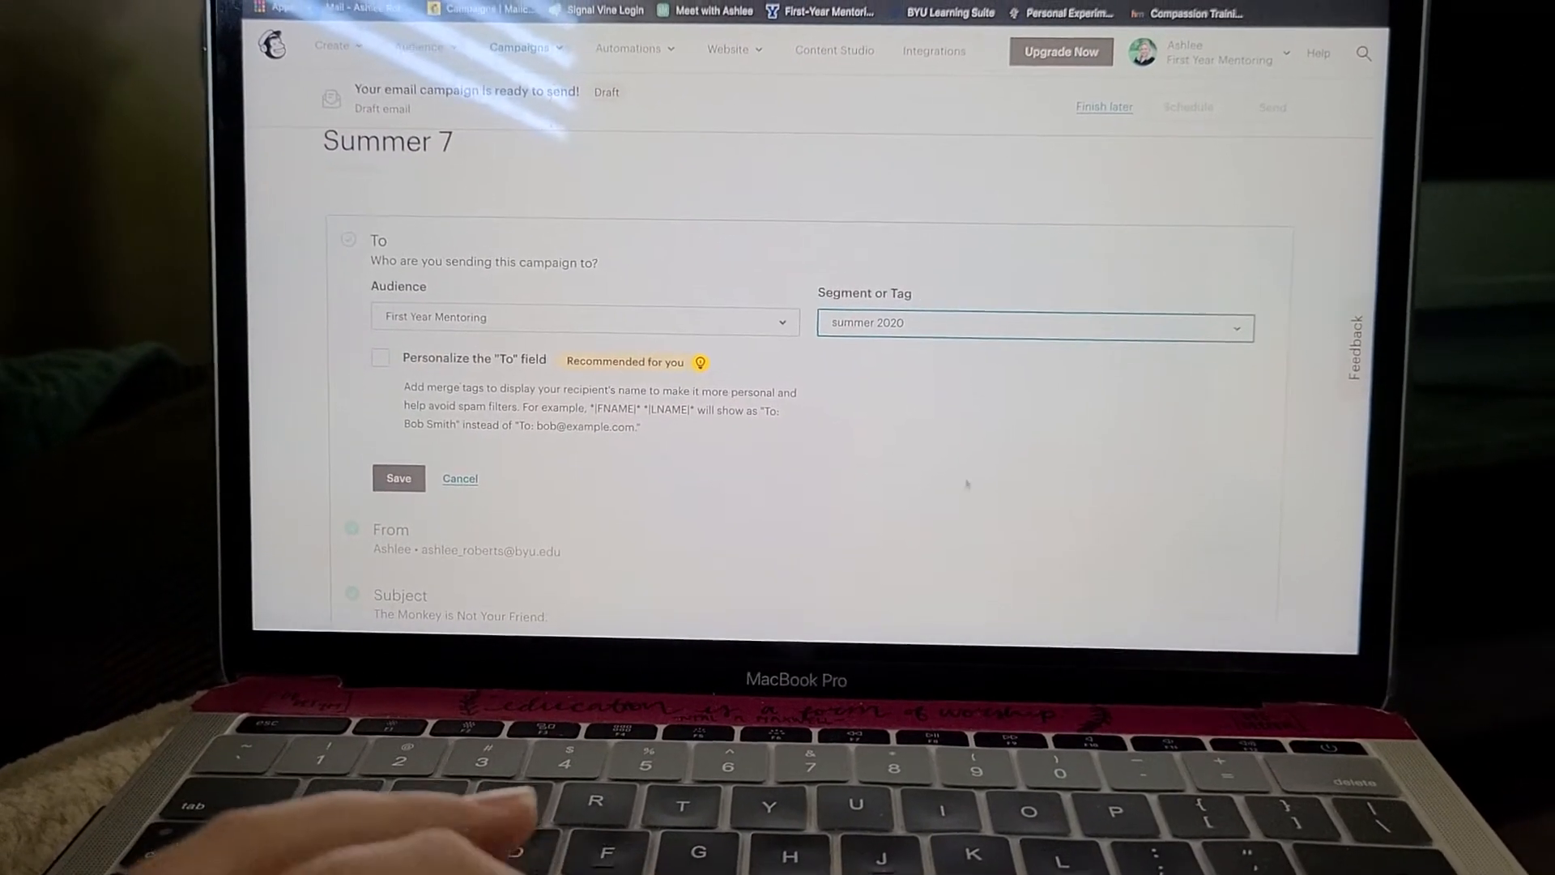
pyautogui.scroll(-3)
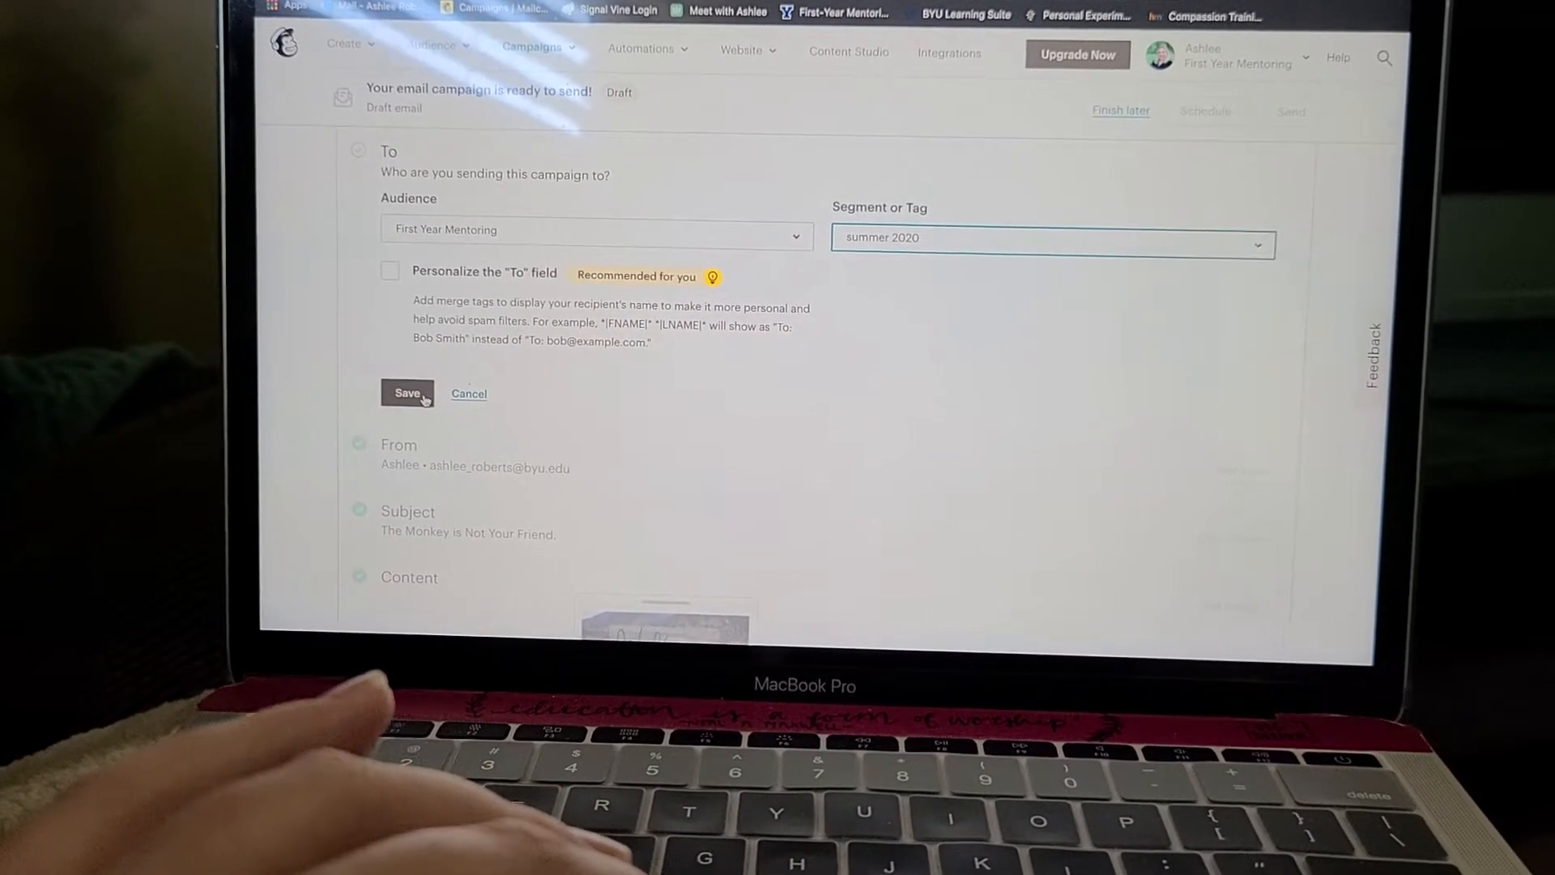
pyautogui.click(406, 393)
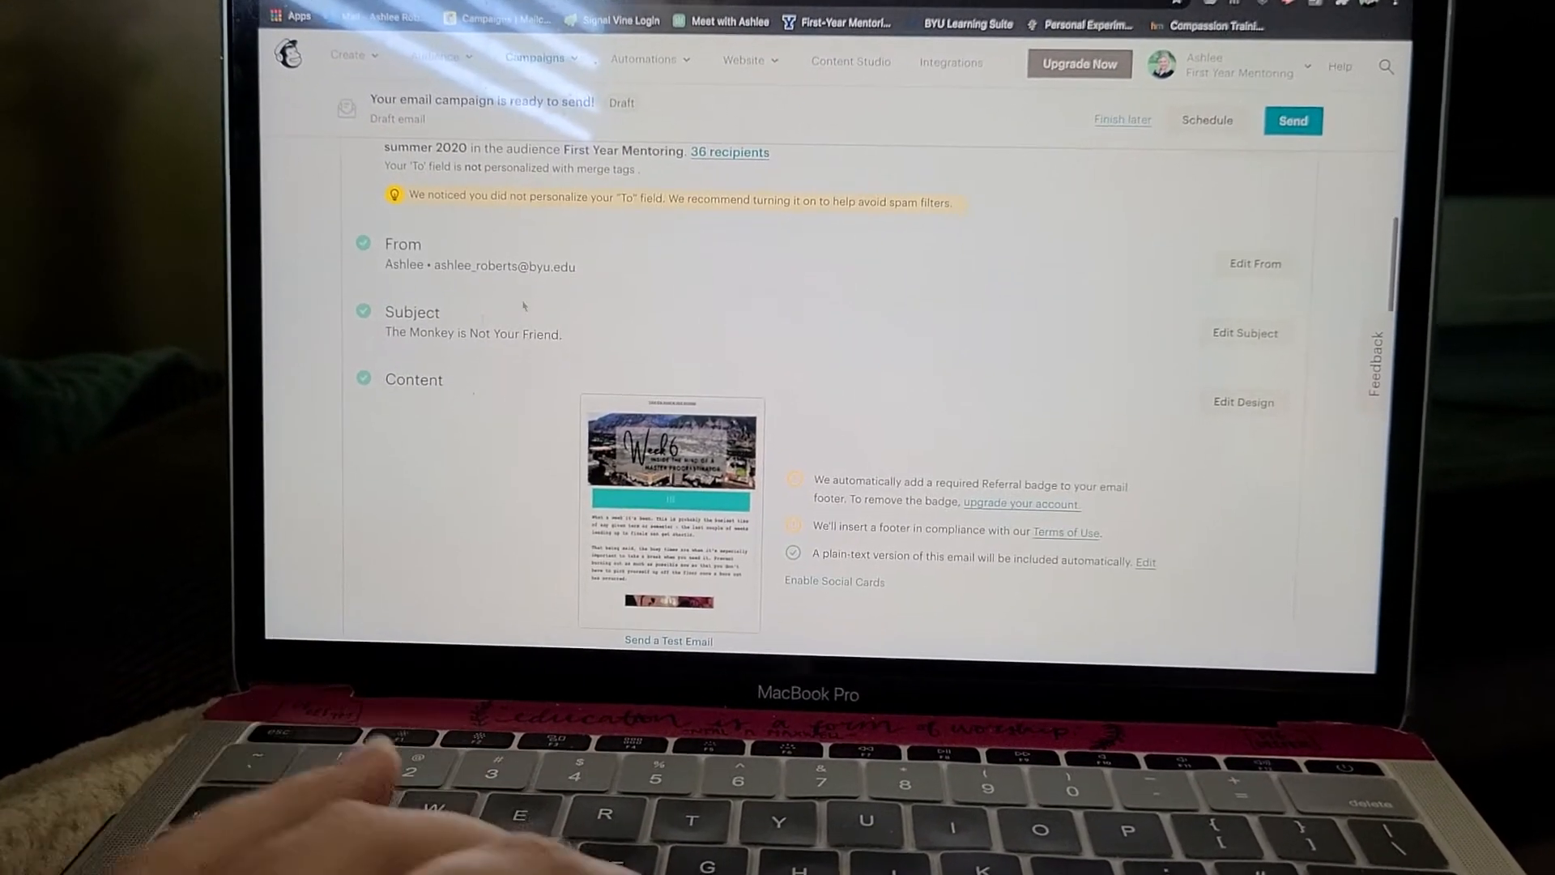
pyautogui.click(1253, 263)
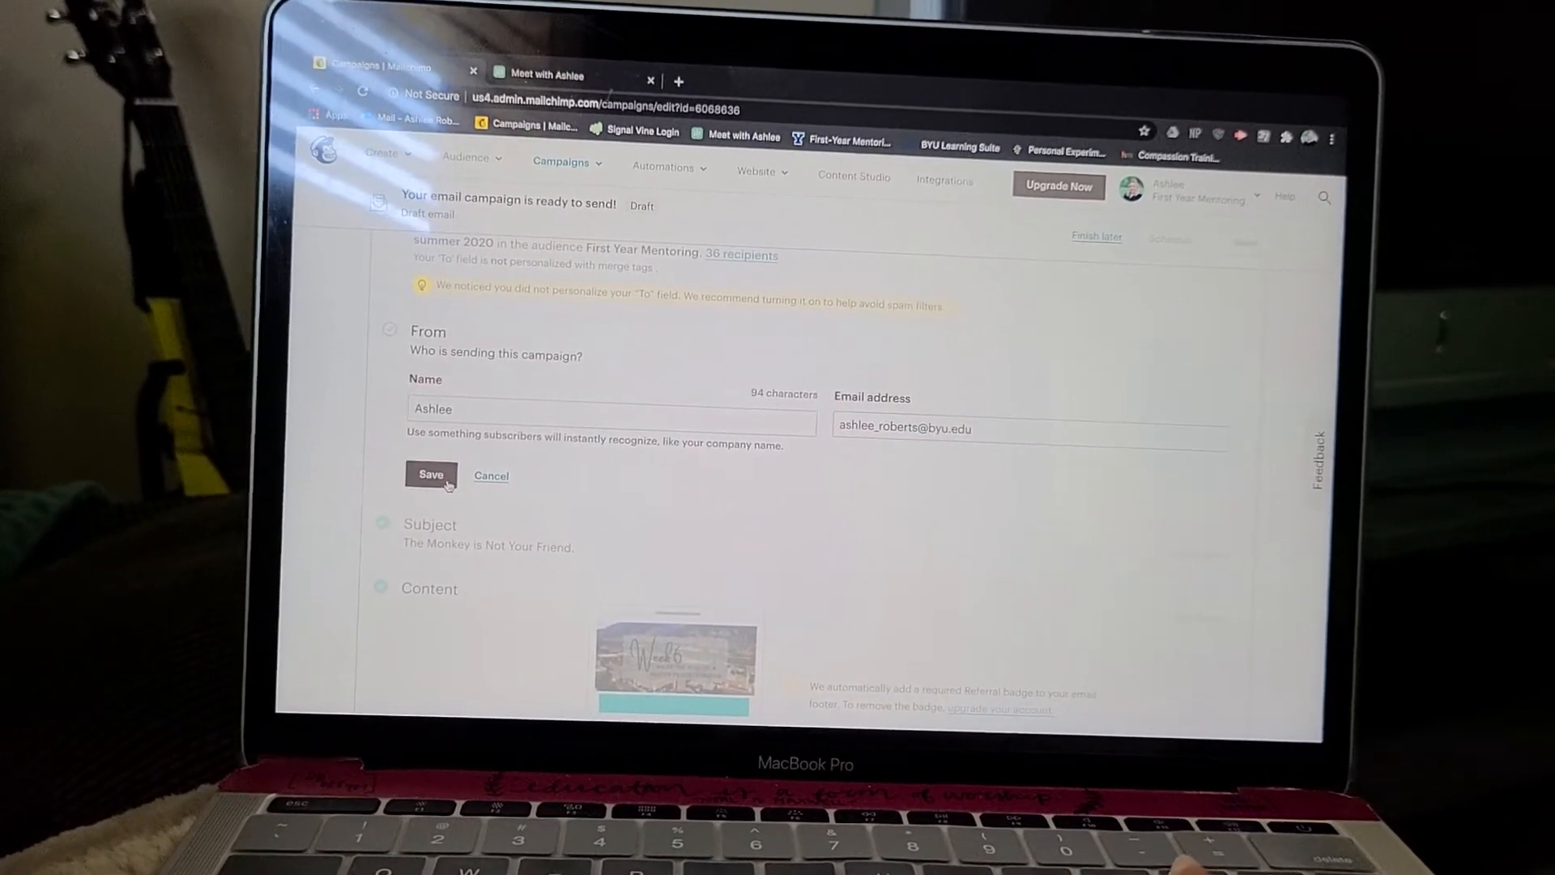
pyautogui.click(430, 474)
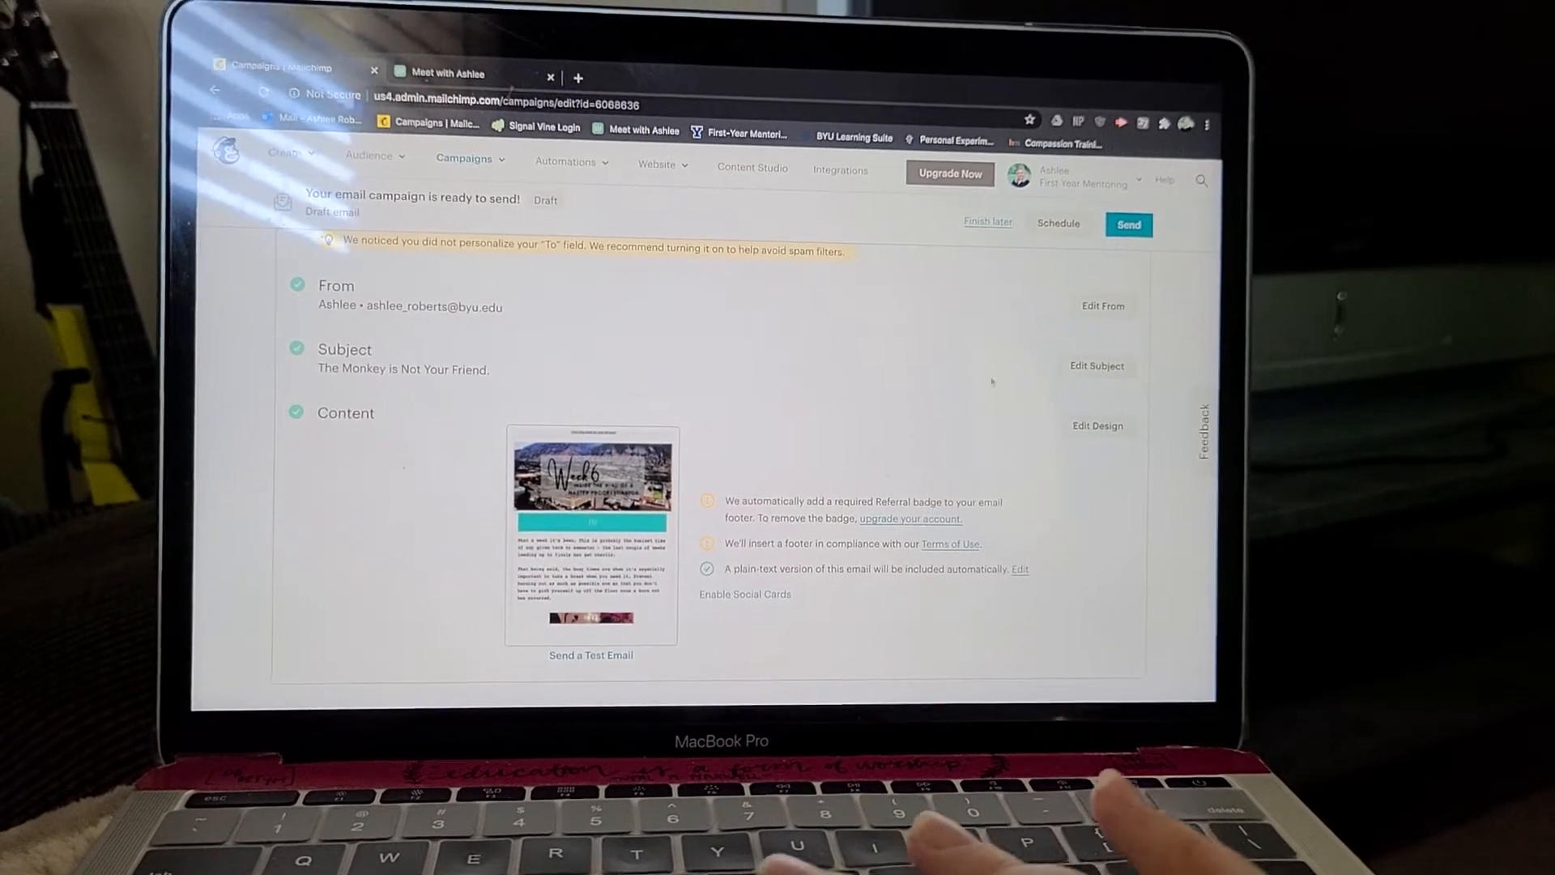
pyautogui.click(1097, 366)
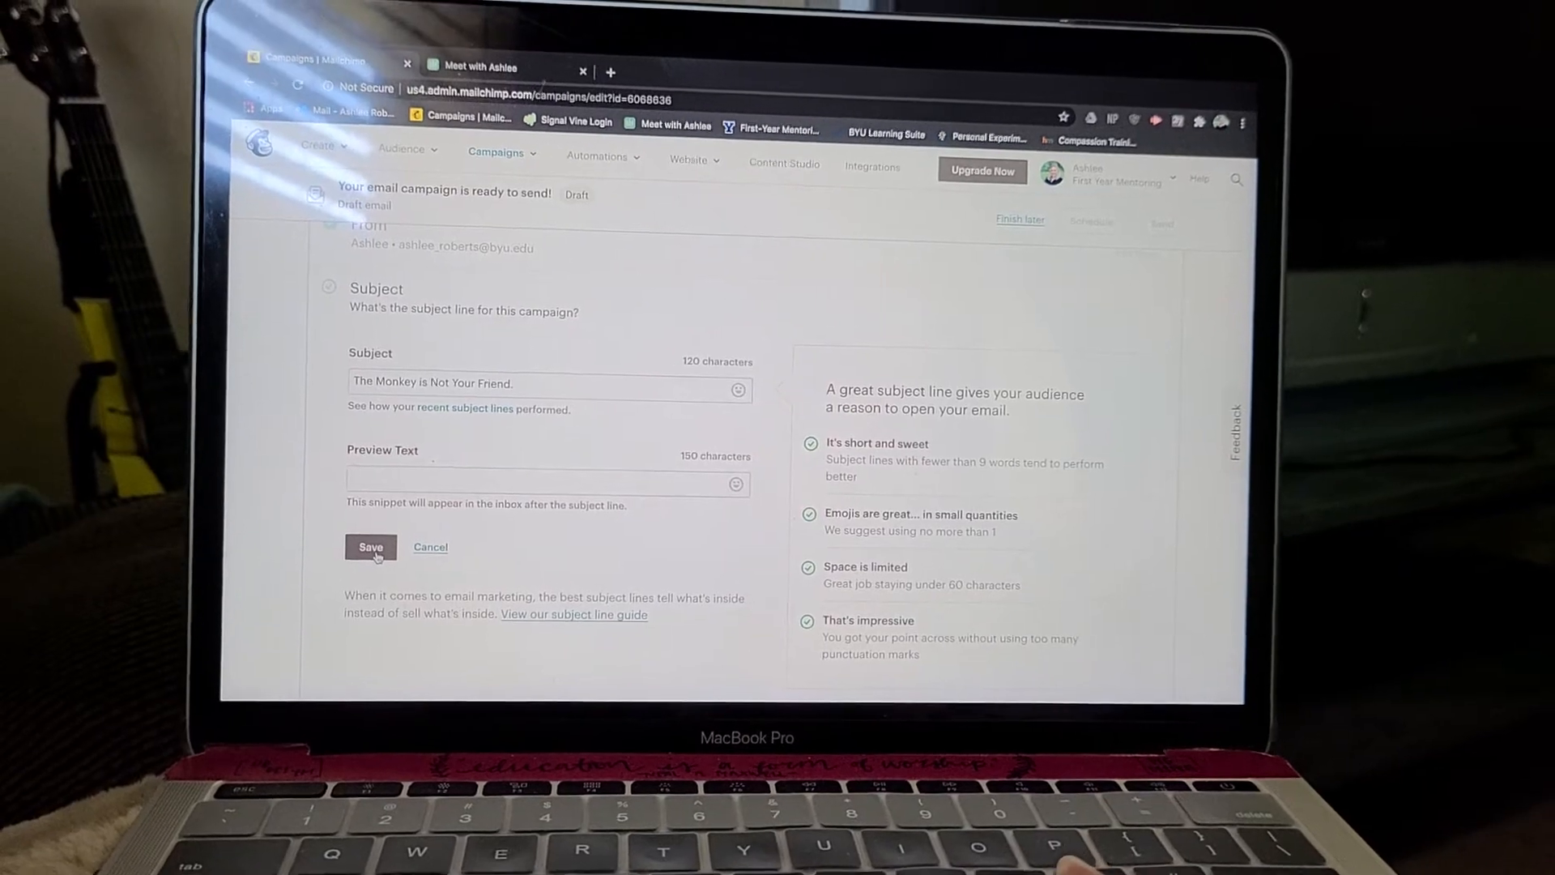
pyautogui.click(370, 546)
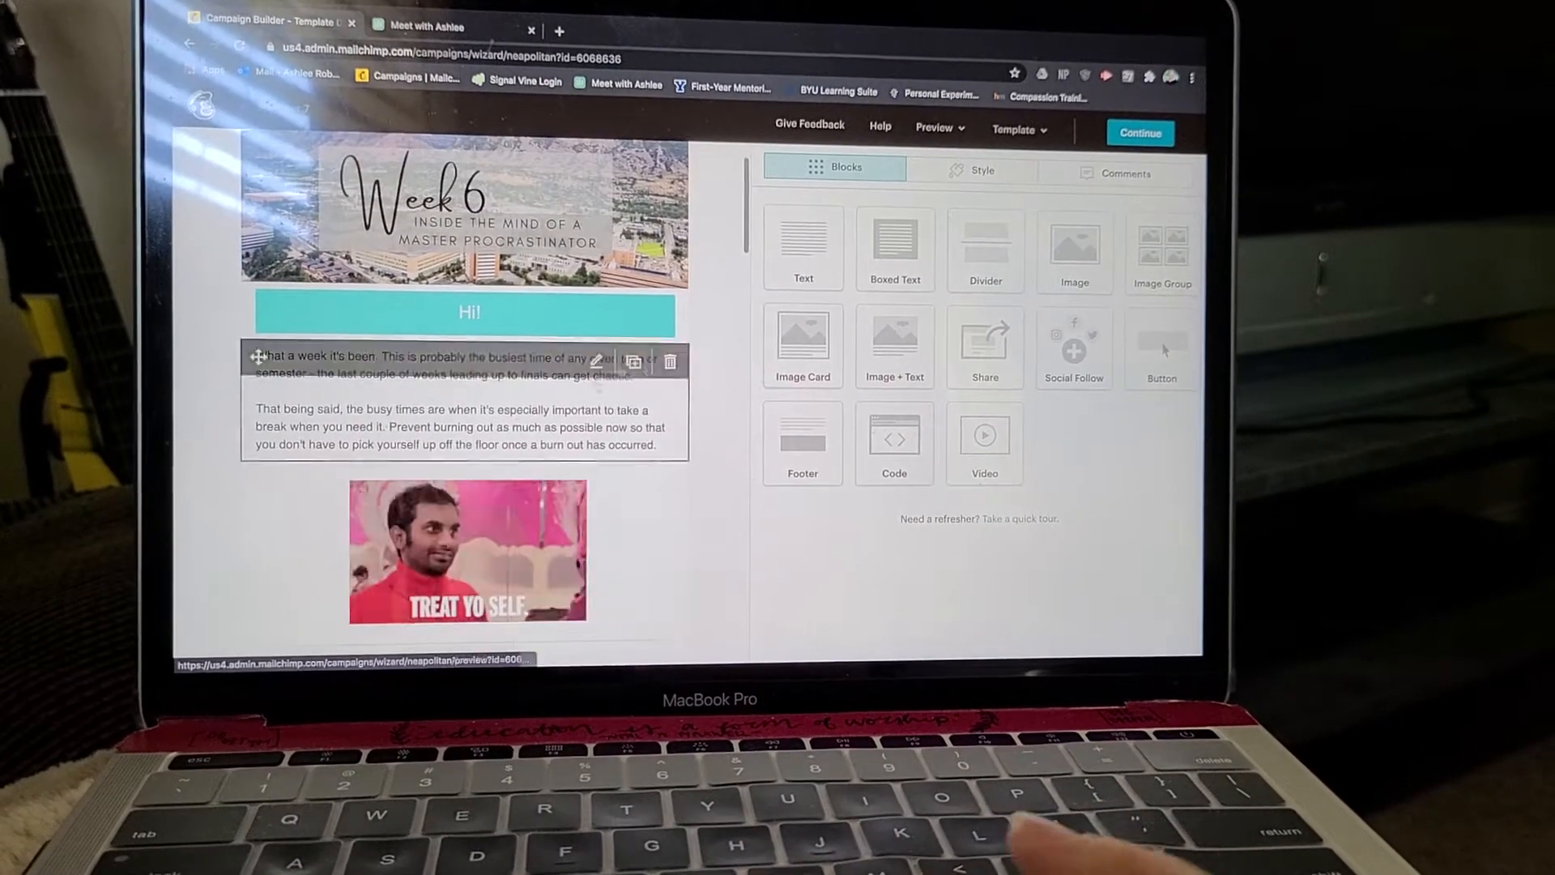
# Step: Scroll down the Summer 7 design toward the Hi! banner
pyautogui.scroll(-3)
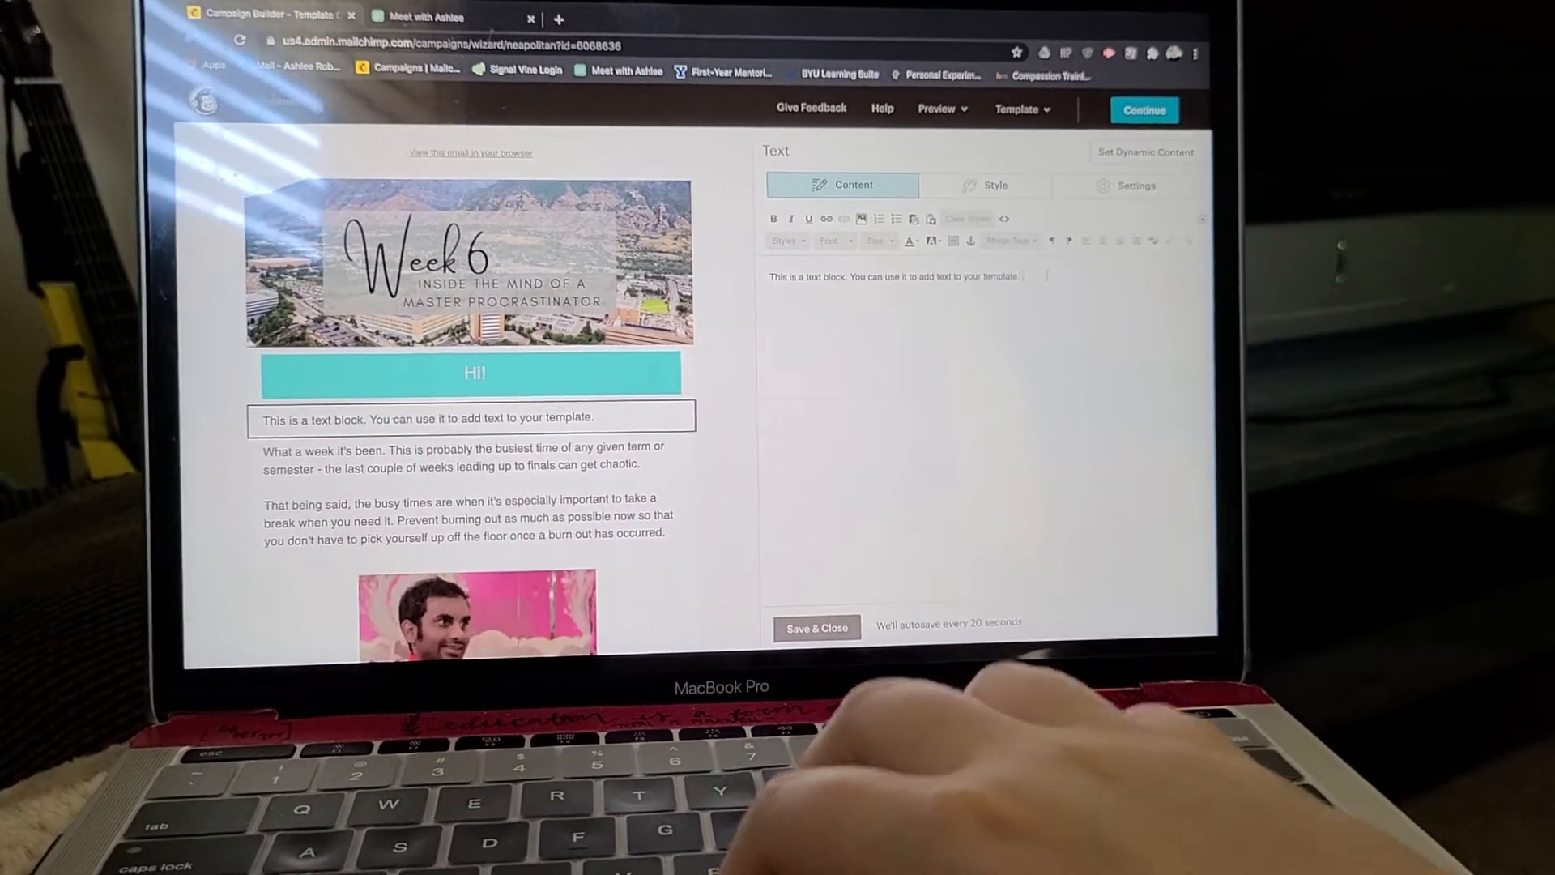
# Step: Type placeholder text and set the block's font to Open Sans at 13px
pyautogui.write('gkjlhkhjgjhv')
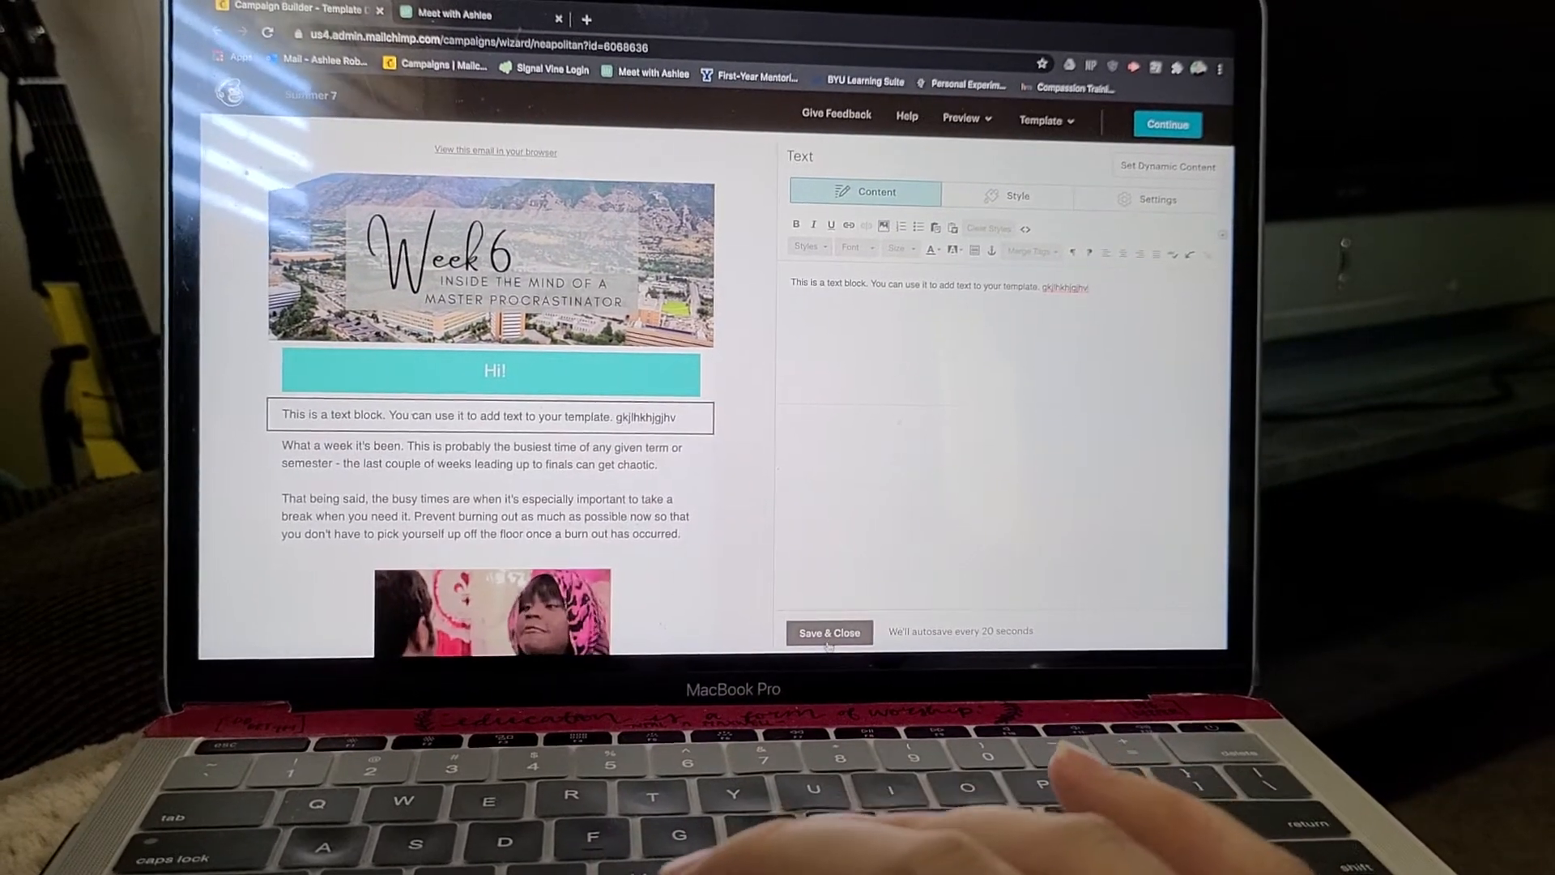
pyautogui.click(1007, 195)
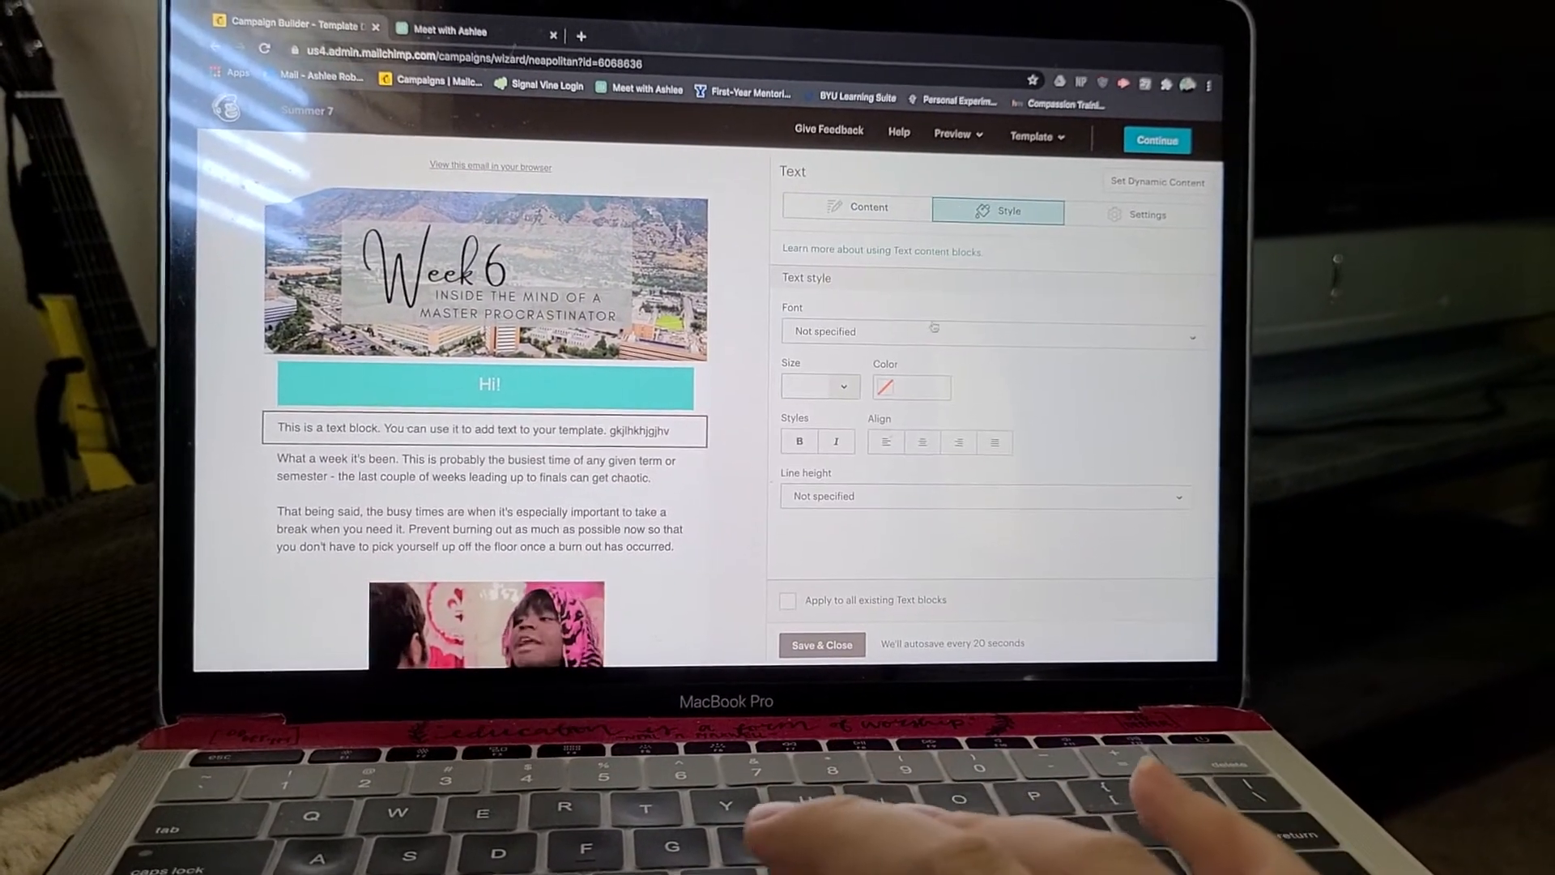
pyautogui.click(985, 332)
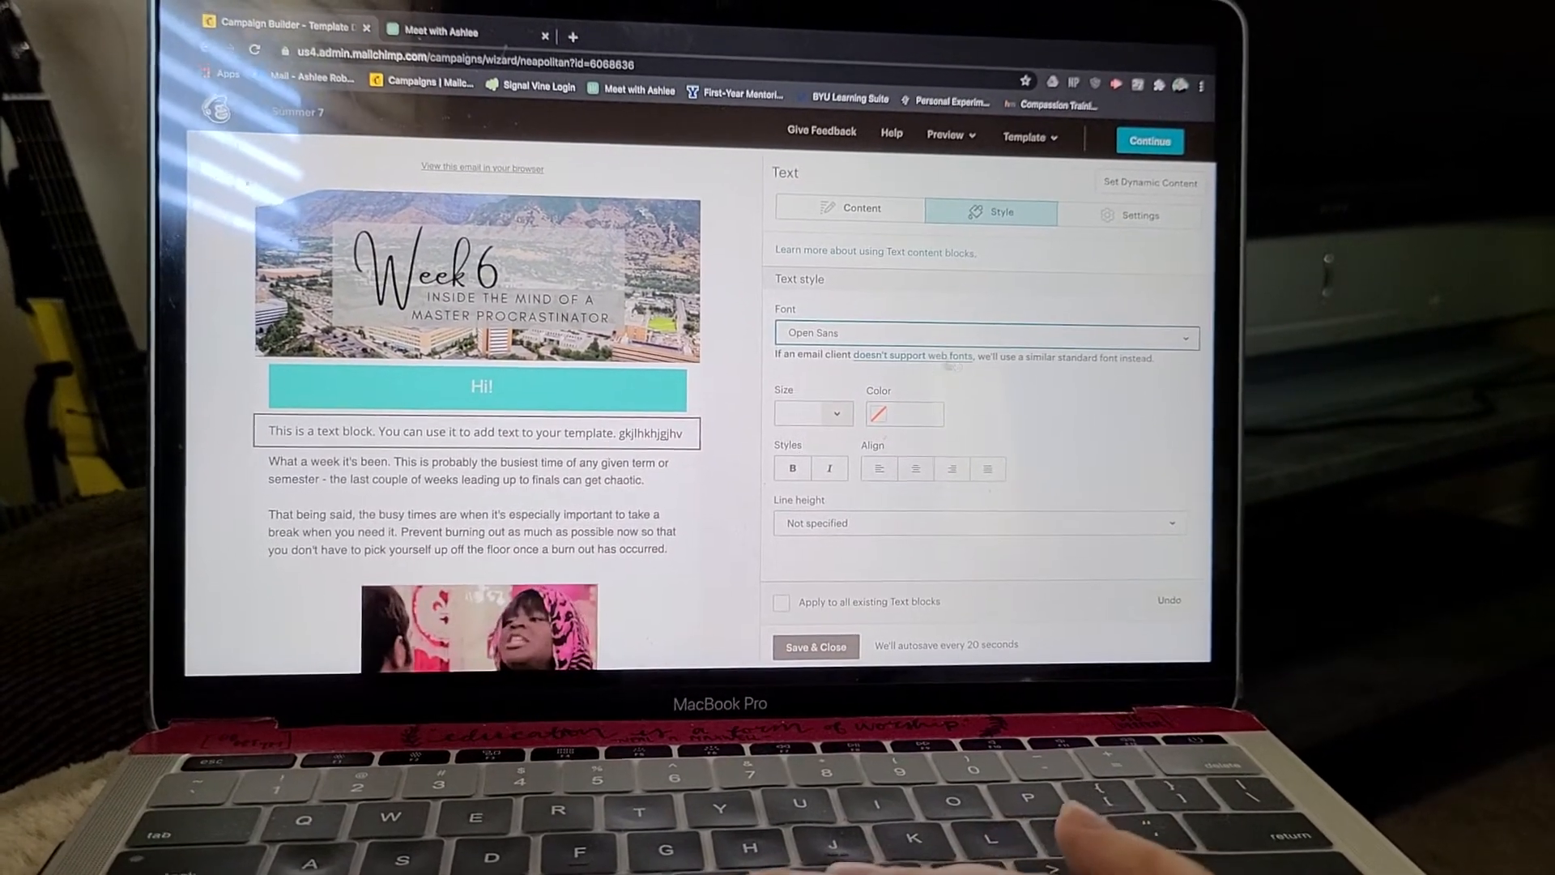
pyautogui.moveTo(817, 377)
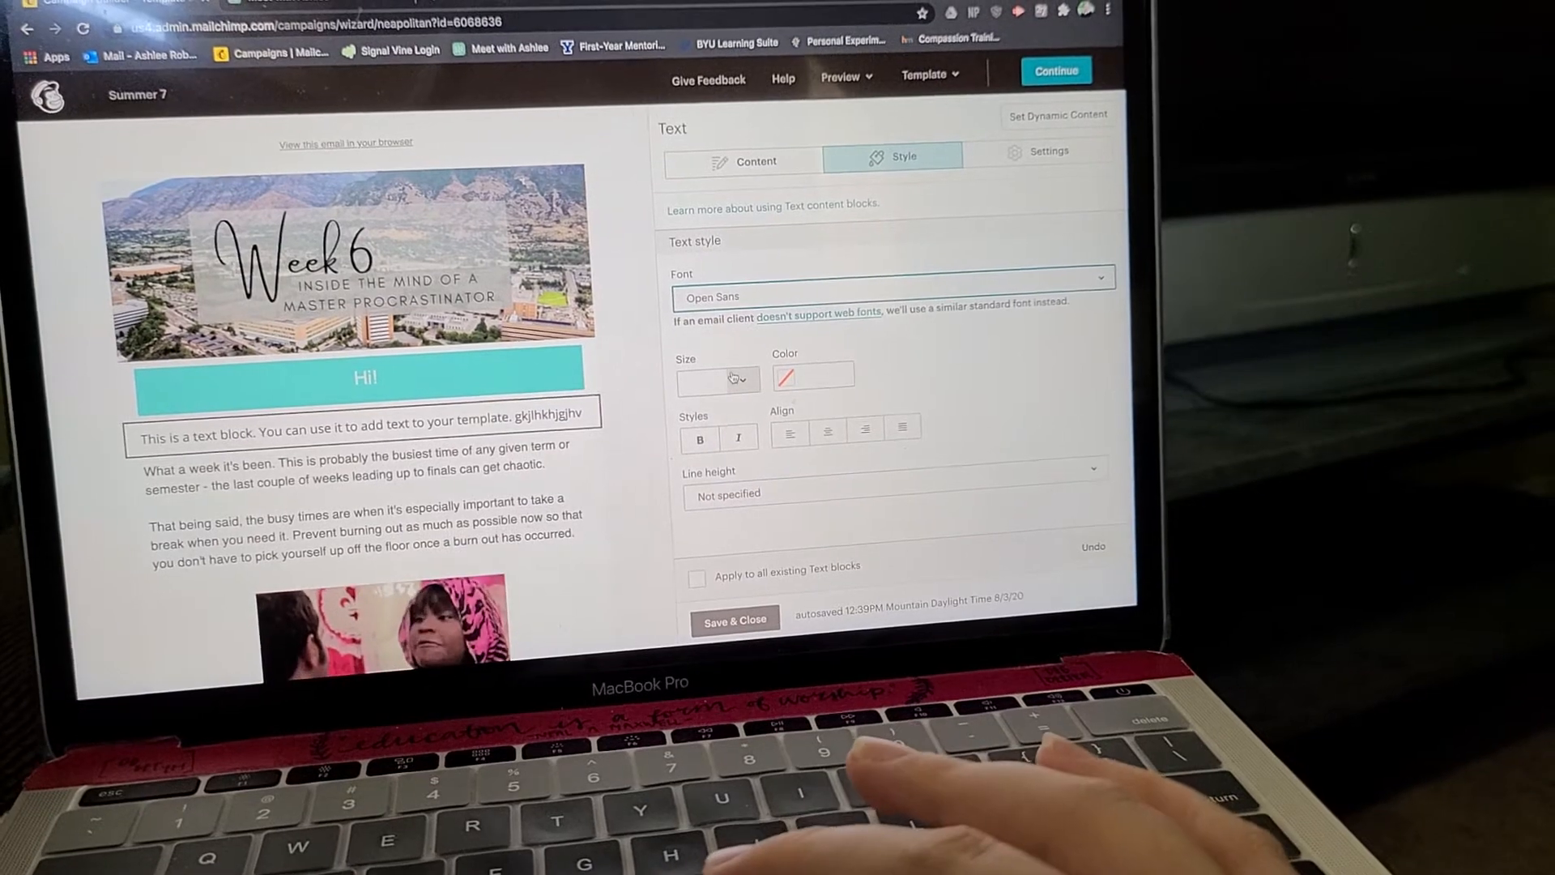
pyautogui.click(716, 380)
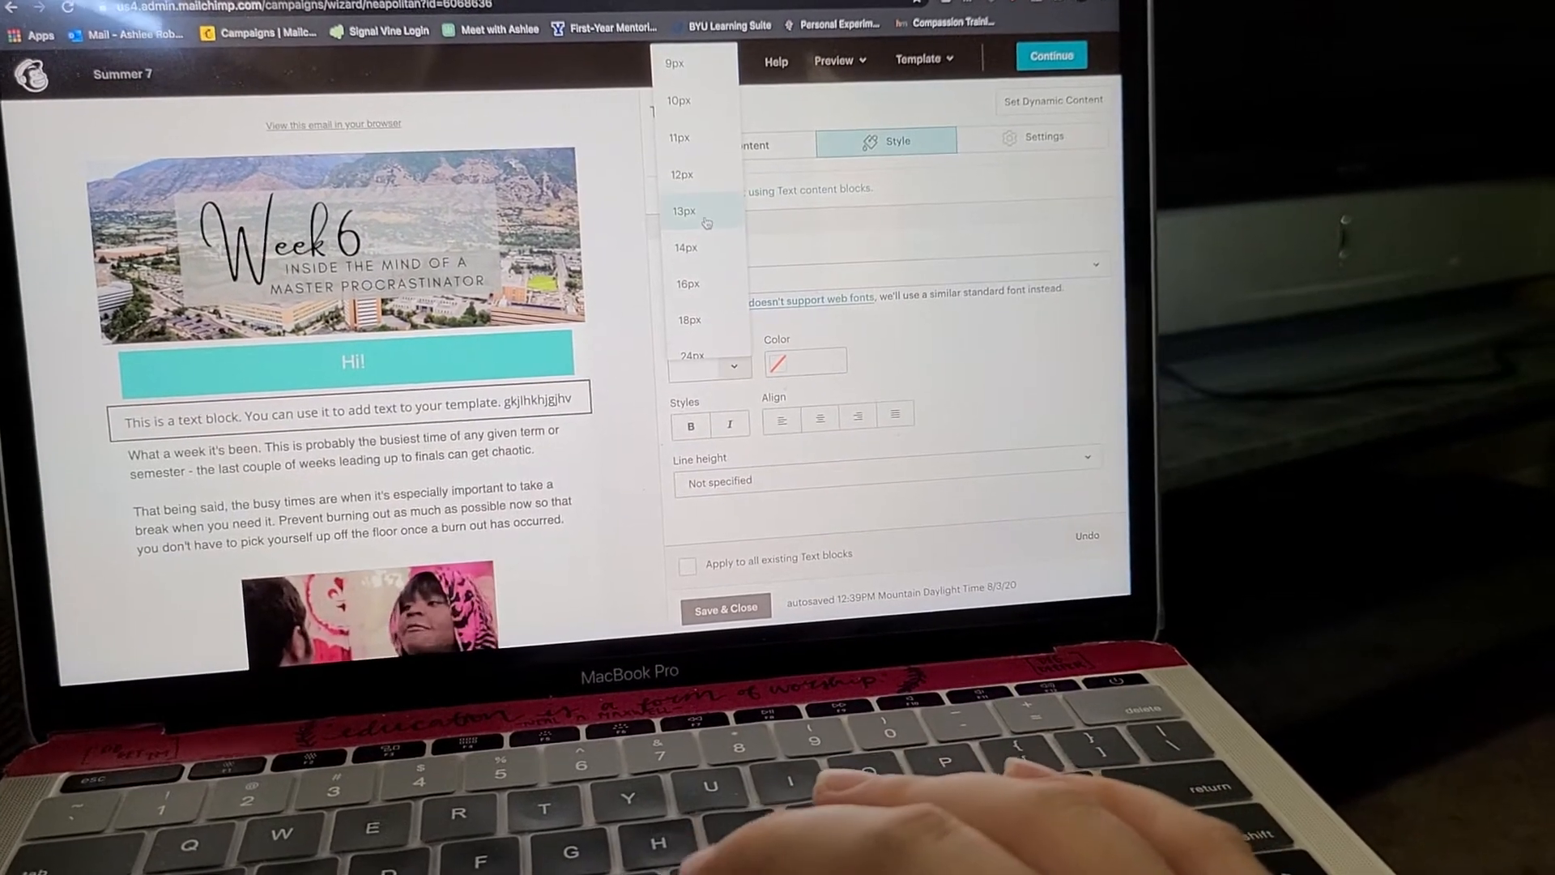
pyautogui.click(683, 210)
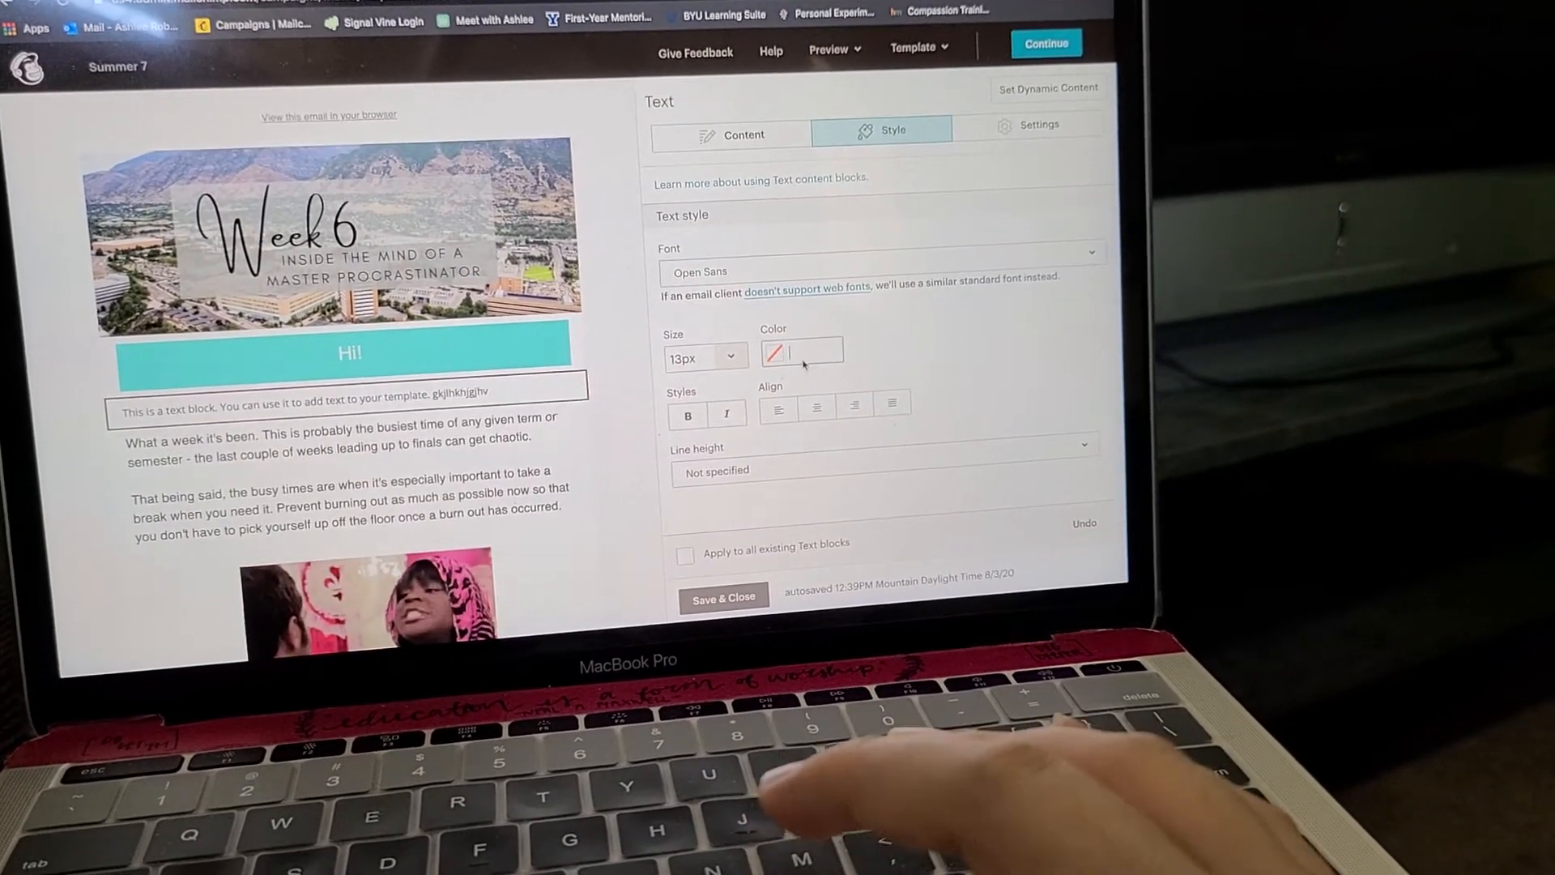
# Step: Make the text magenta, left-aligned and double-spaced, applied to this block only
pyautogui.click(801, 351)
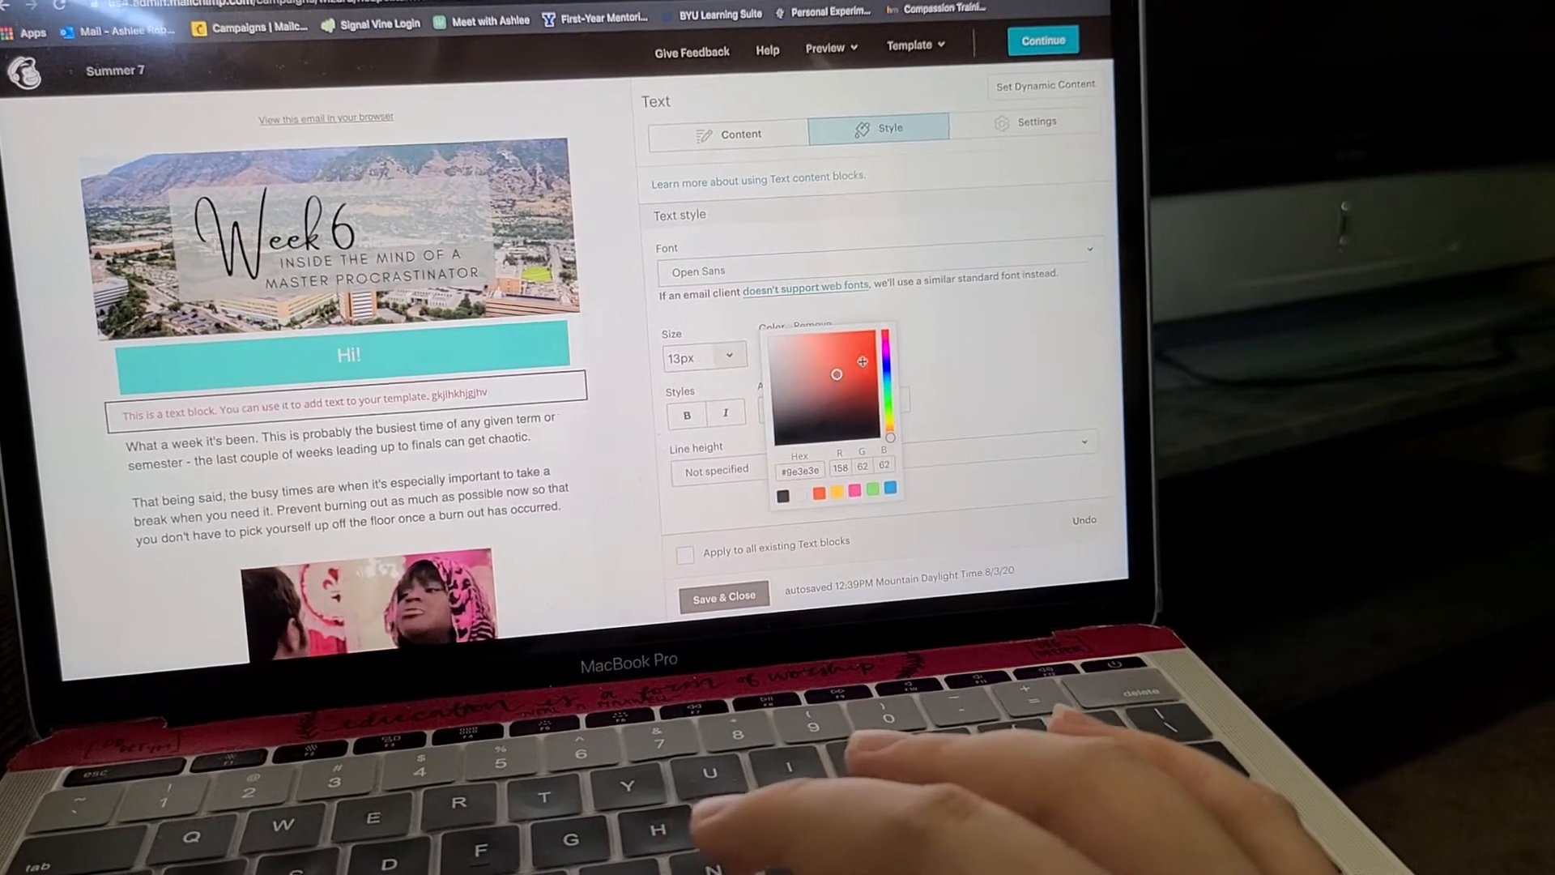
pyautogui.click(857, 357)
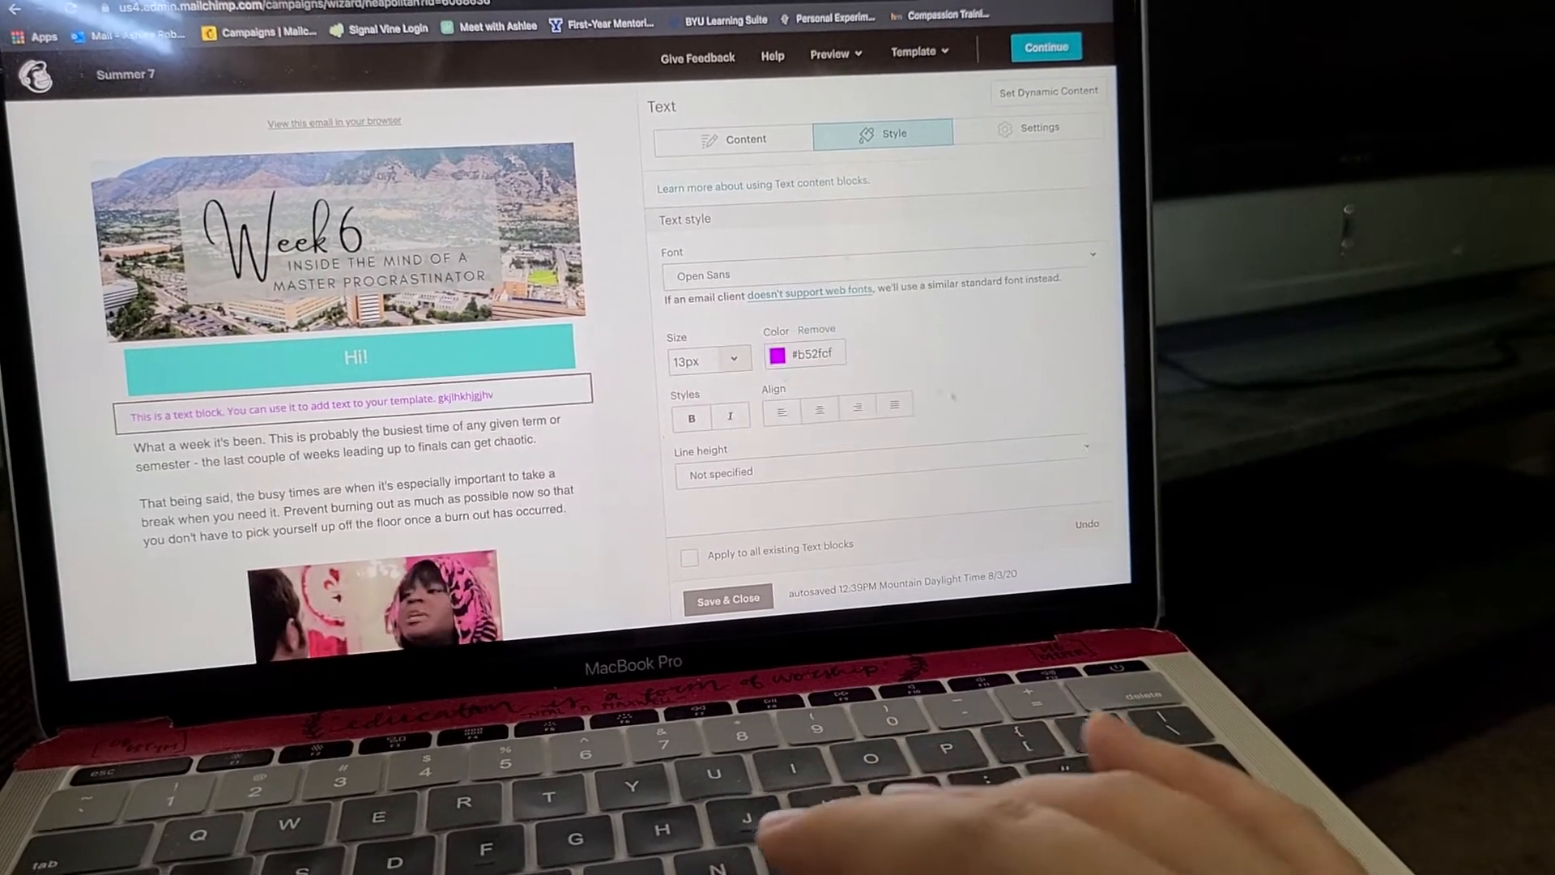
pyautogui.click(783, 406)
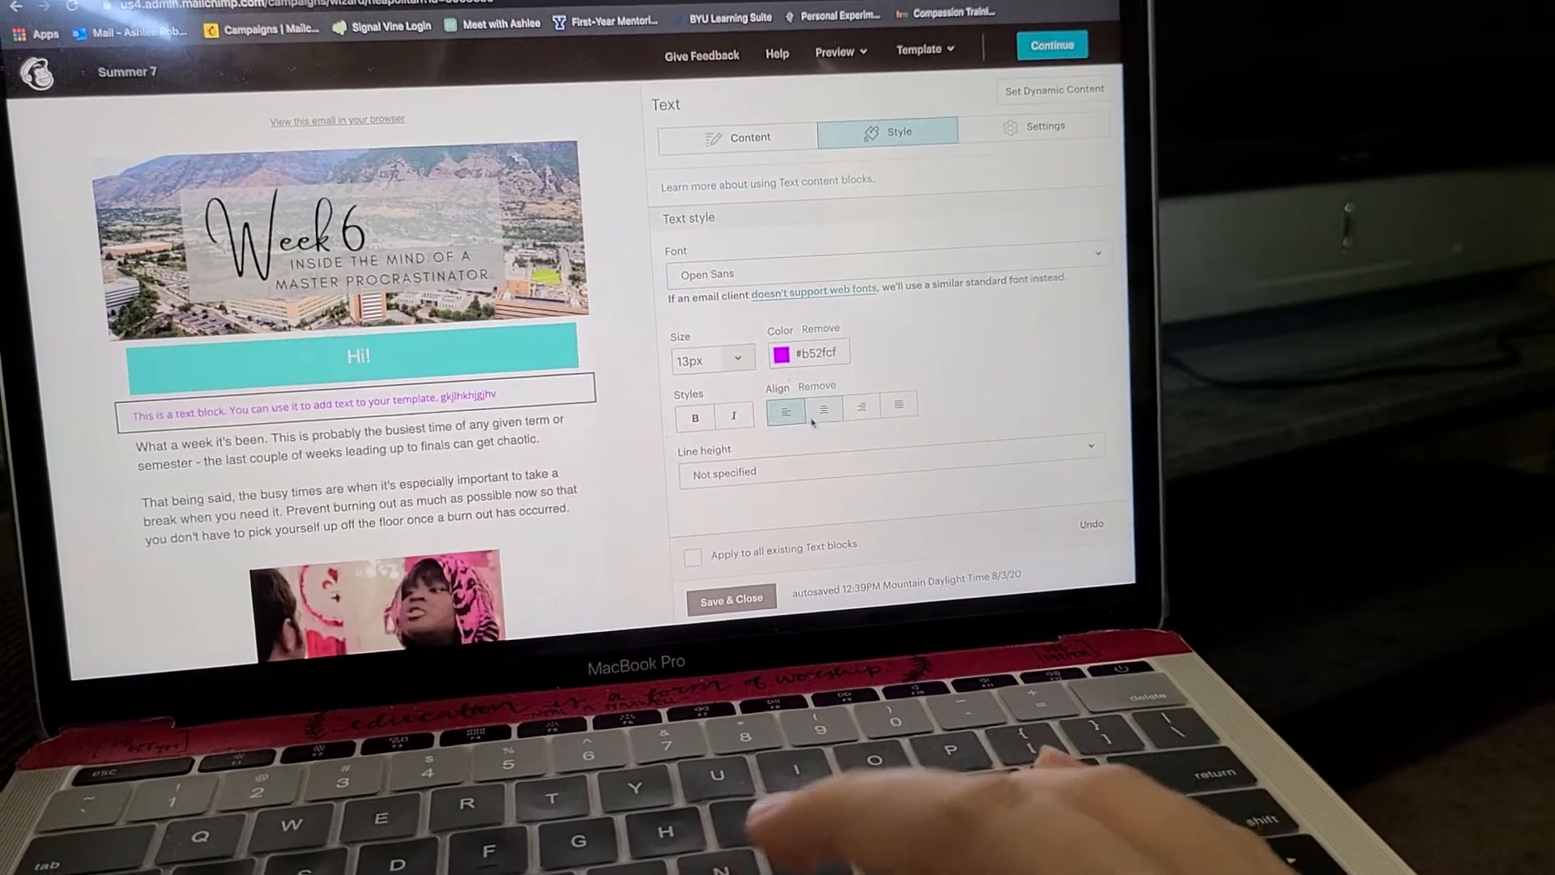
pyautogui.click(862, 408)
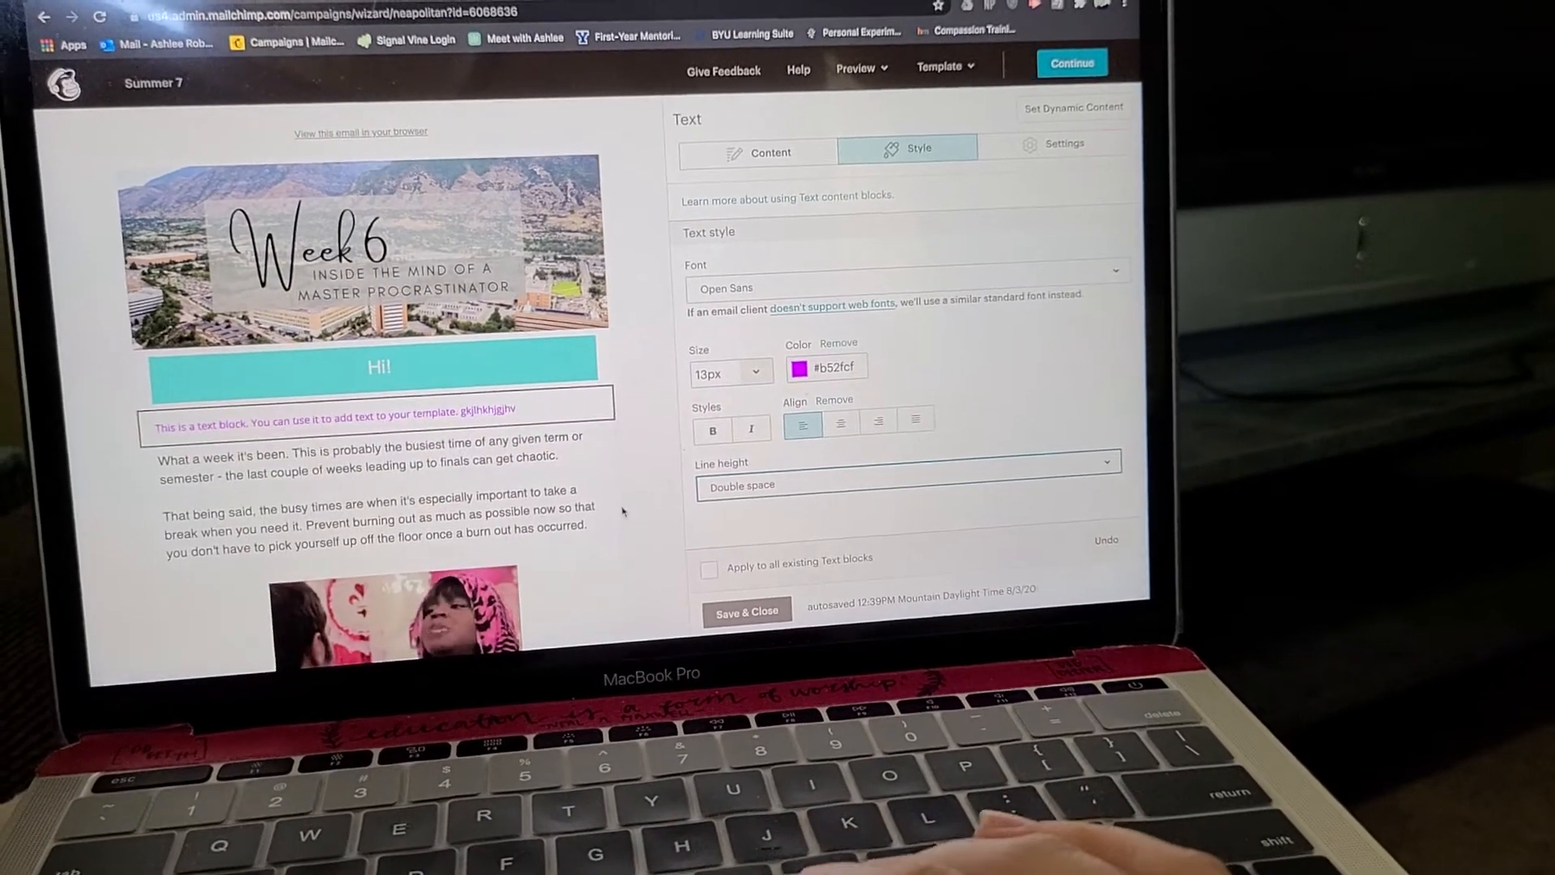
pyautogui.scroll(-3)
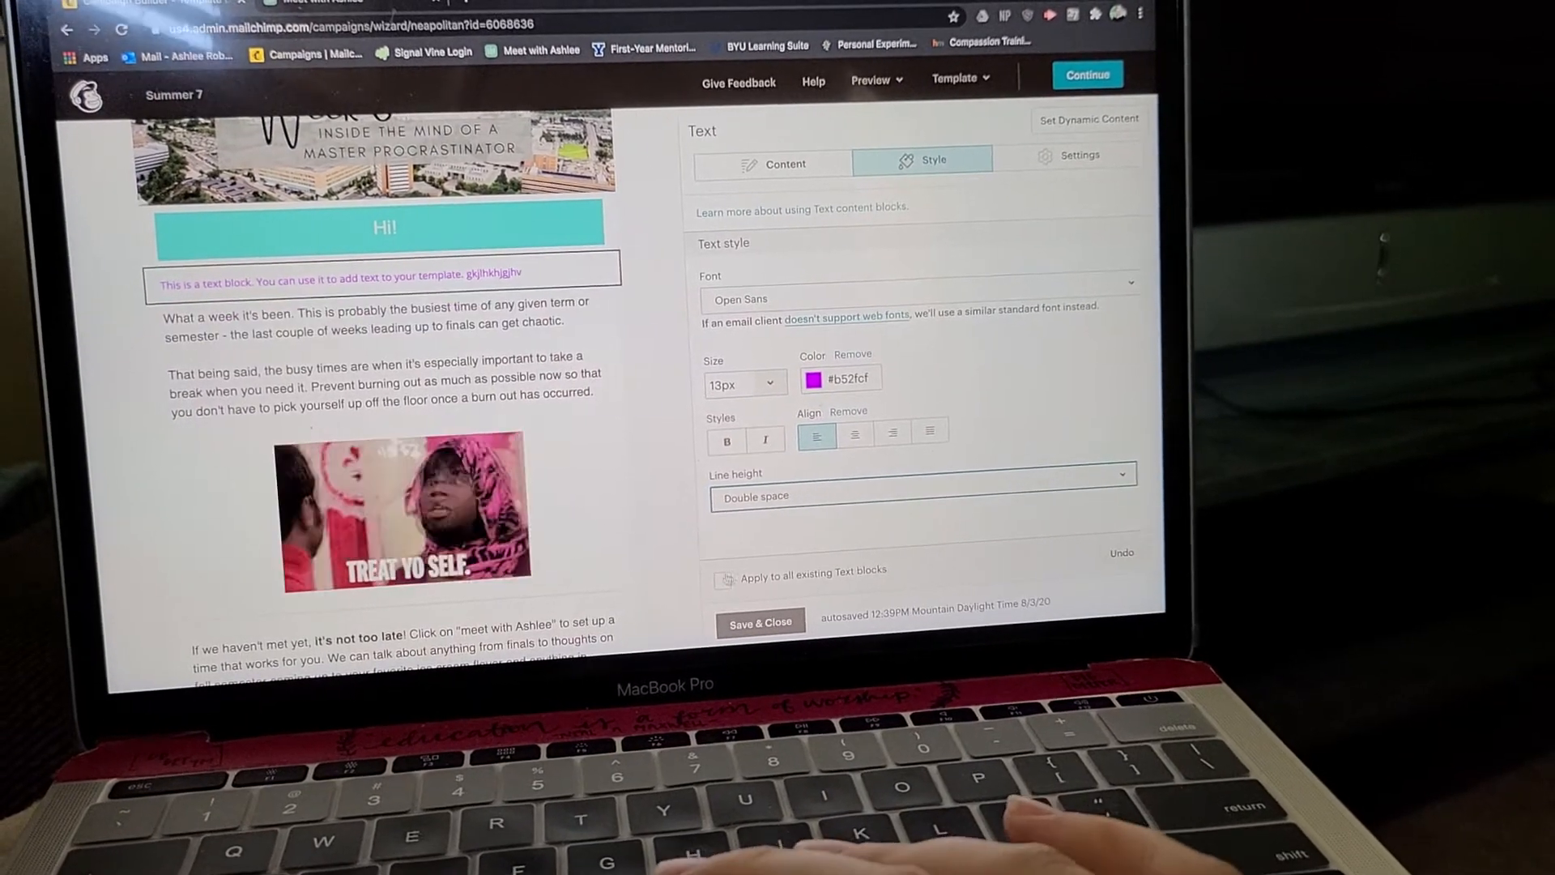
pyautogui.click(754, 597)
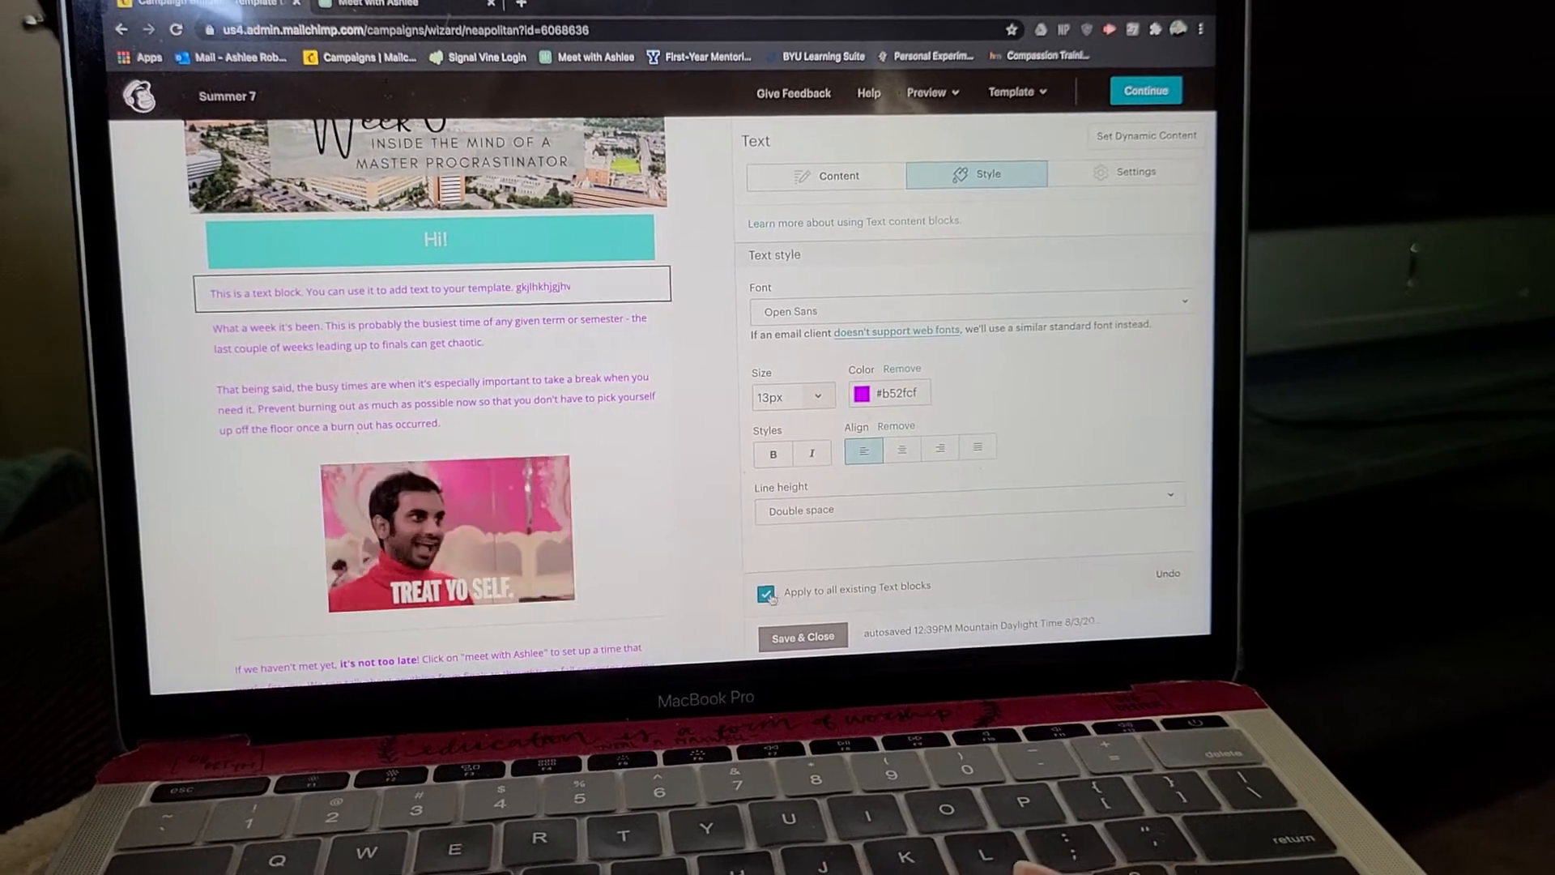
pyautogui.click(767, 592)
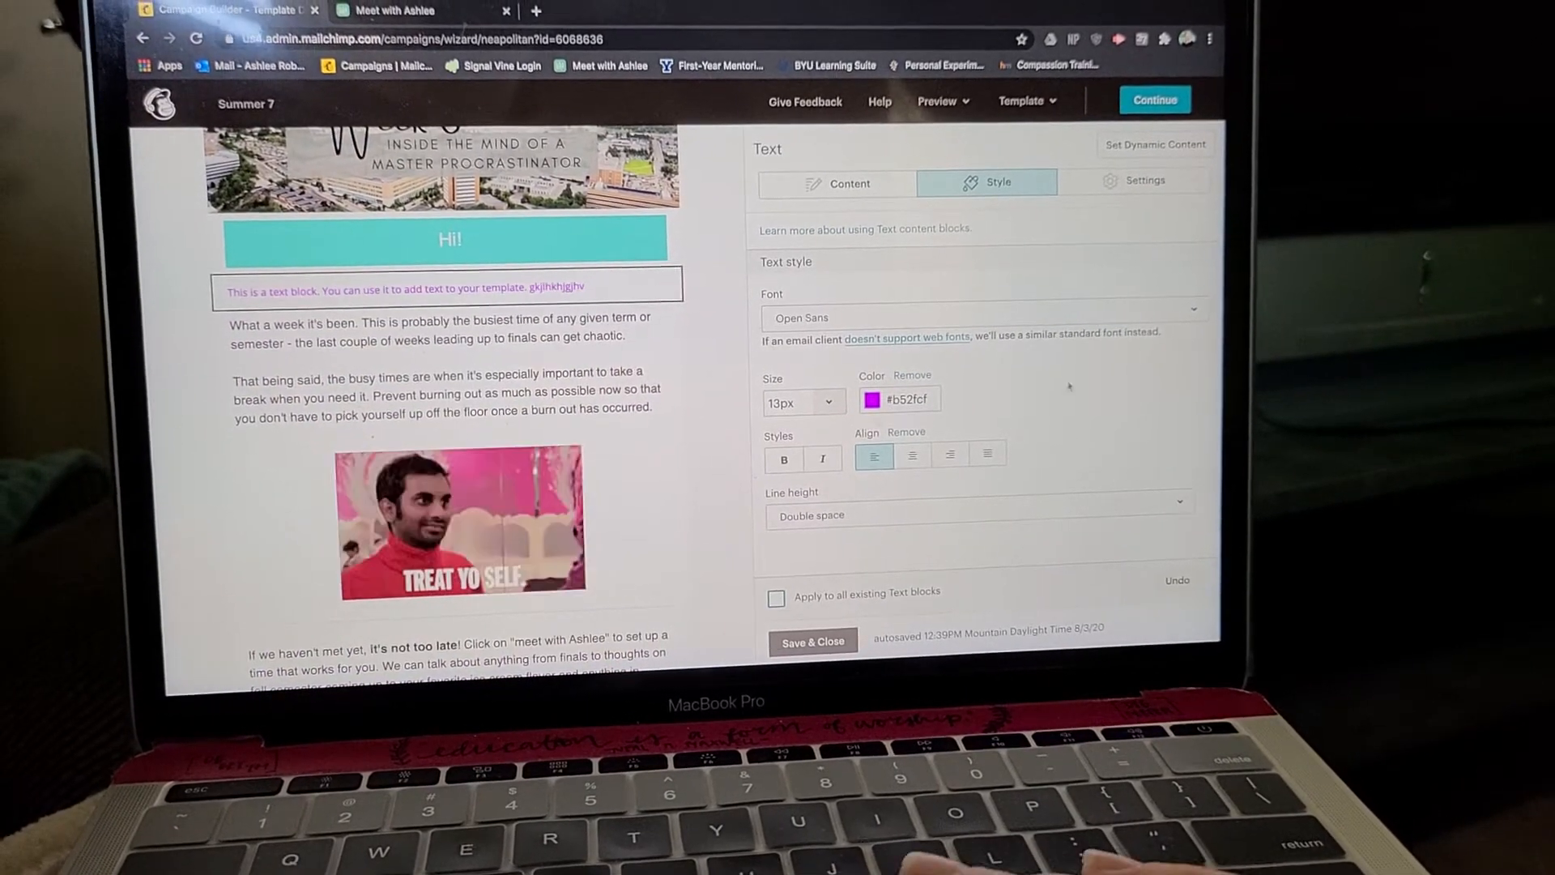
# Step: Split the text block into two columns with a wider left column
pyautogui.click(1140, 171)
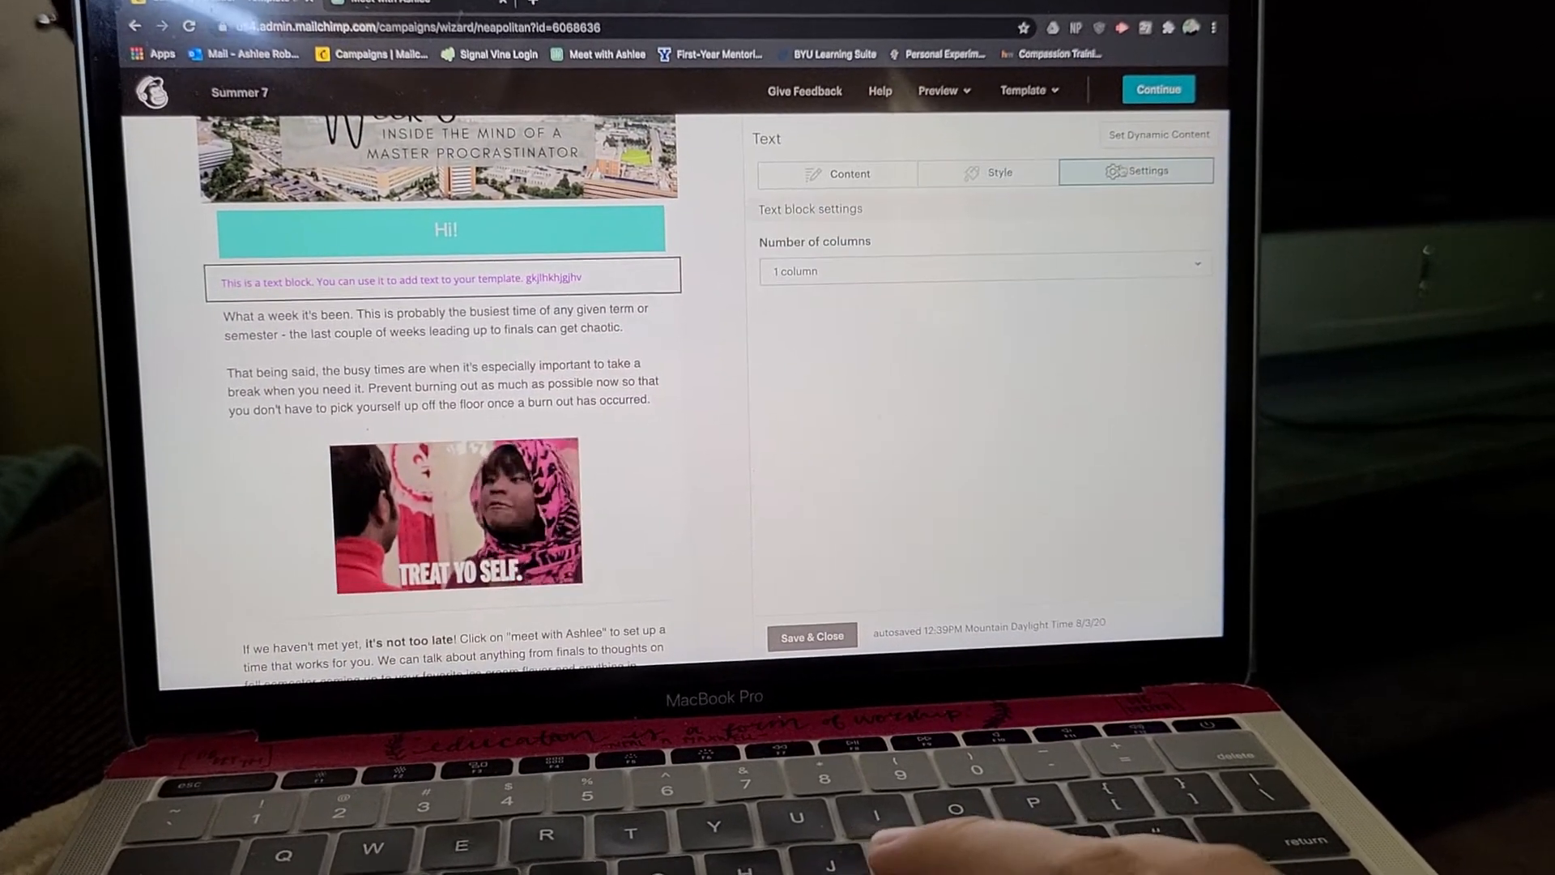
pyautogui.click(984, 271)
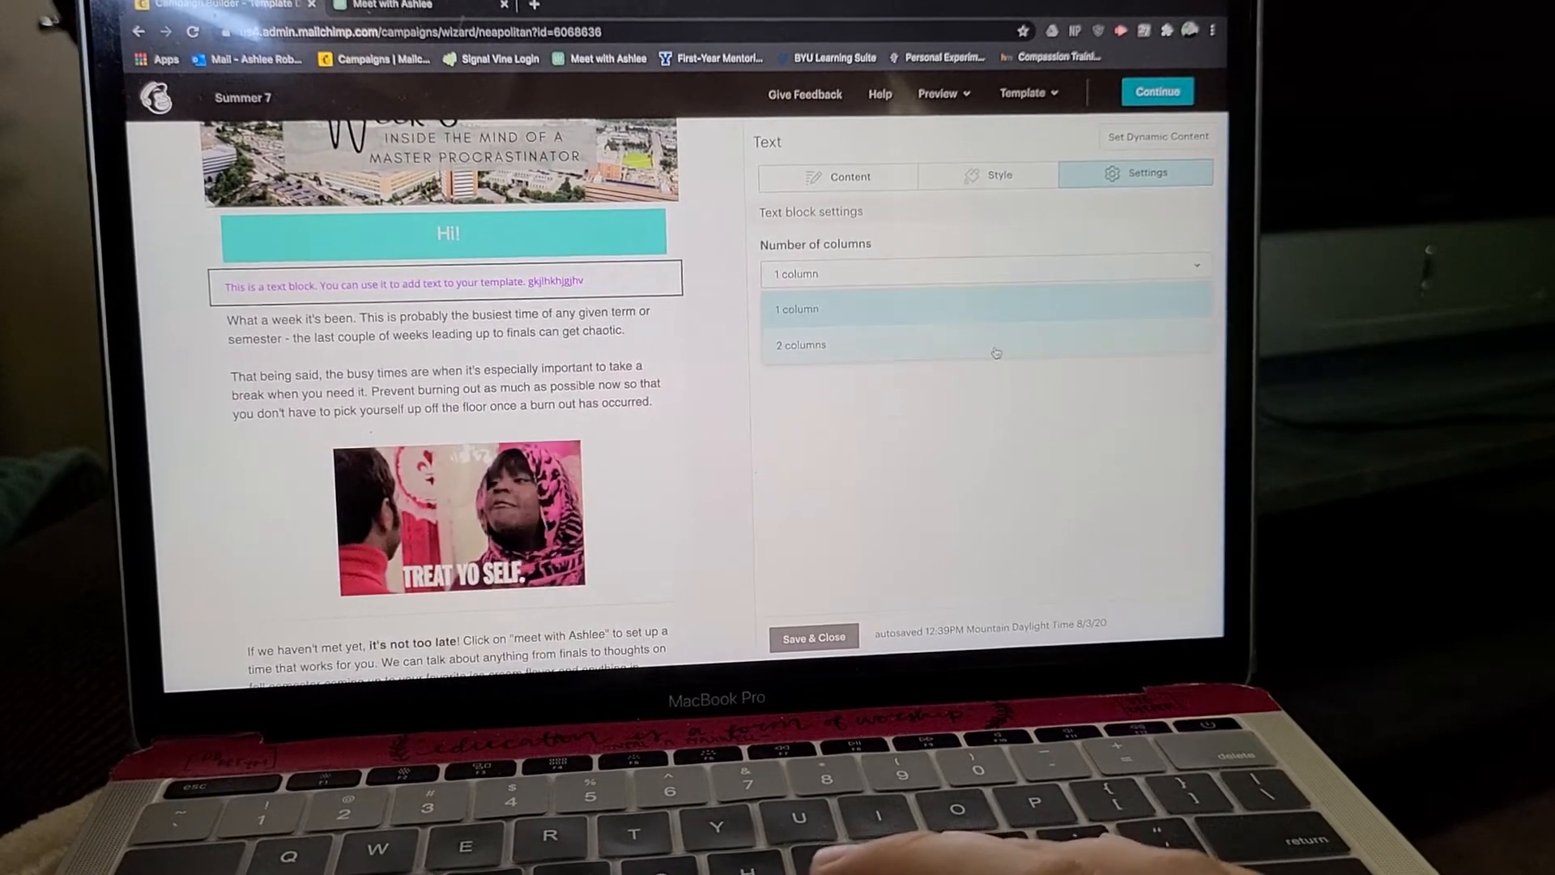
pyautogui.click(800, 345)
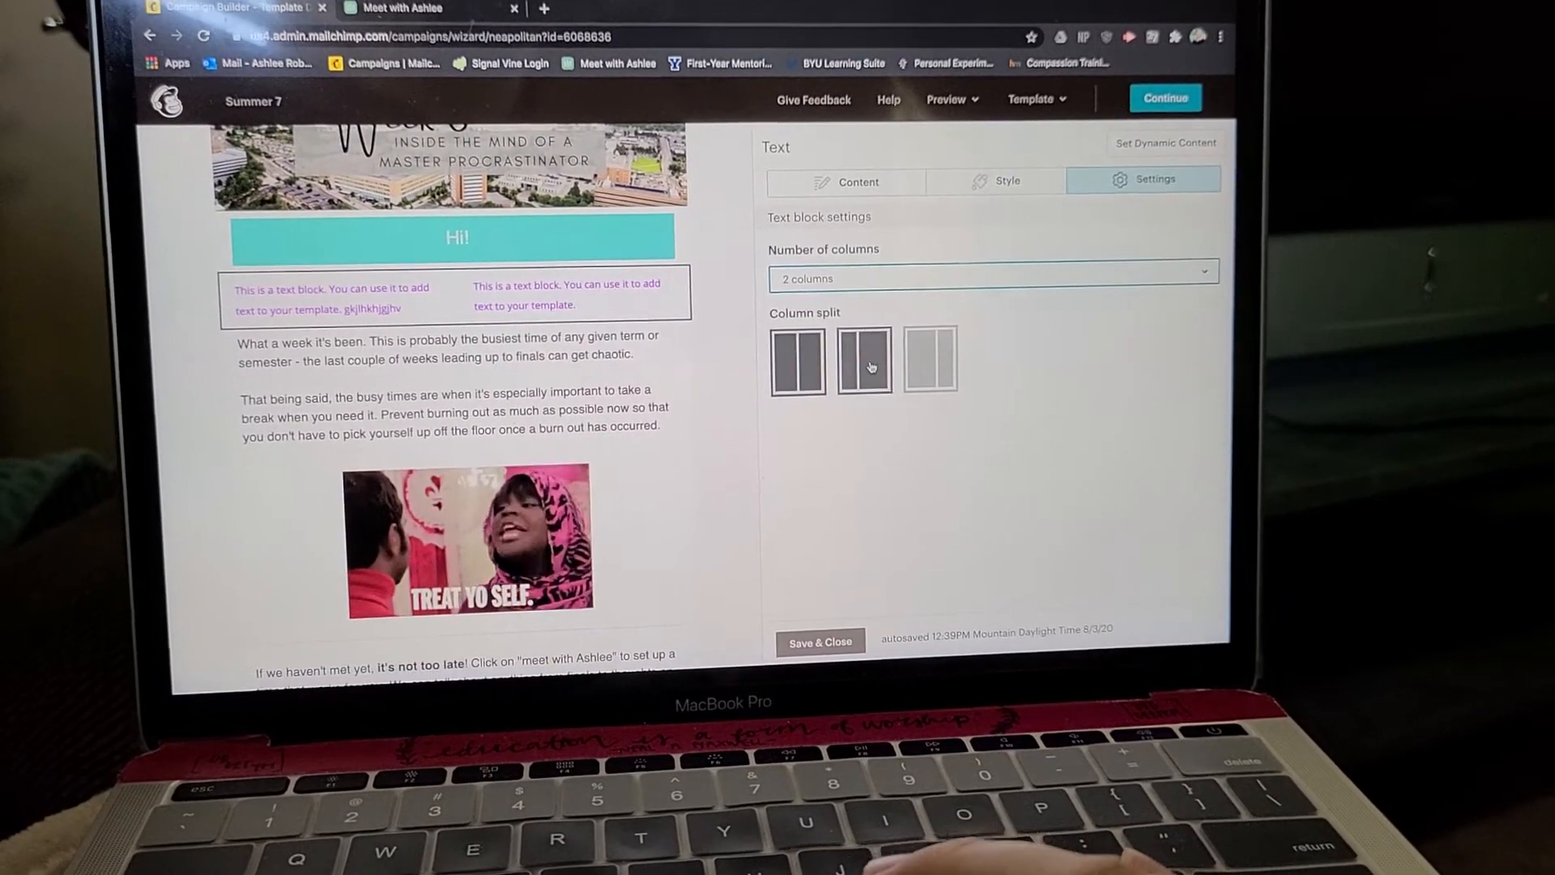
pyautogui.click(928, 359)
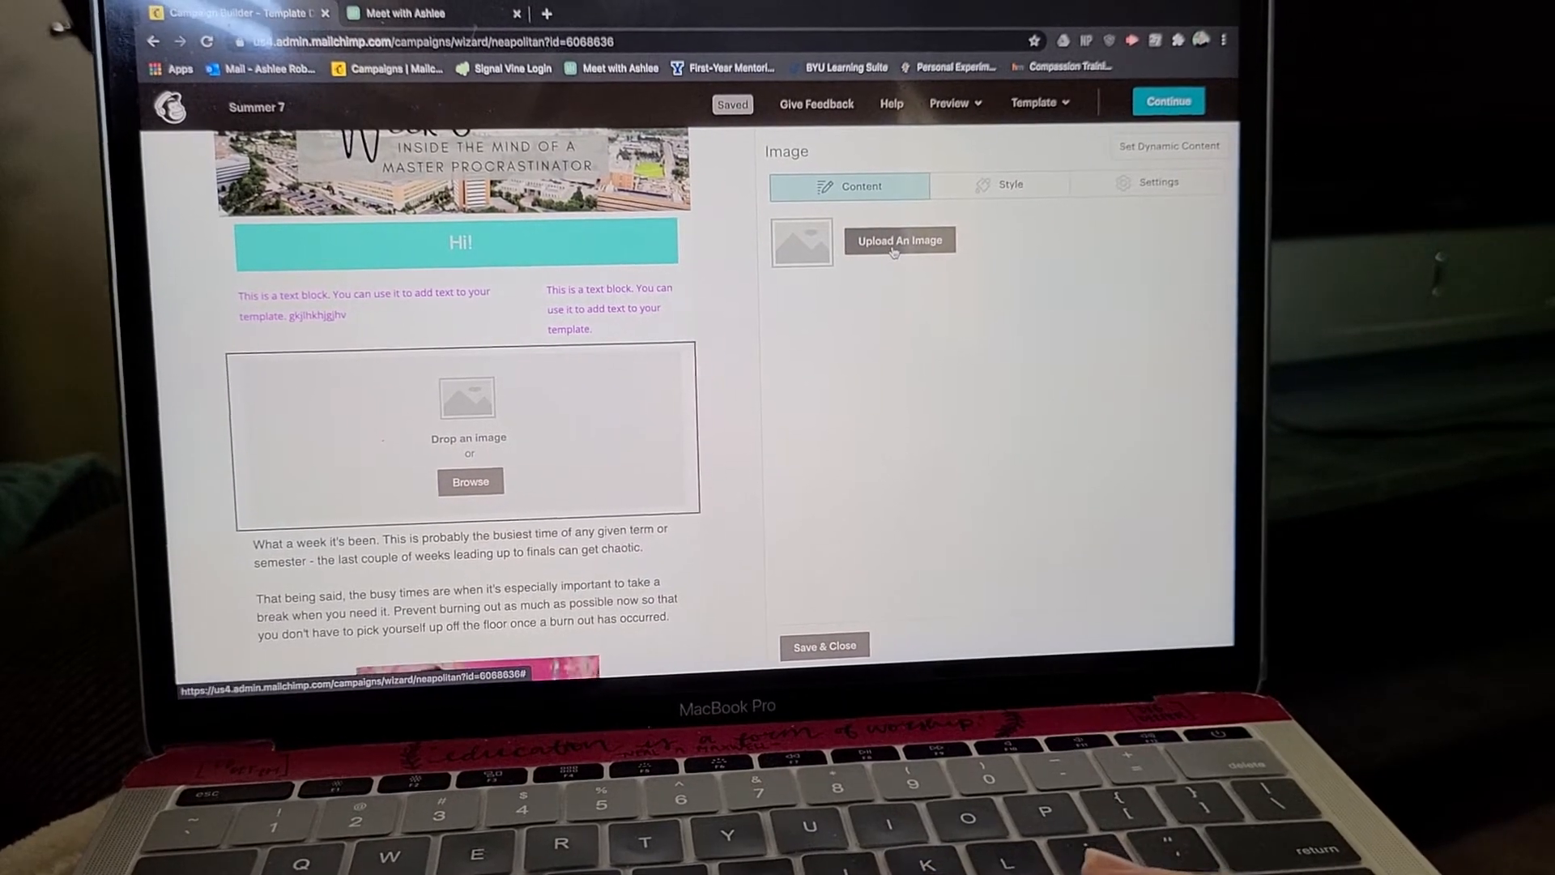
# Step: Browse the Content Studio image library through its first three pages of stored images
pyautogui.click(898, 240)
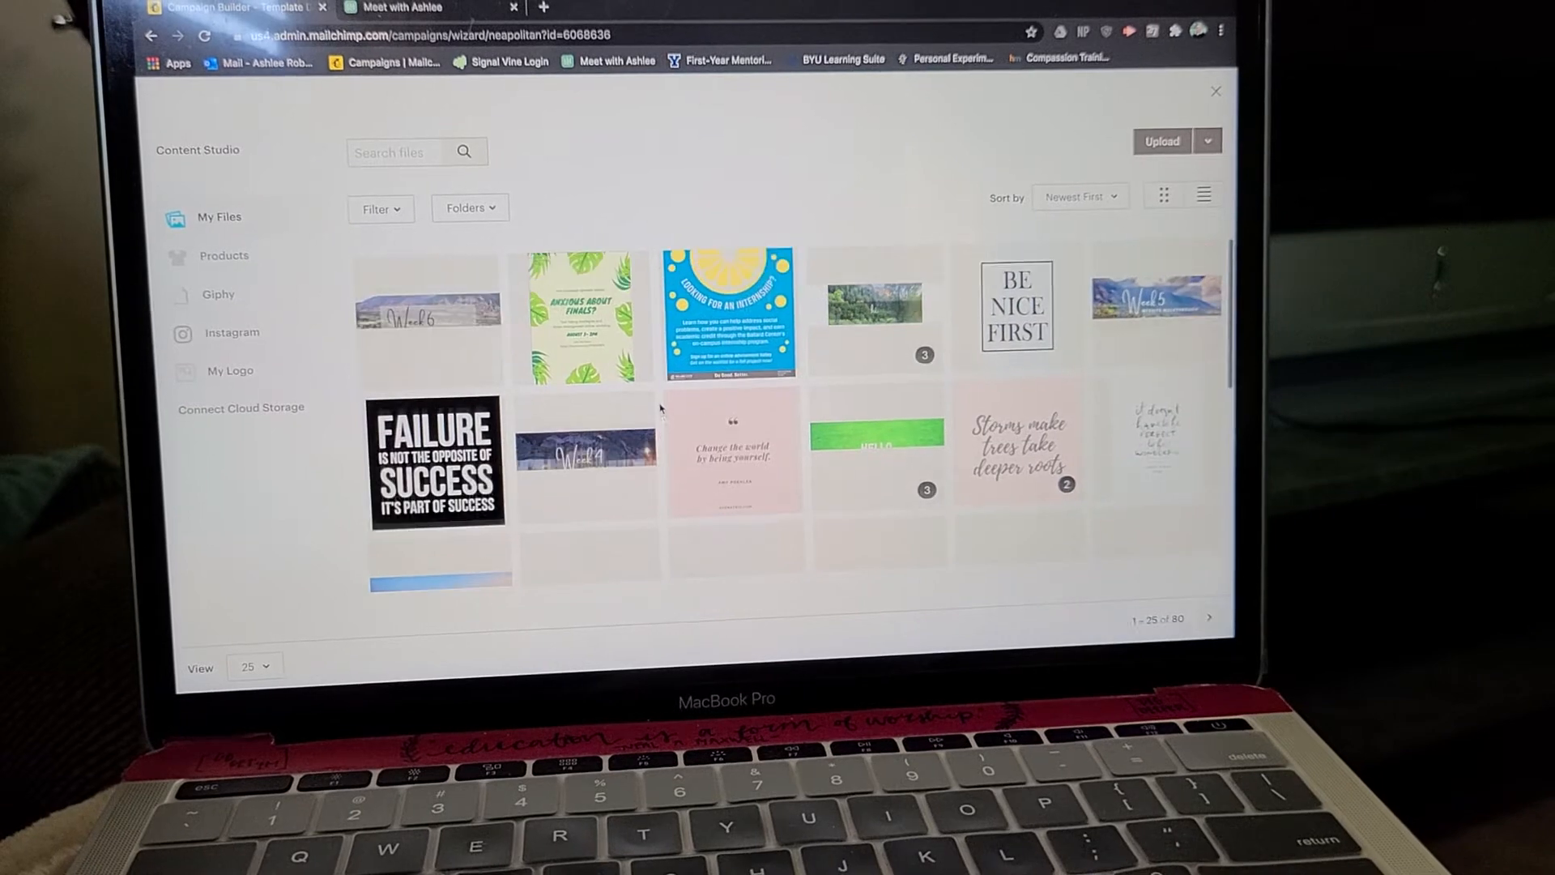
pyautogui.scroll(-3)
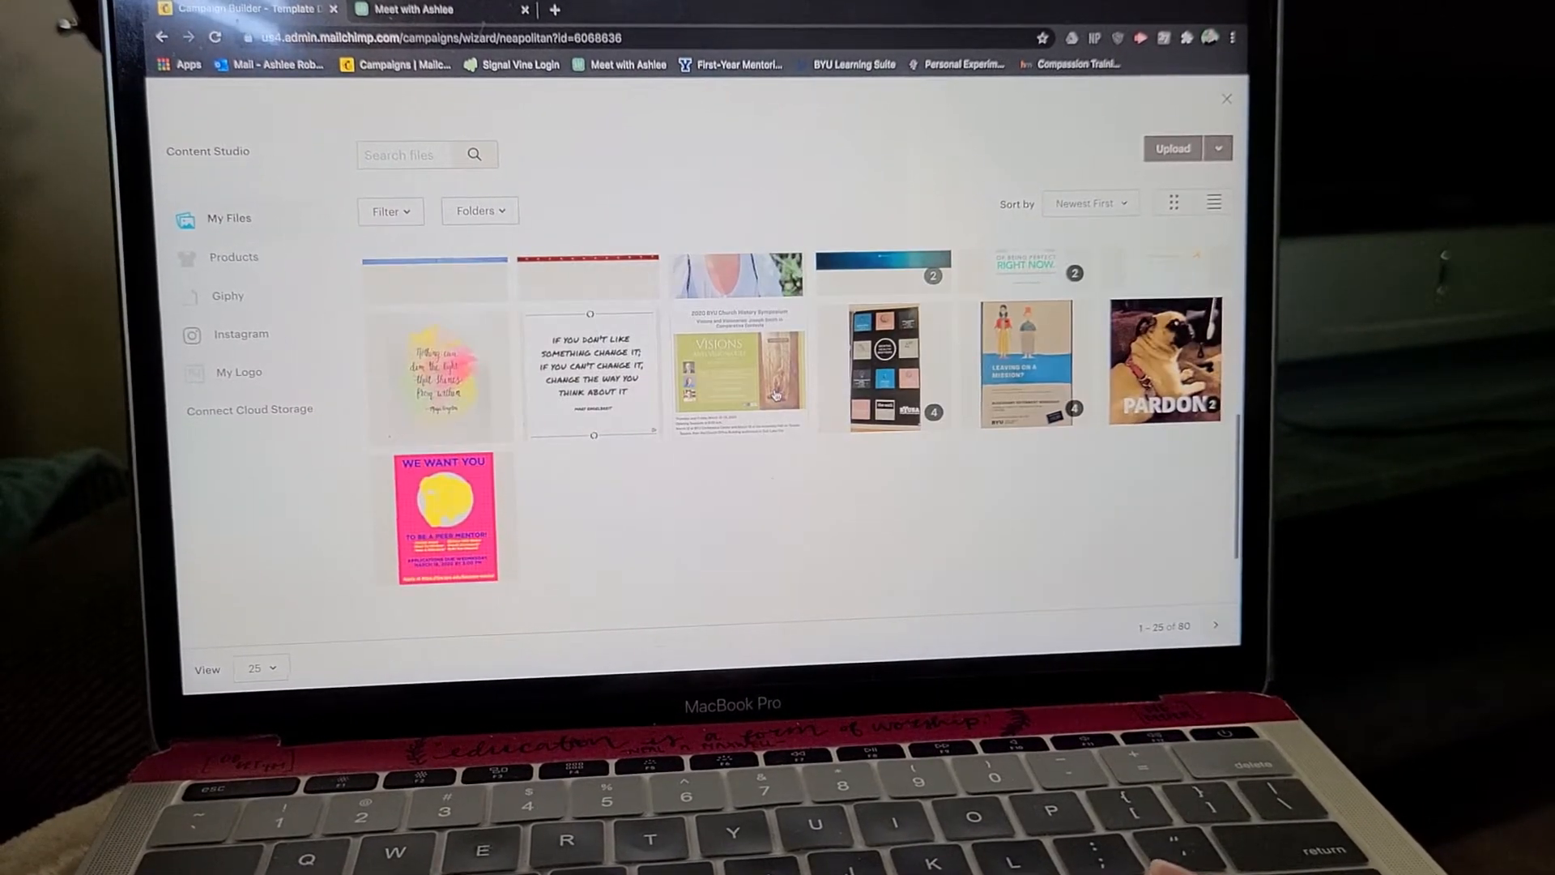
pyautogui.click(1215, 625)
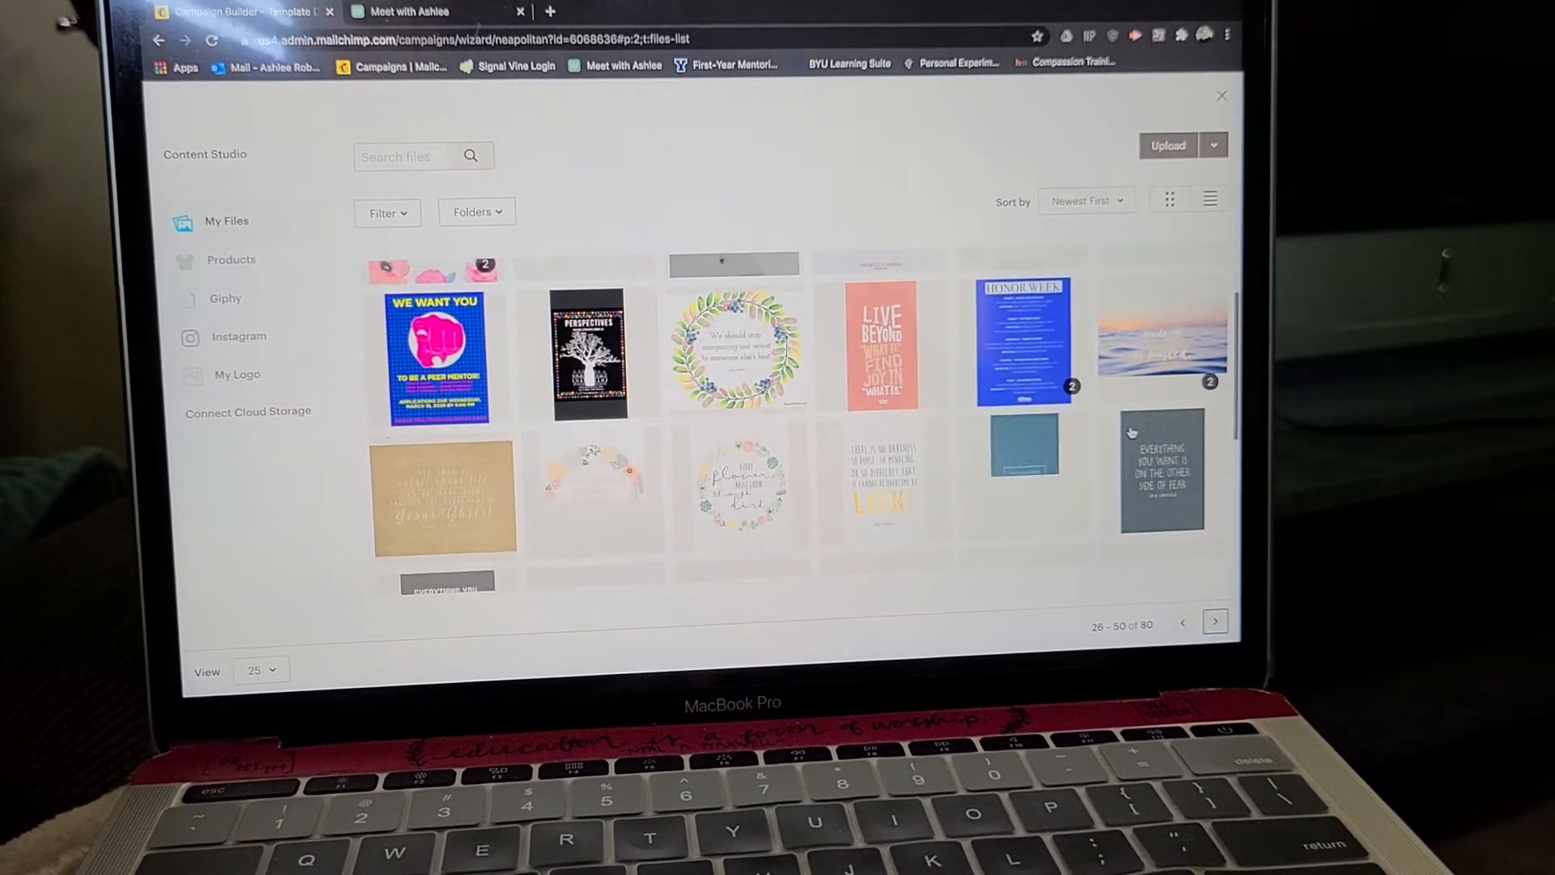
pyautogui.scroll(-3)
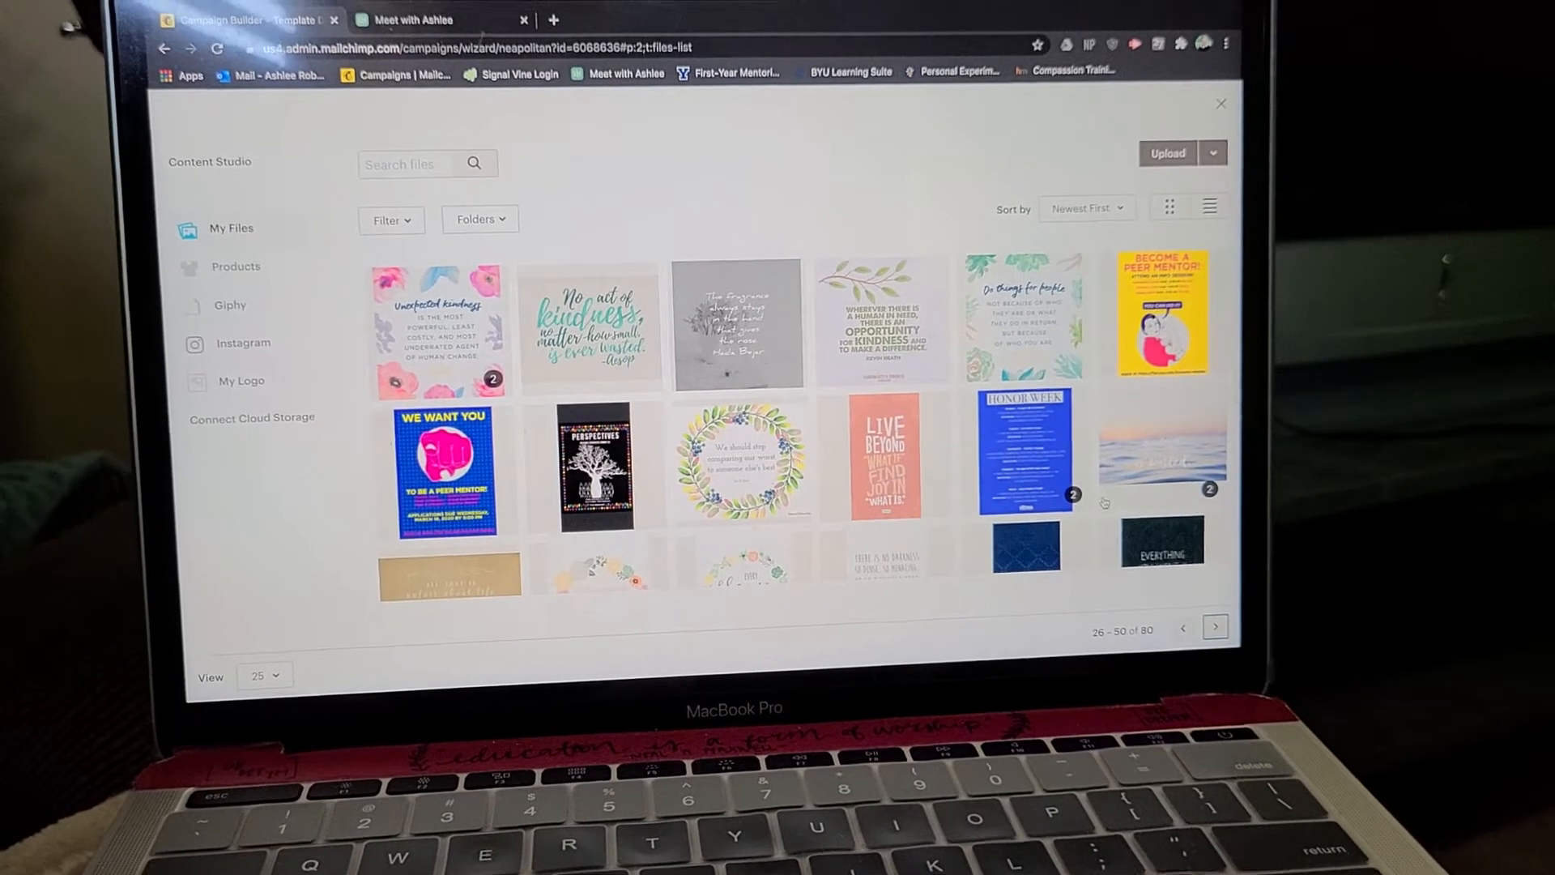
pyautogui.click(1215, 627)
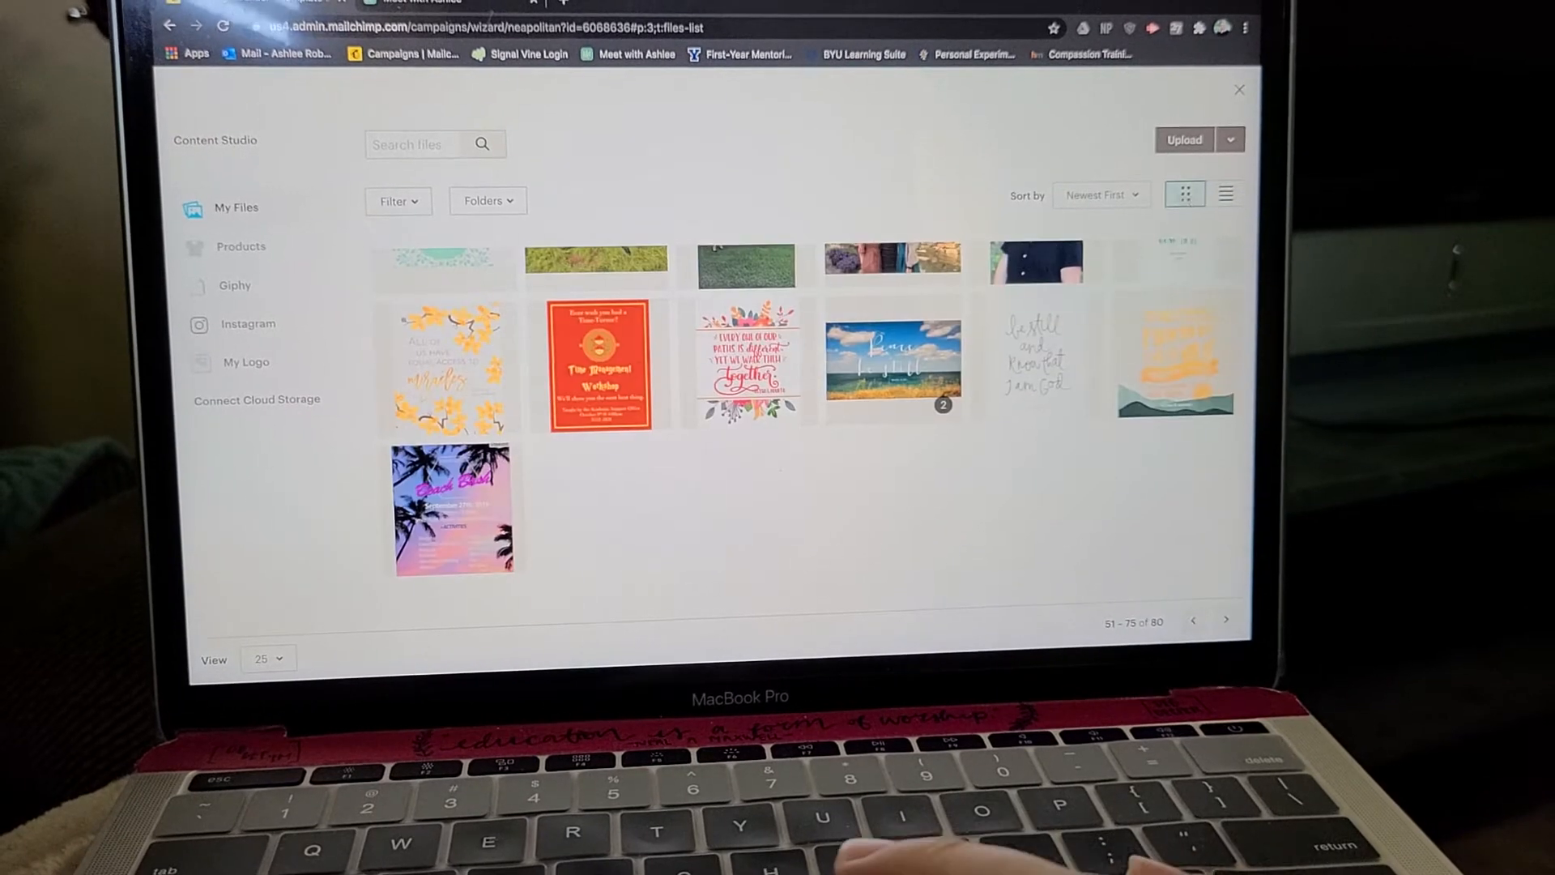
# Step: Search Giphy for 'what' and insert the WHAAAAAAAT GIF
pyautogui.click(396, 203)
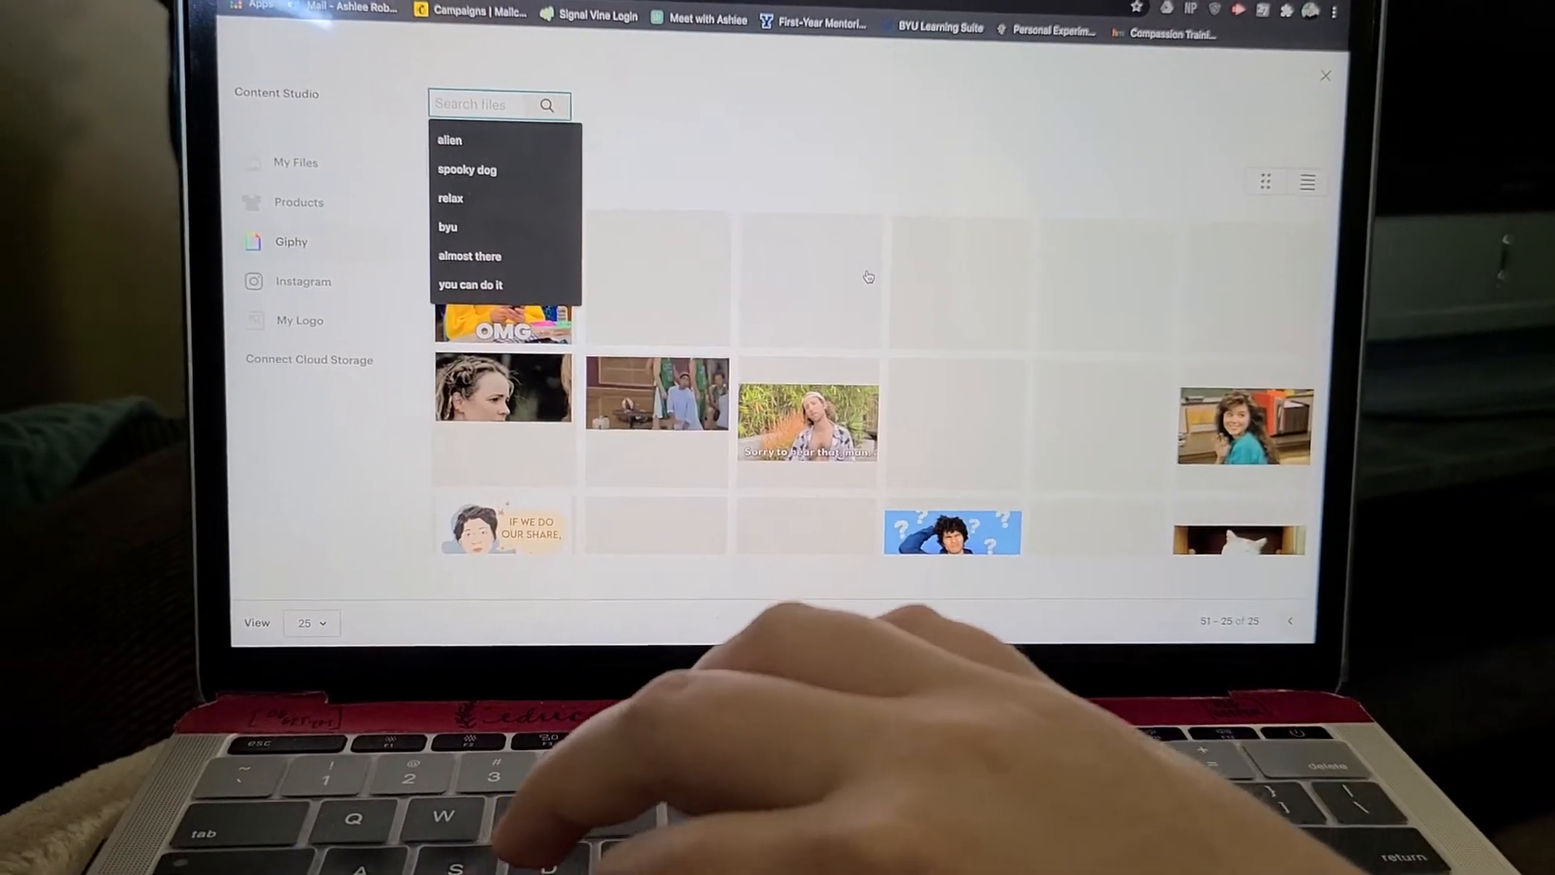
pyautogui.write('w')
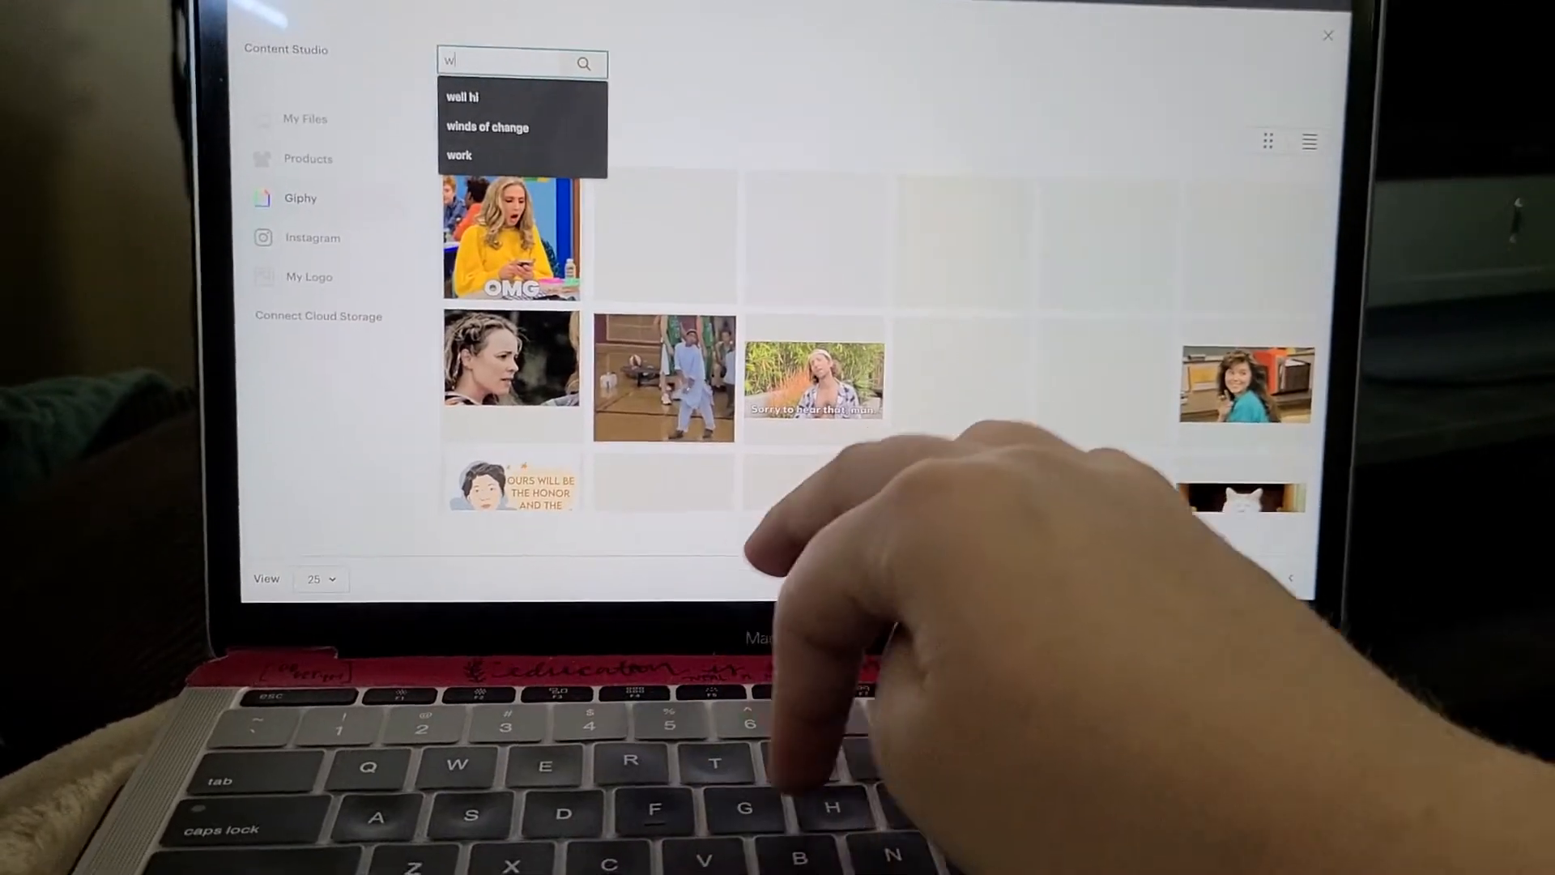
pyautogui.write('hat')
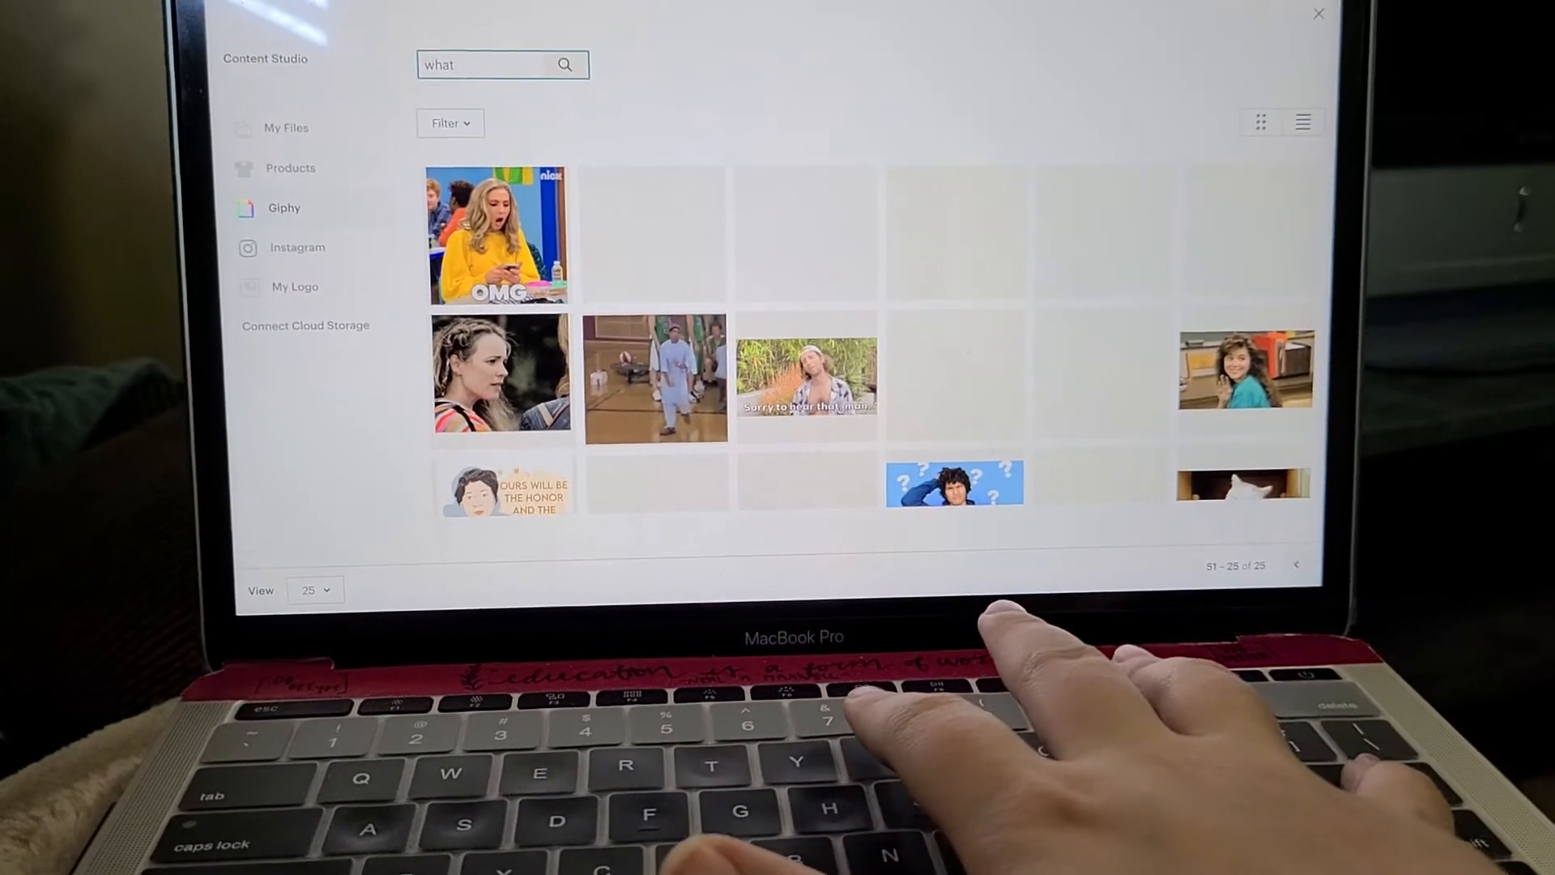
pyautogui.press('Return')
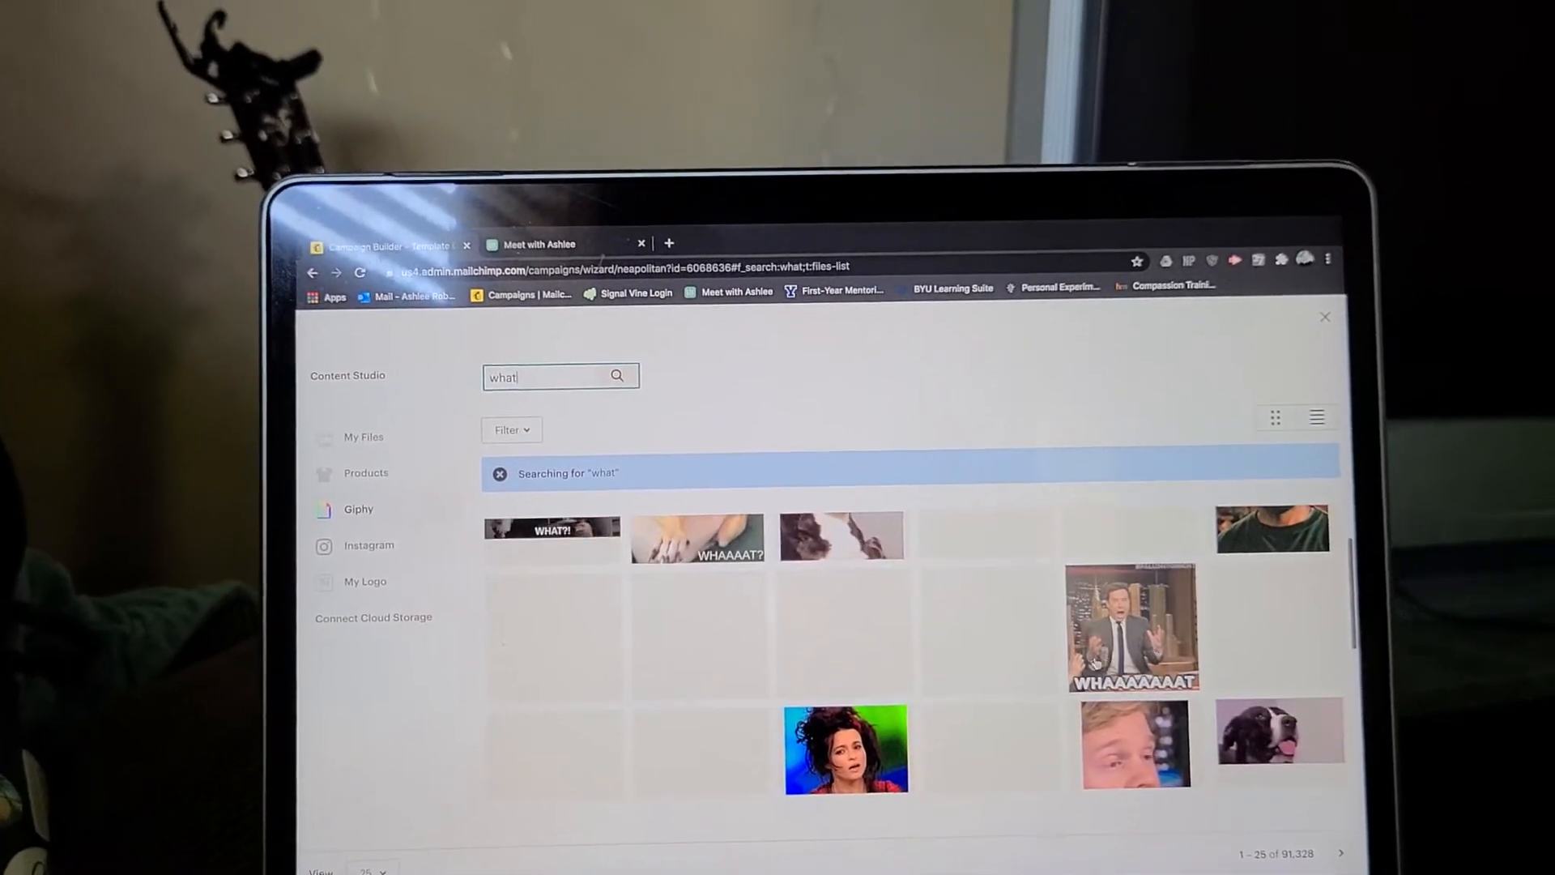
pyautogui.click(1130, 626)
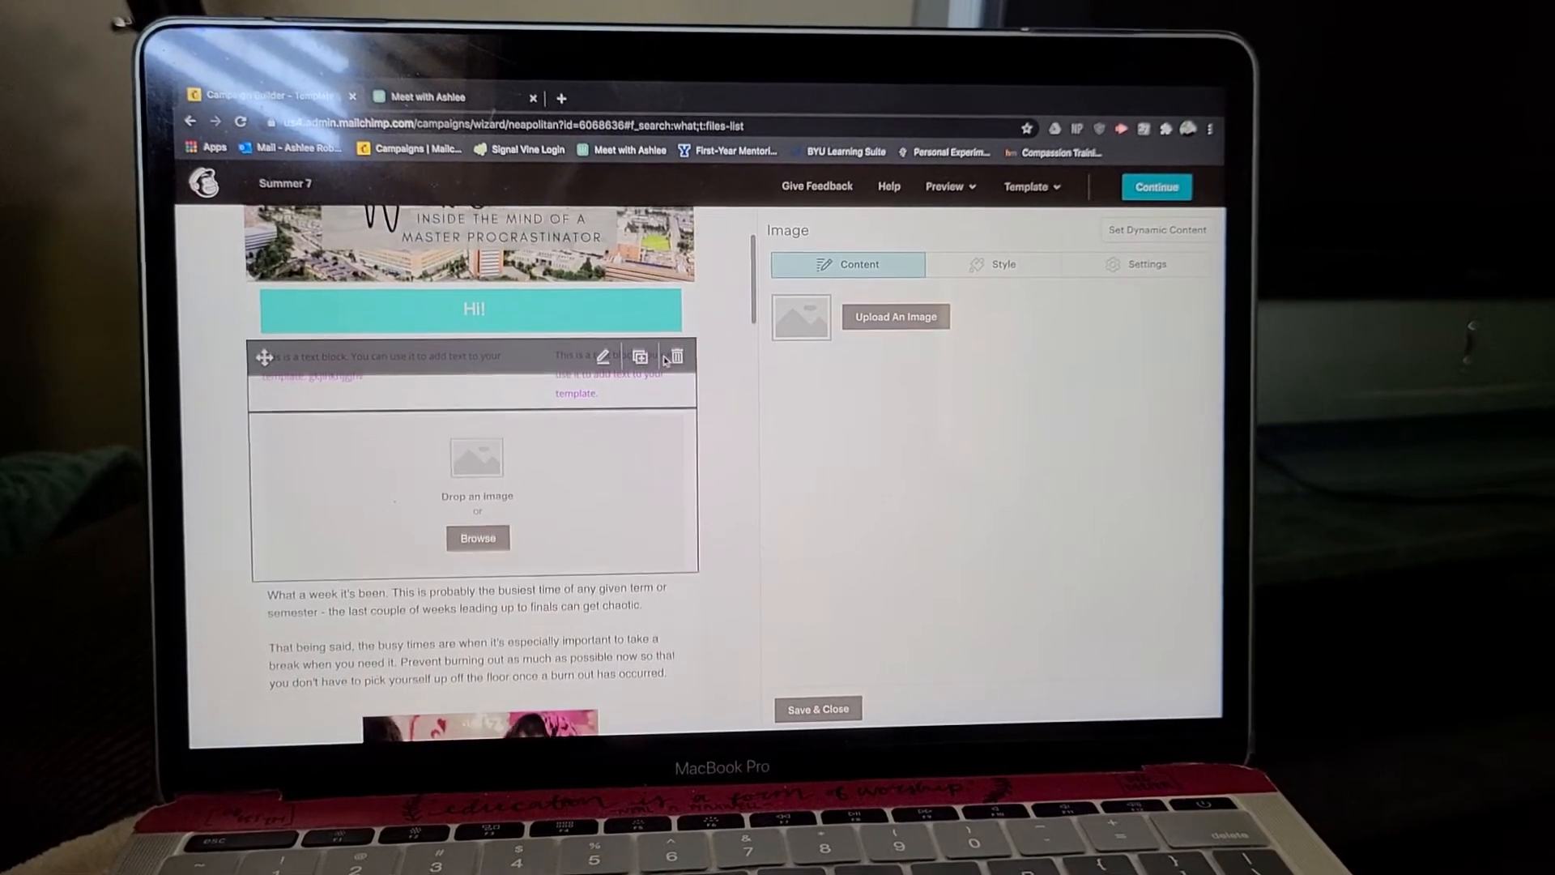
# Step: Shrink the WHAAAAAAAT GIF's display size, try right alignment, and return it to centered
pyautogui.scroll(-3)
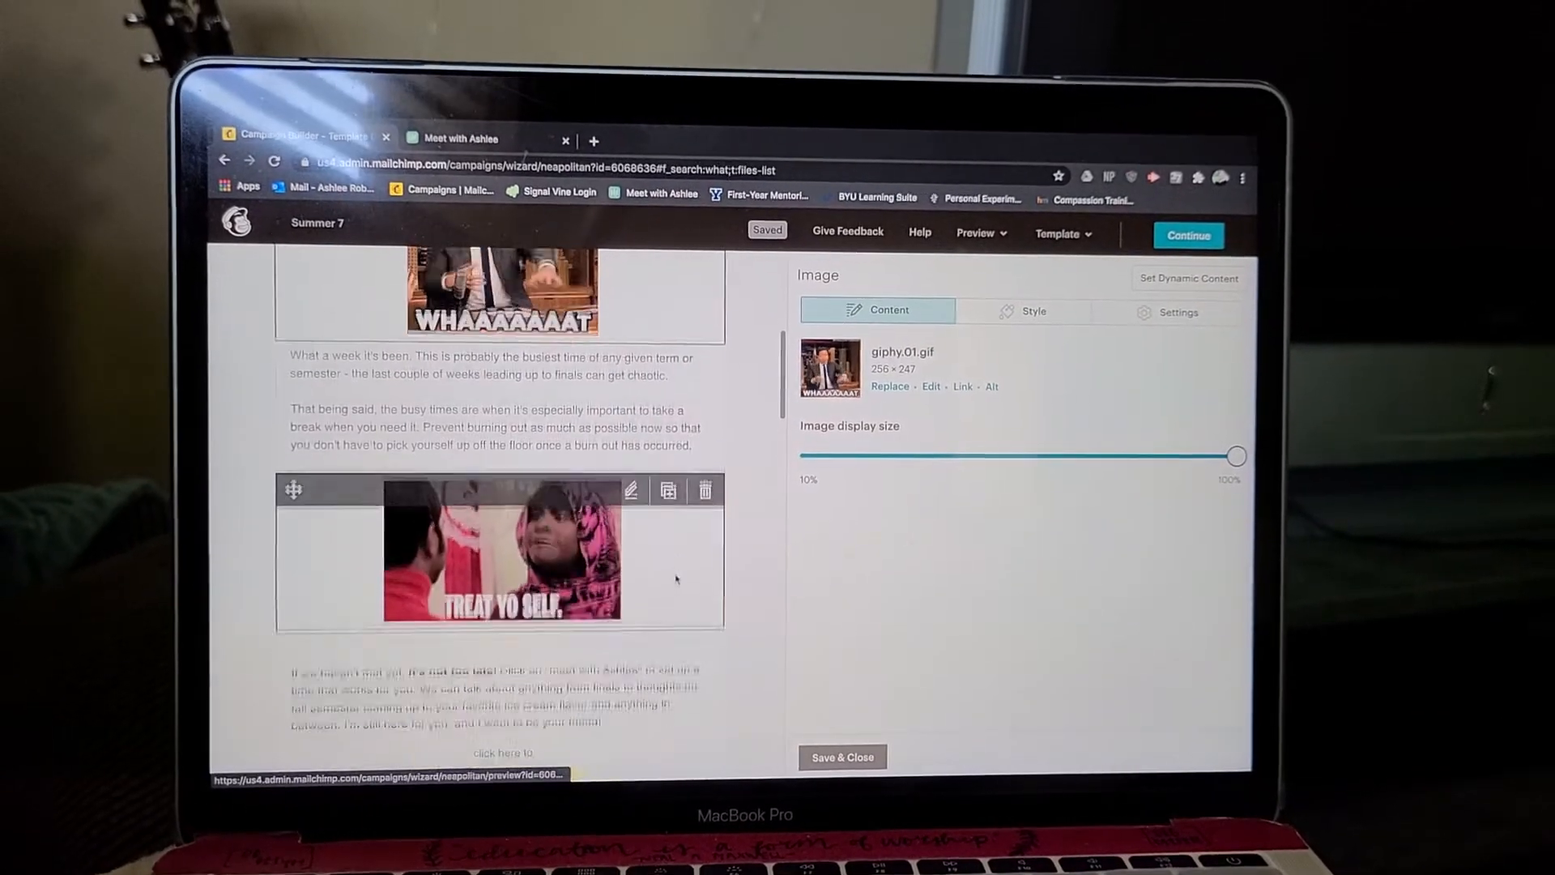
pyautogui.moveTo(1237, 455); pyautogui.dragTo(1041, 456)
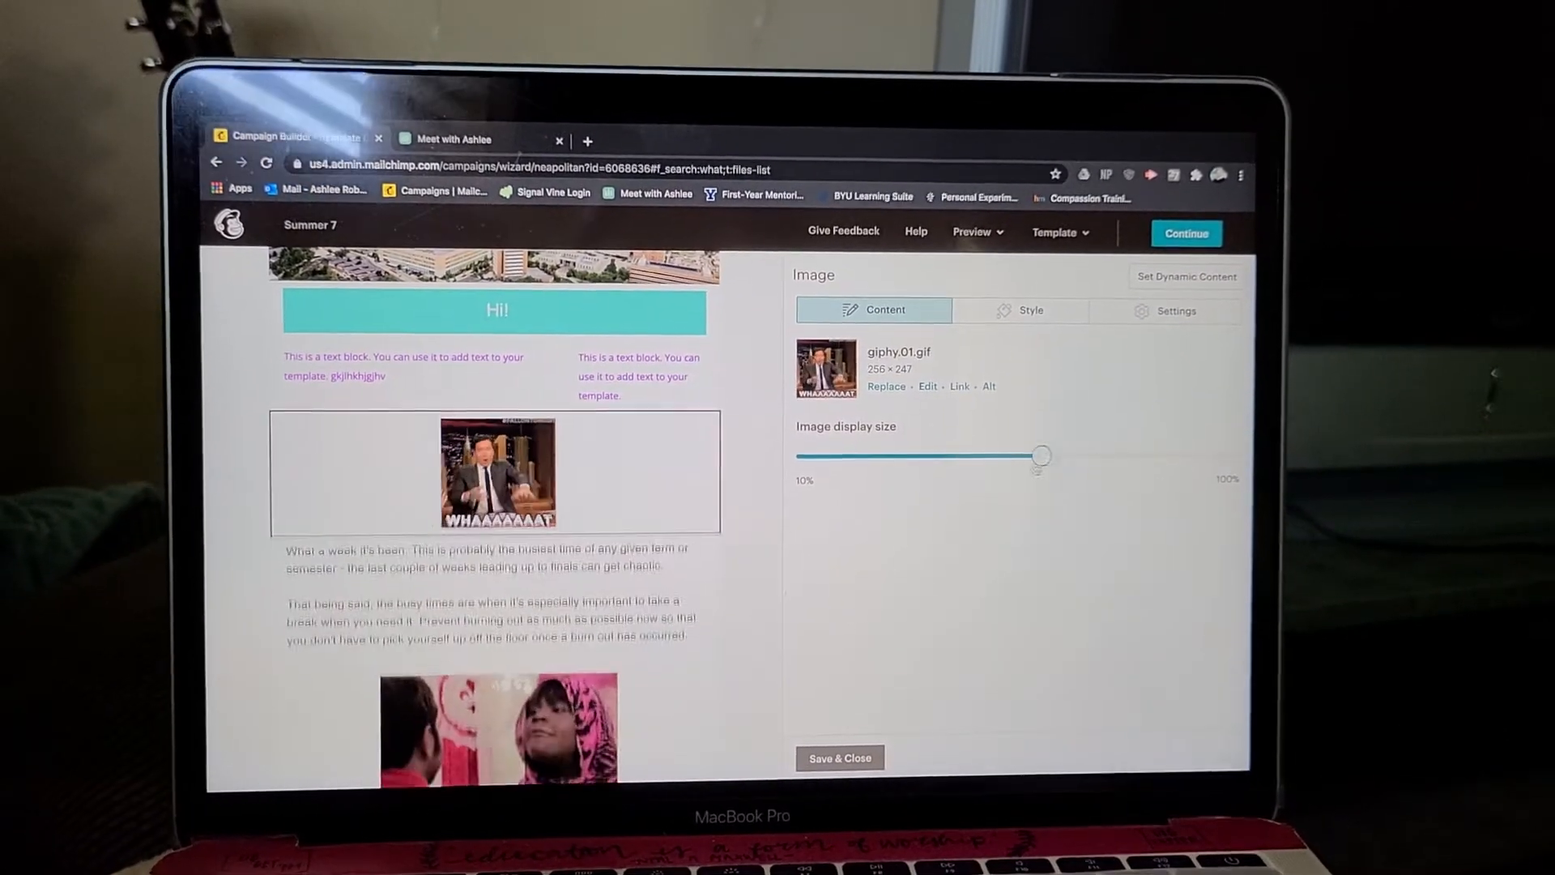
pyautogui.click(1170, 310)
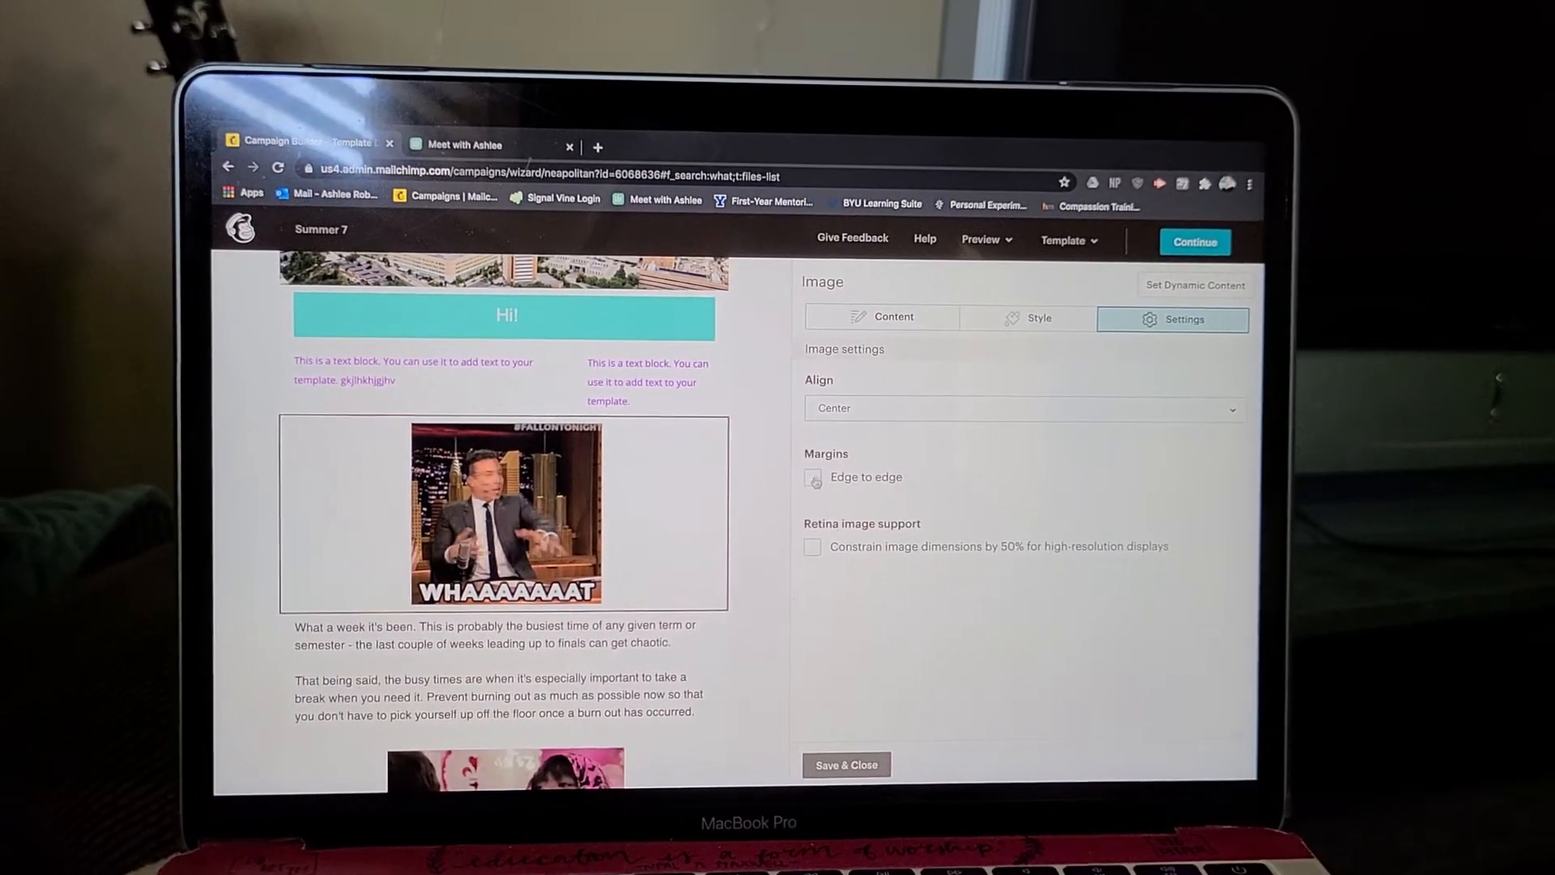
pyautogui.click(1021, 408)
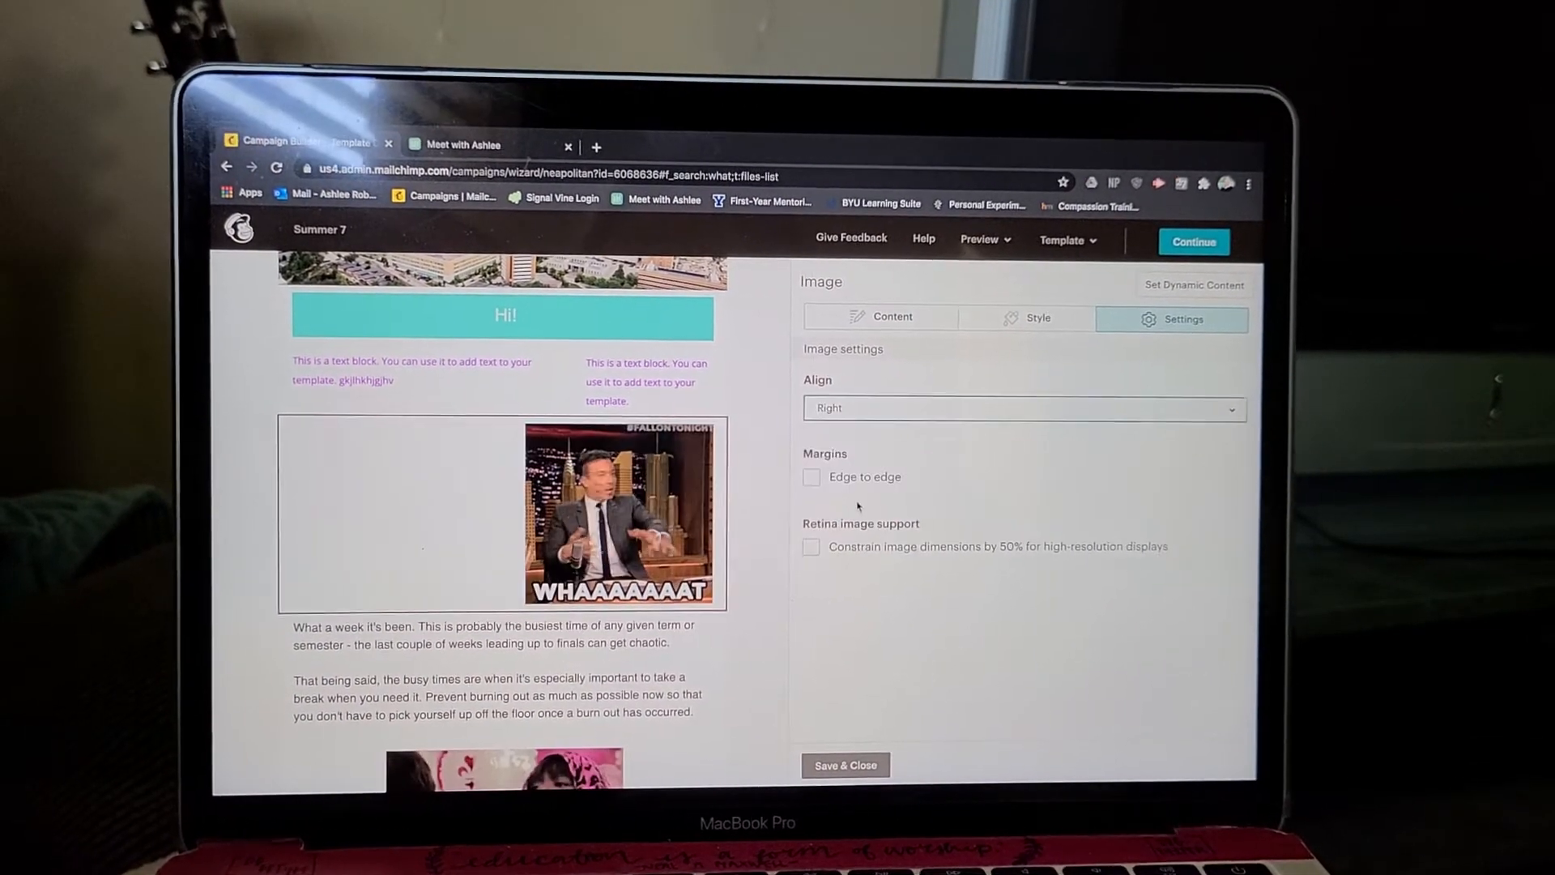
pyautogui.click(1021, 408)
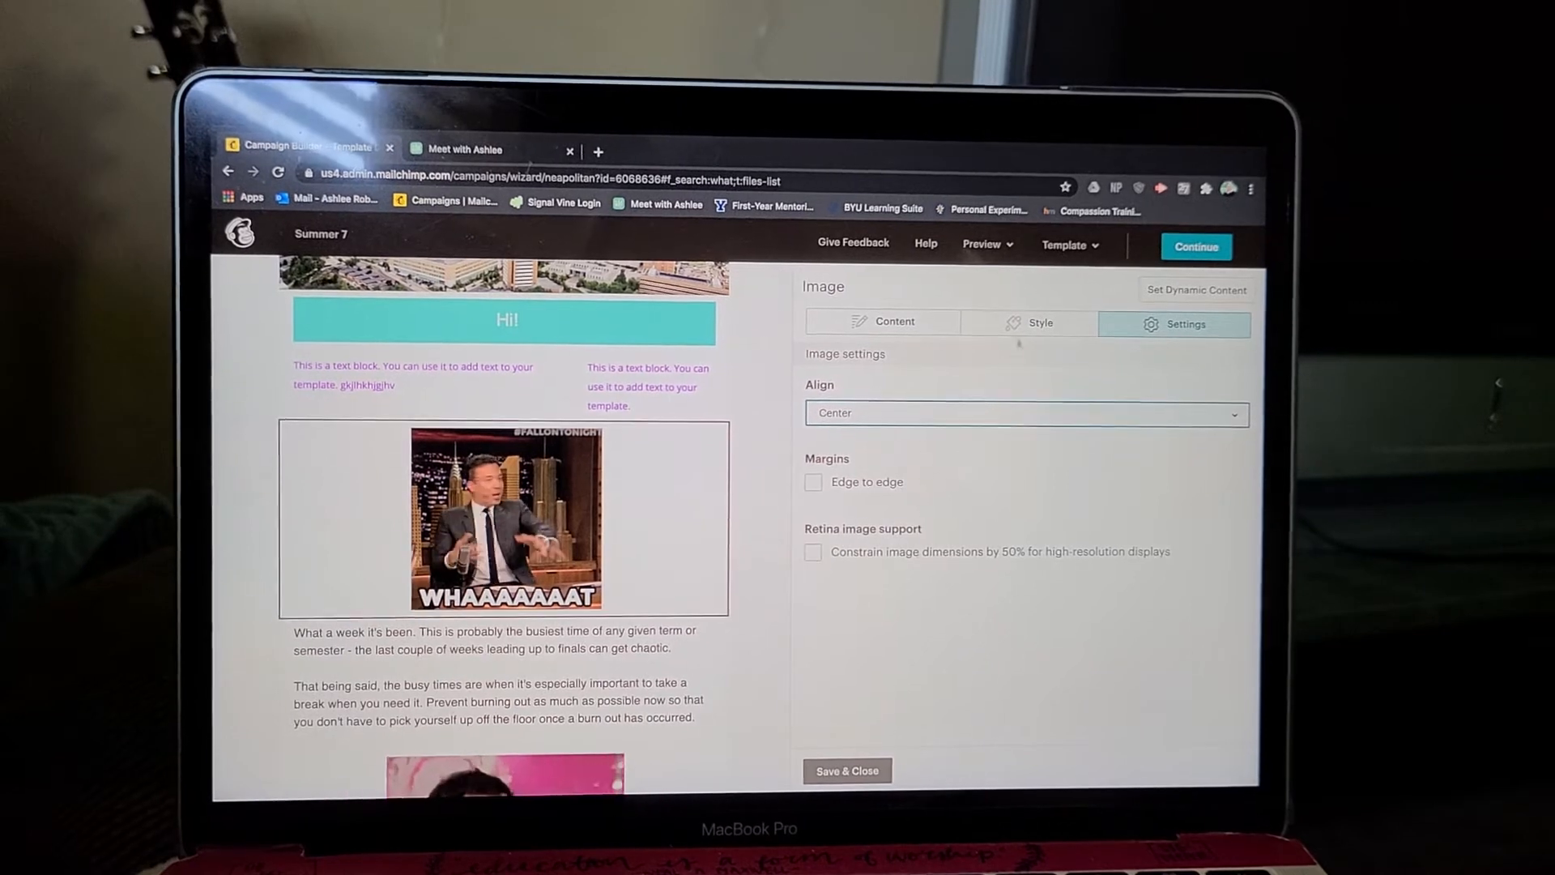
# Step: Set the GIF's border to Dotted and adjust the rounded corners slider
pyautogui.click(1031, 323)
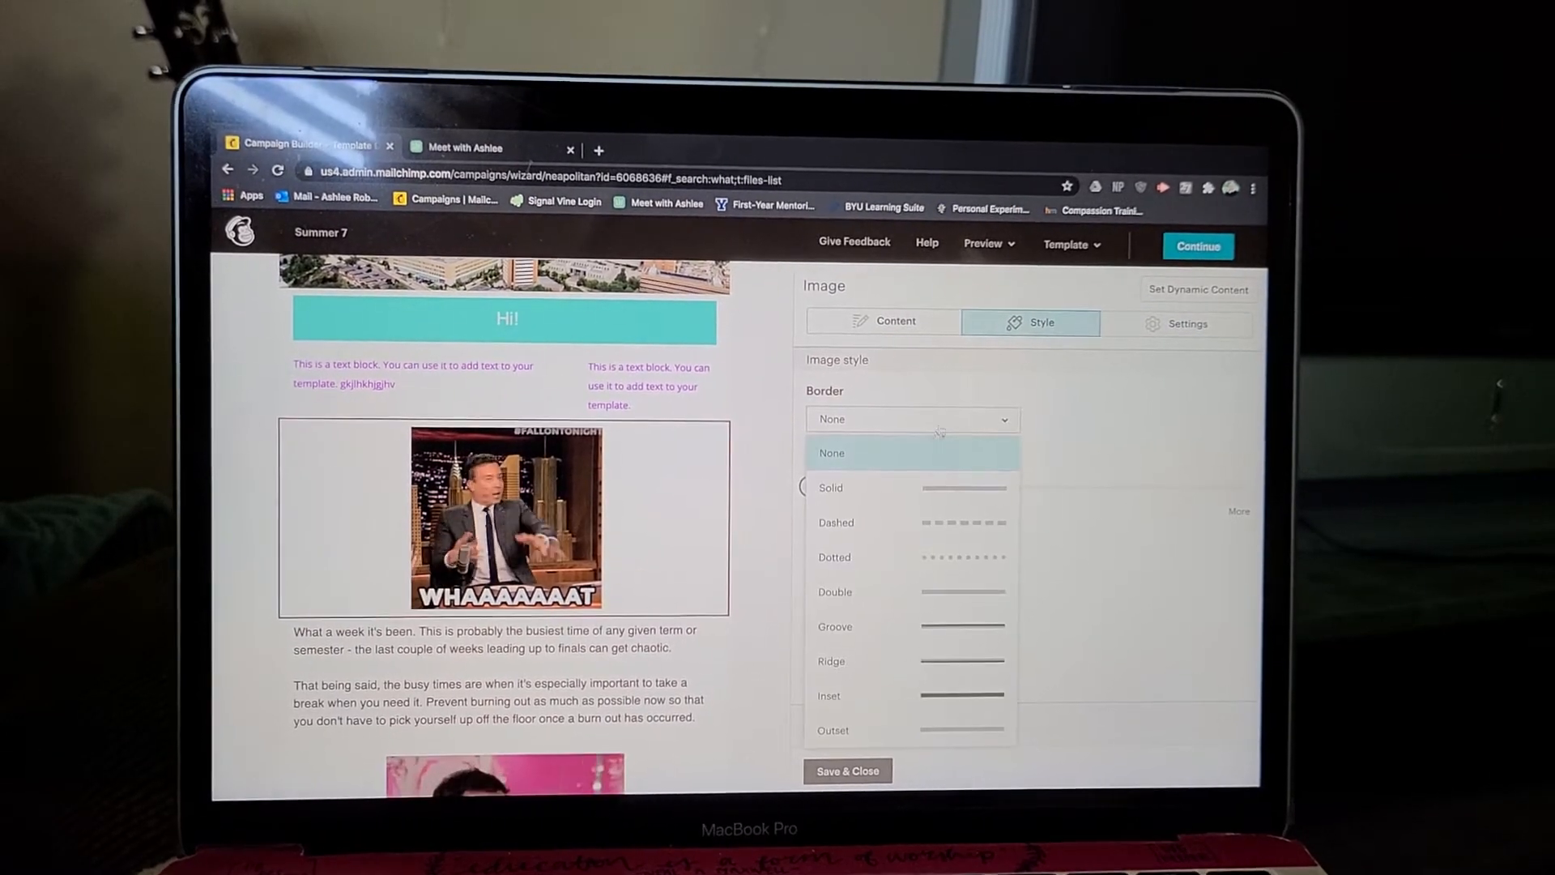
pyautogui.click(834, 556)
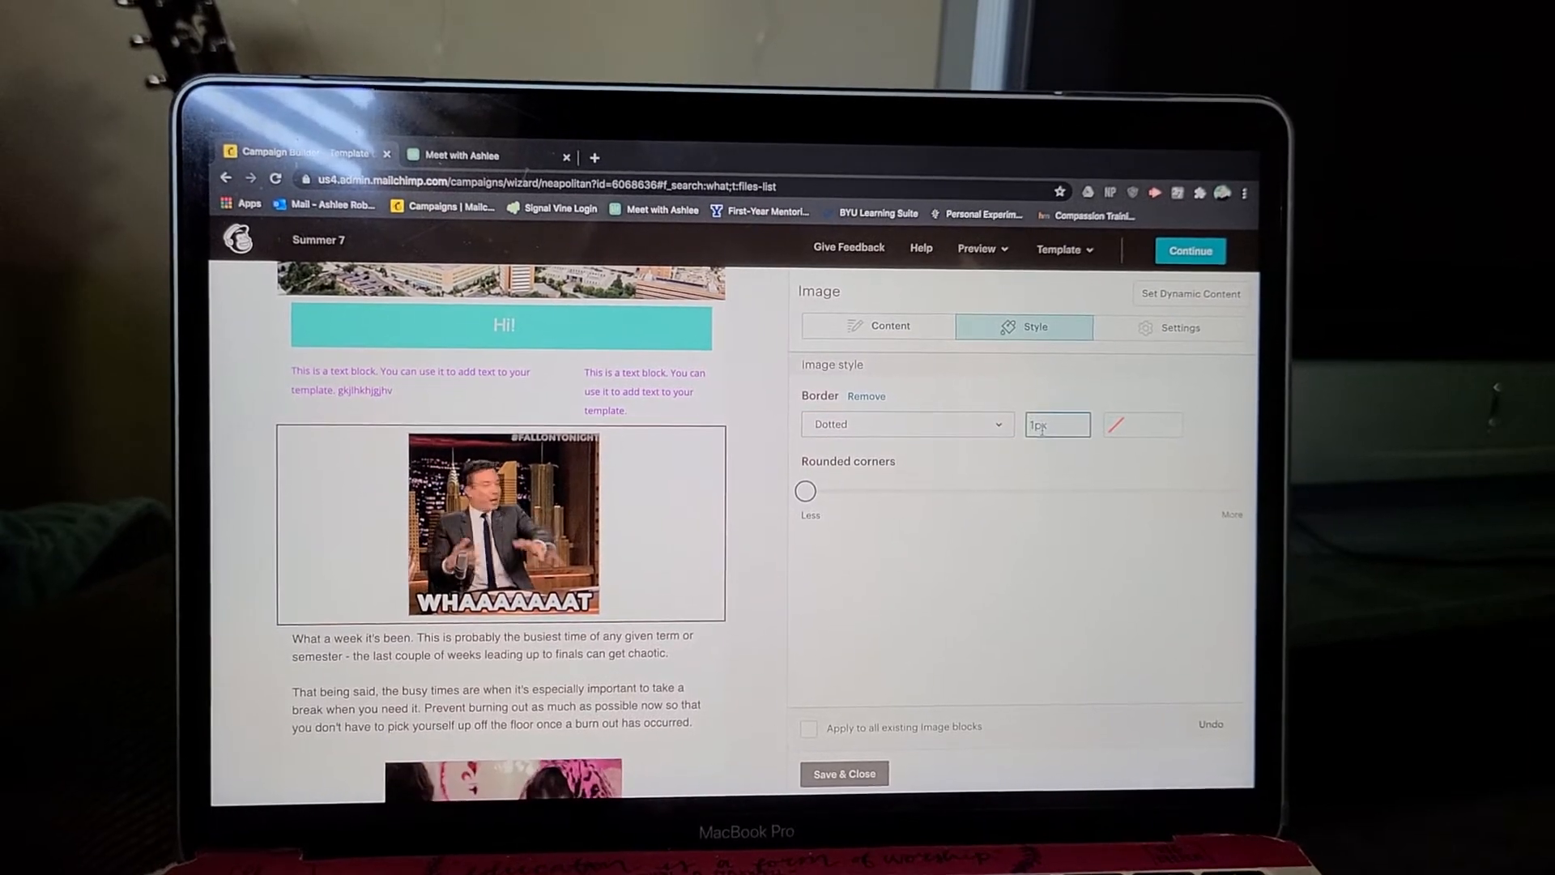
pyautogui.moveTo(805, 490); pyautogui.dragTo(875, 490)
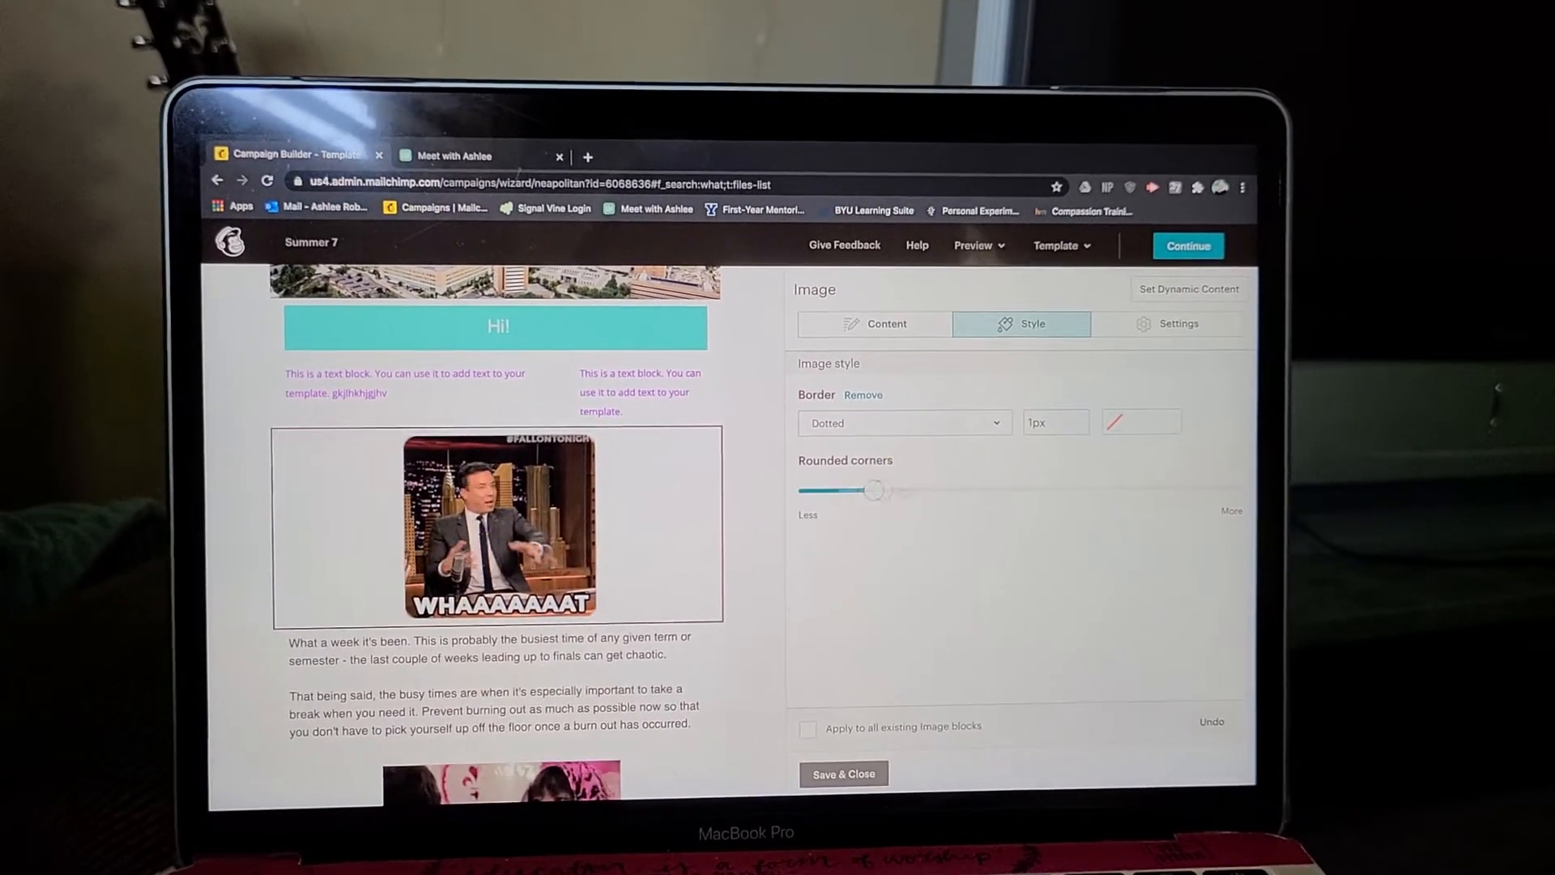
pyautogui.moveTo(873, 489); pyautogui.dragTo(810, 489)
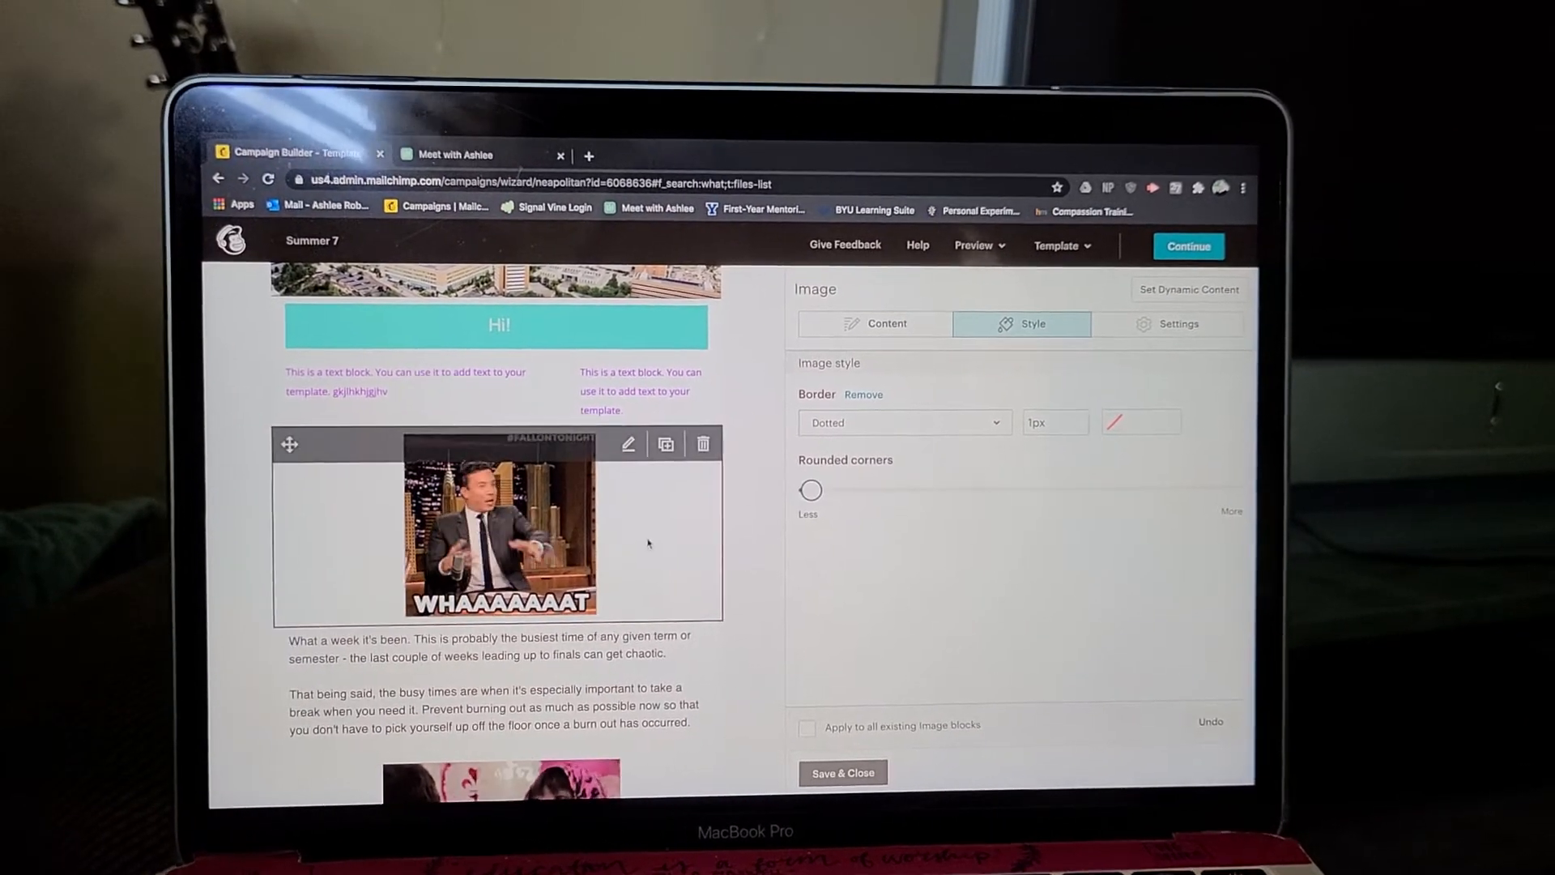
pyautogui.moveTo(812, 489); pyautogui.dragTo(1043, 489)
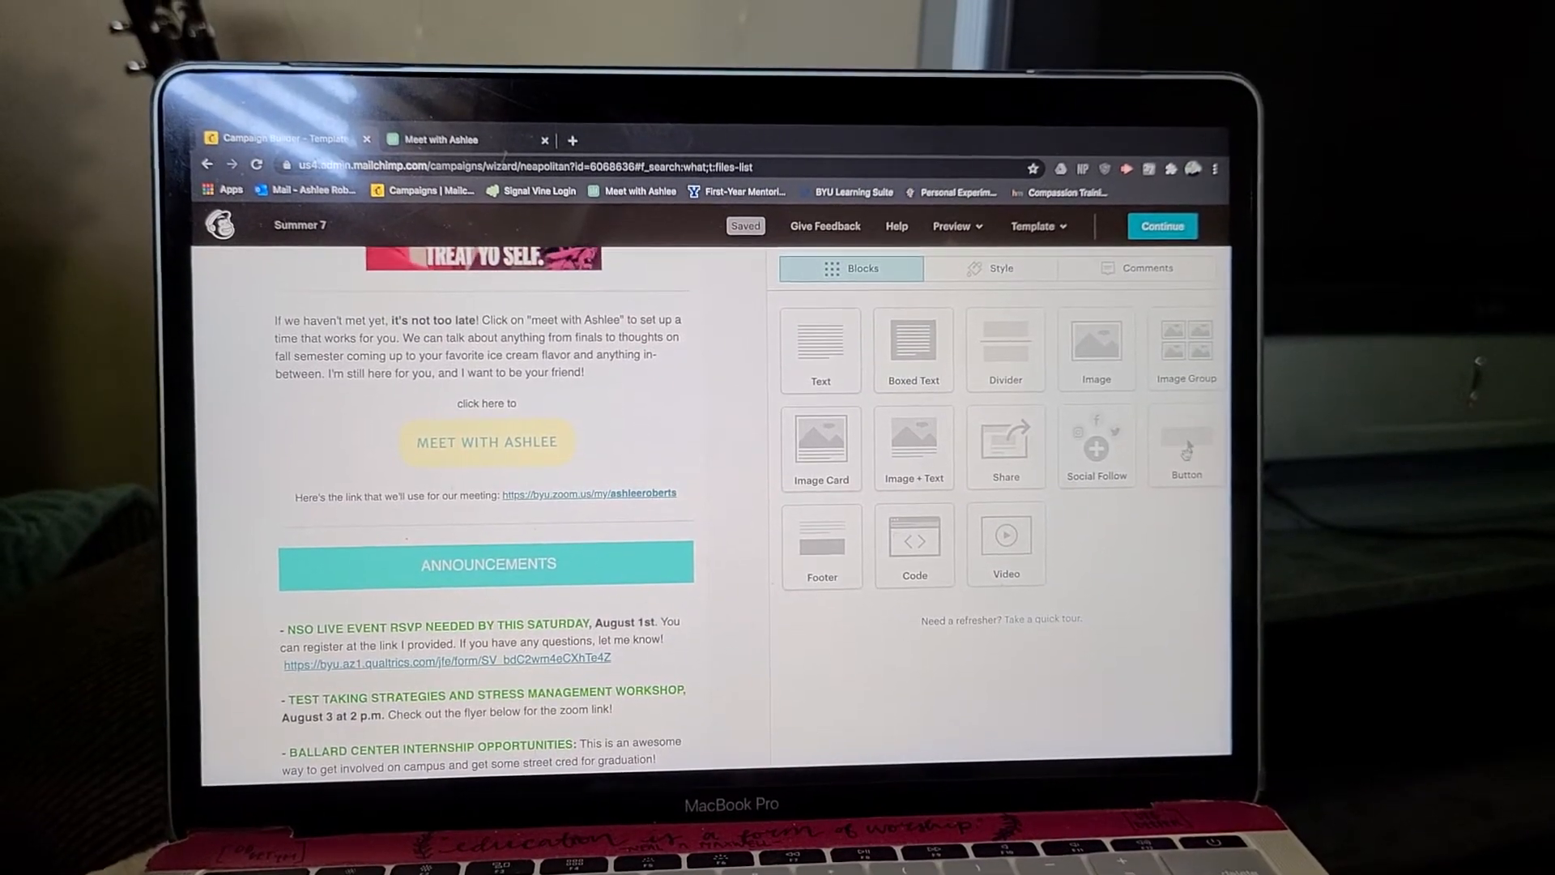
# Step: Inspect the placeholder Boxed Text block's style, then delete it and confirm
pyautogui.click(486, 442)
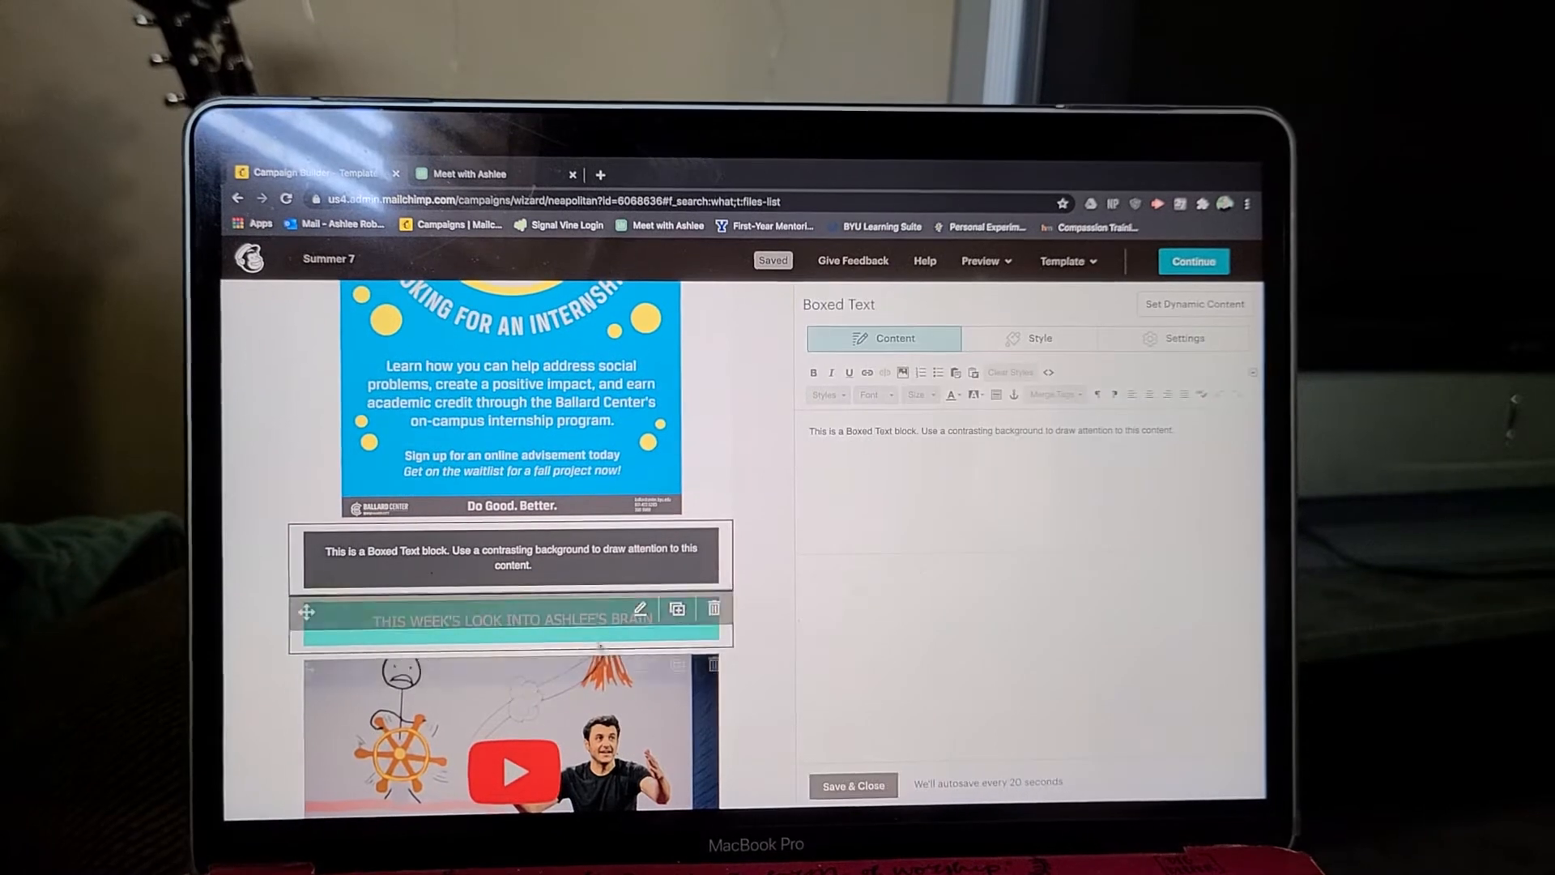
pyautogui.click(1039, 340)
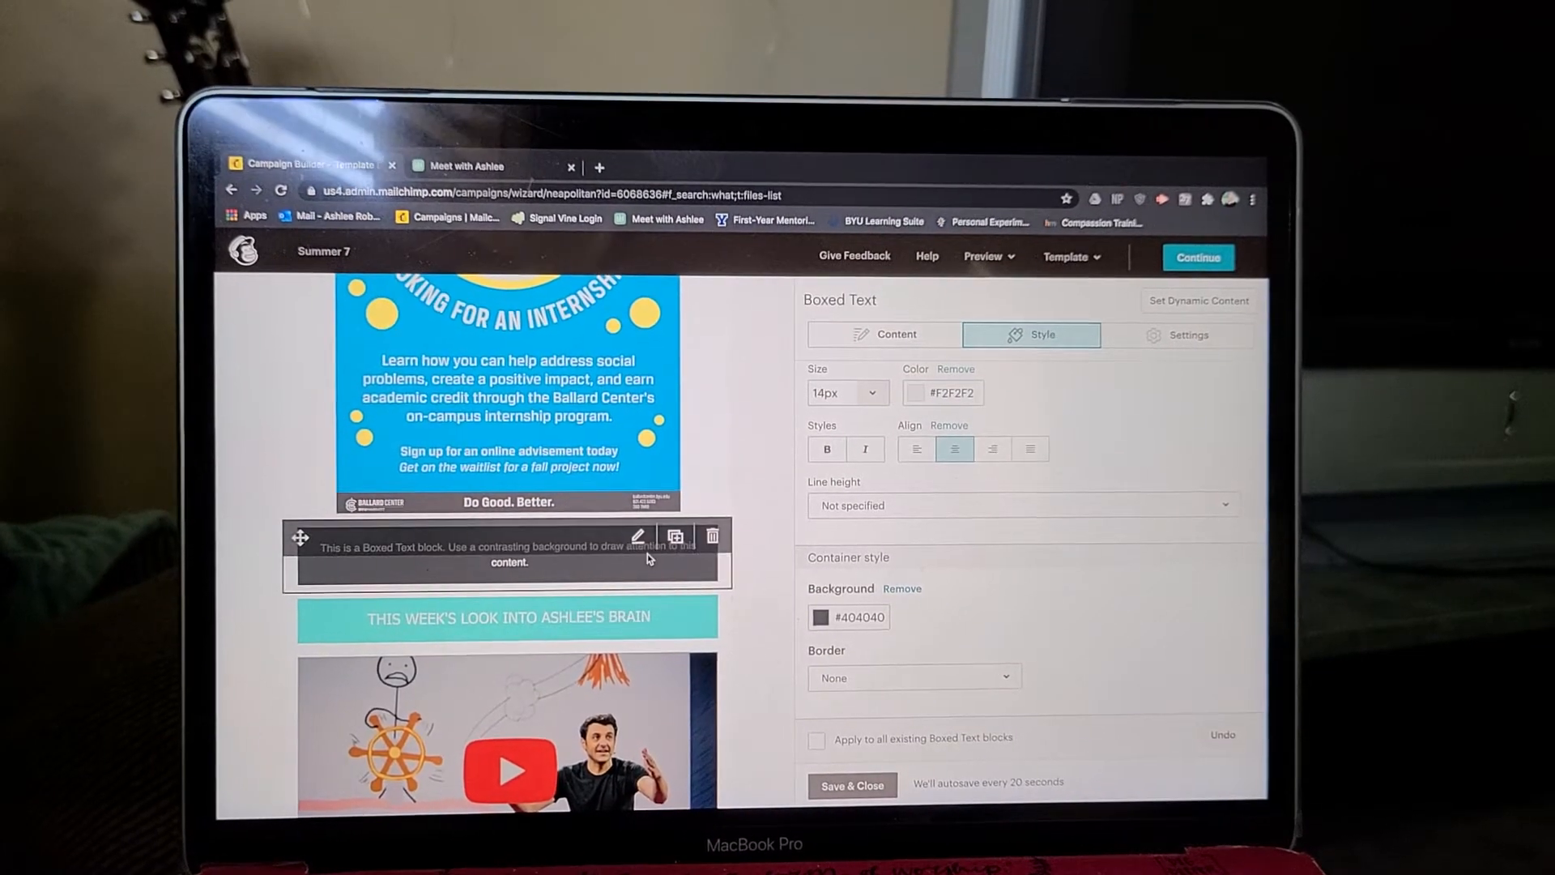
pyautogui.click(711, 536)
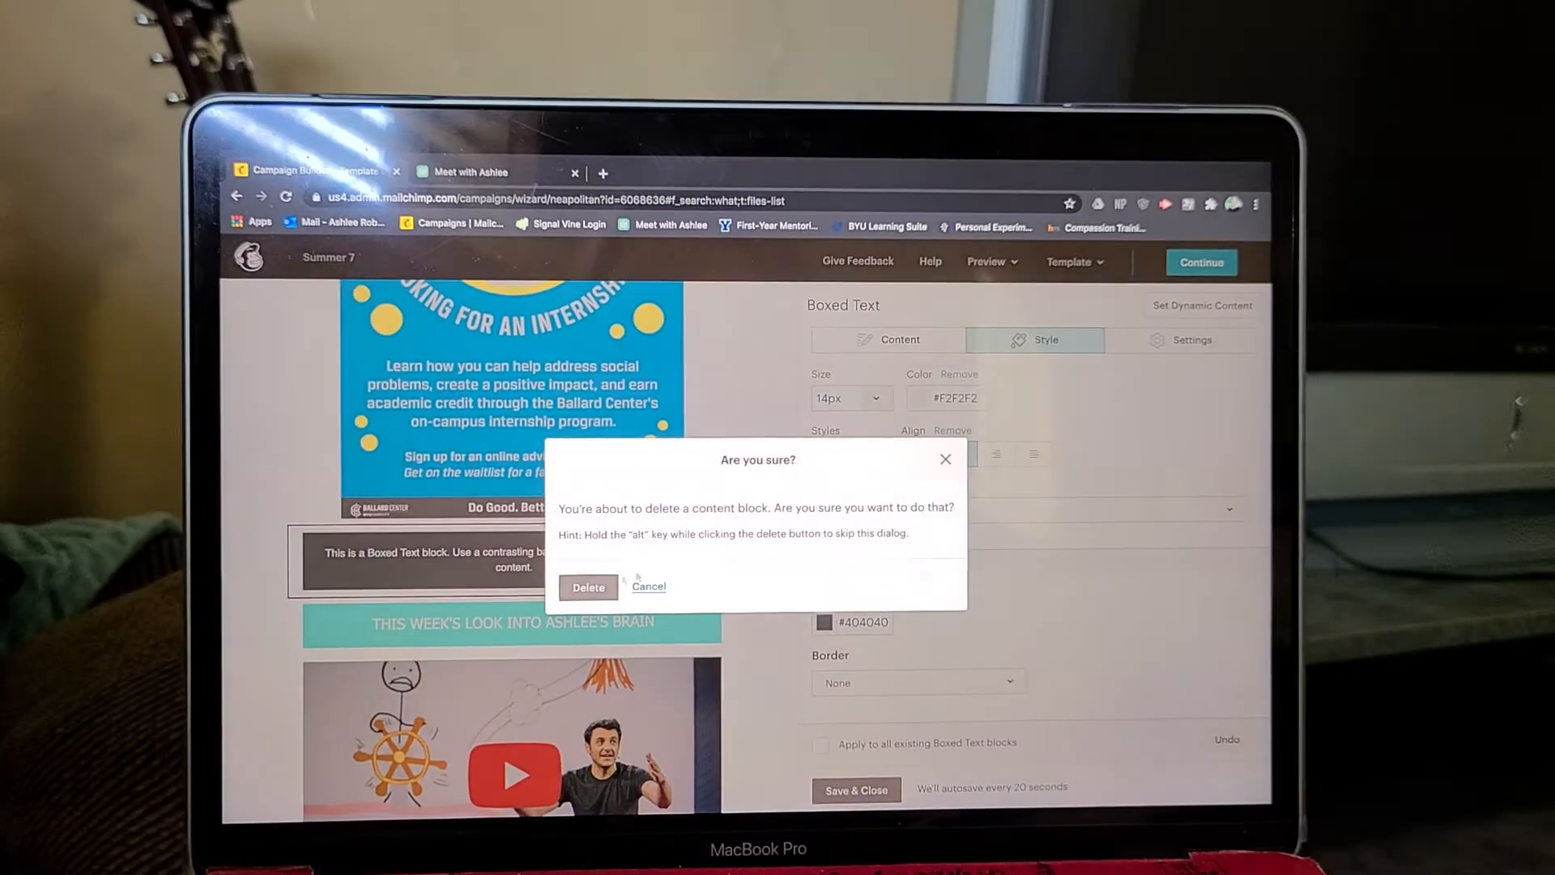
pyautogui.click(588, 586)
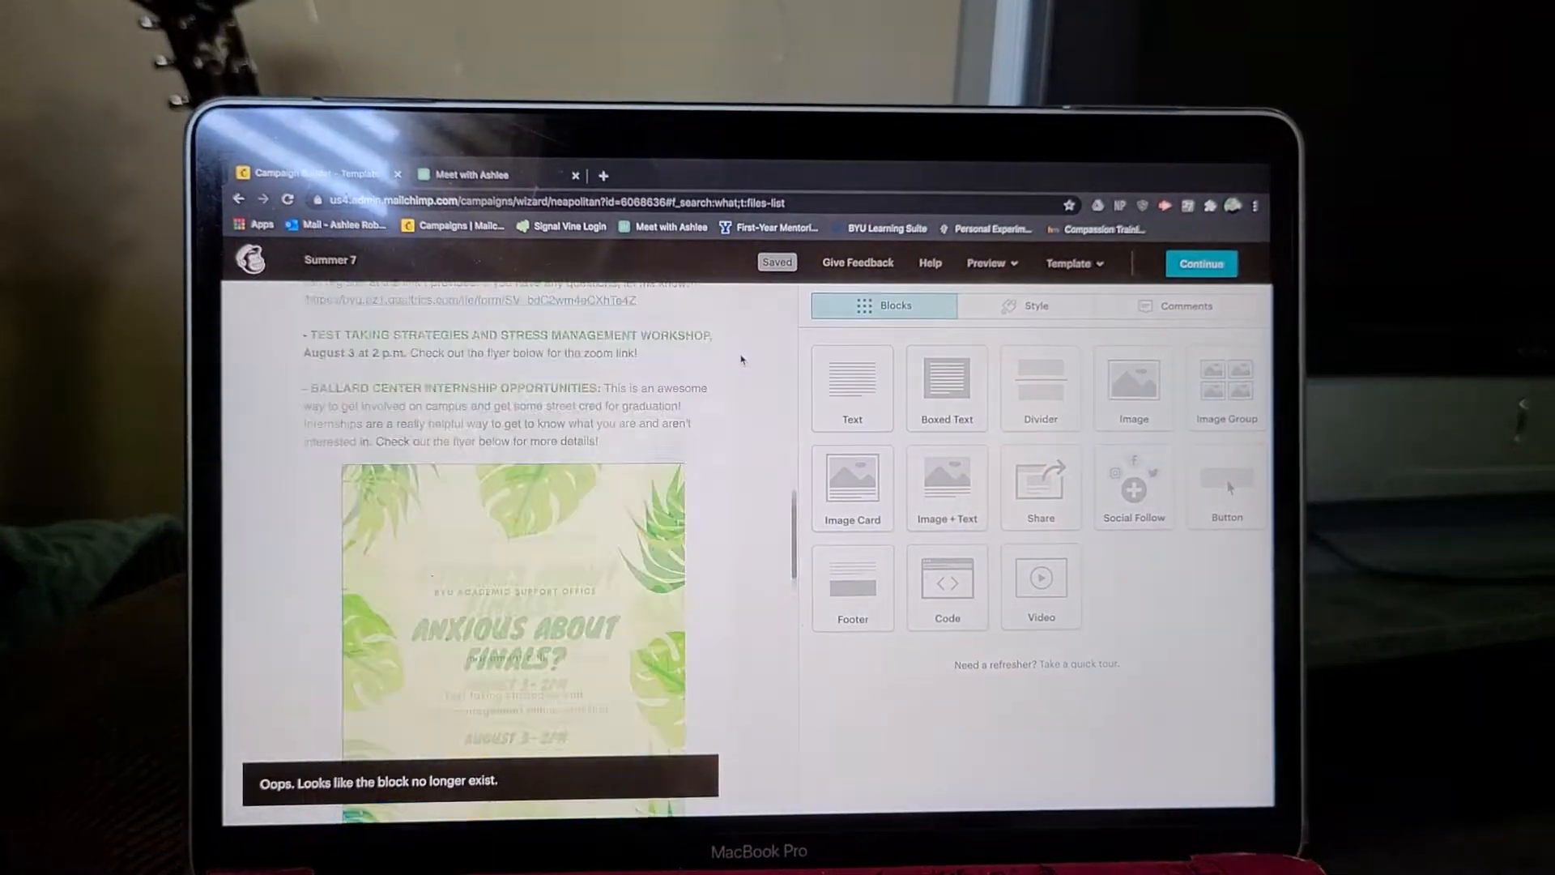
pyautogui.scroll(-3)
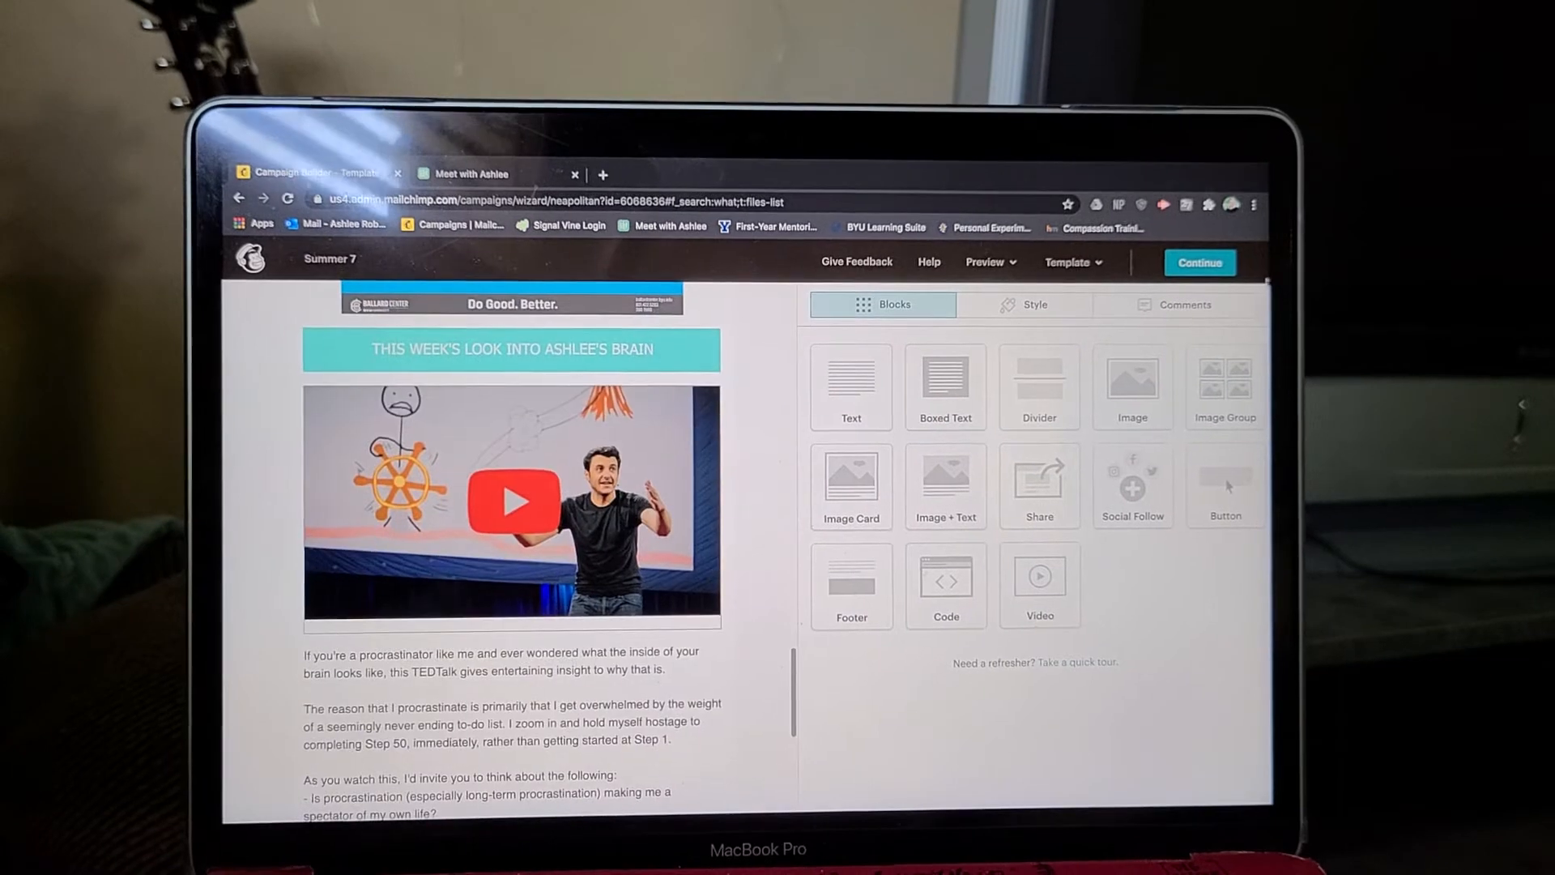
# Step: Continue to the Summer 7 checklist and scroll down to its content preview
pyautogui.click(1200, 261)
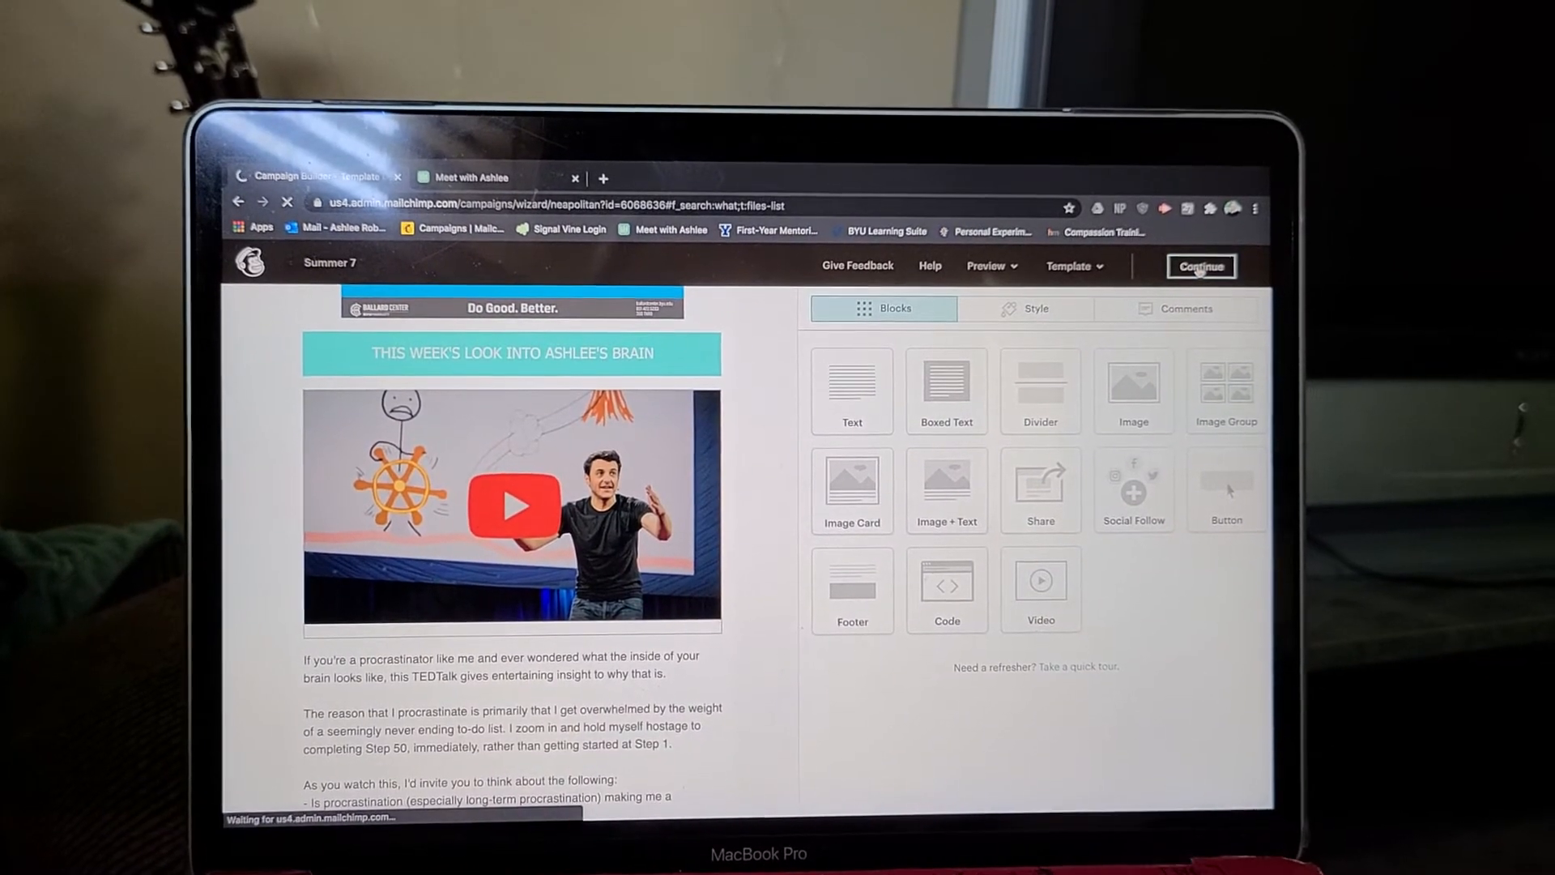
pyautogui.click(1200, 265)
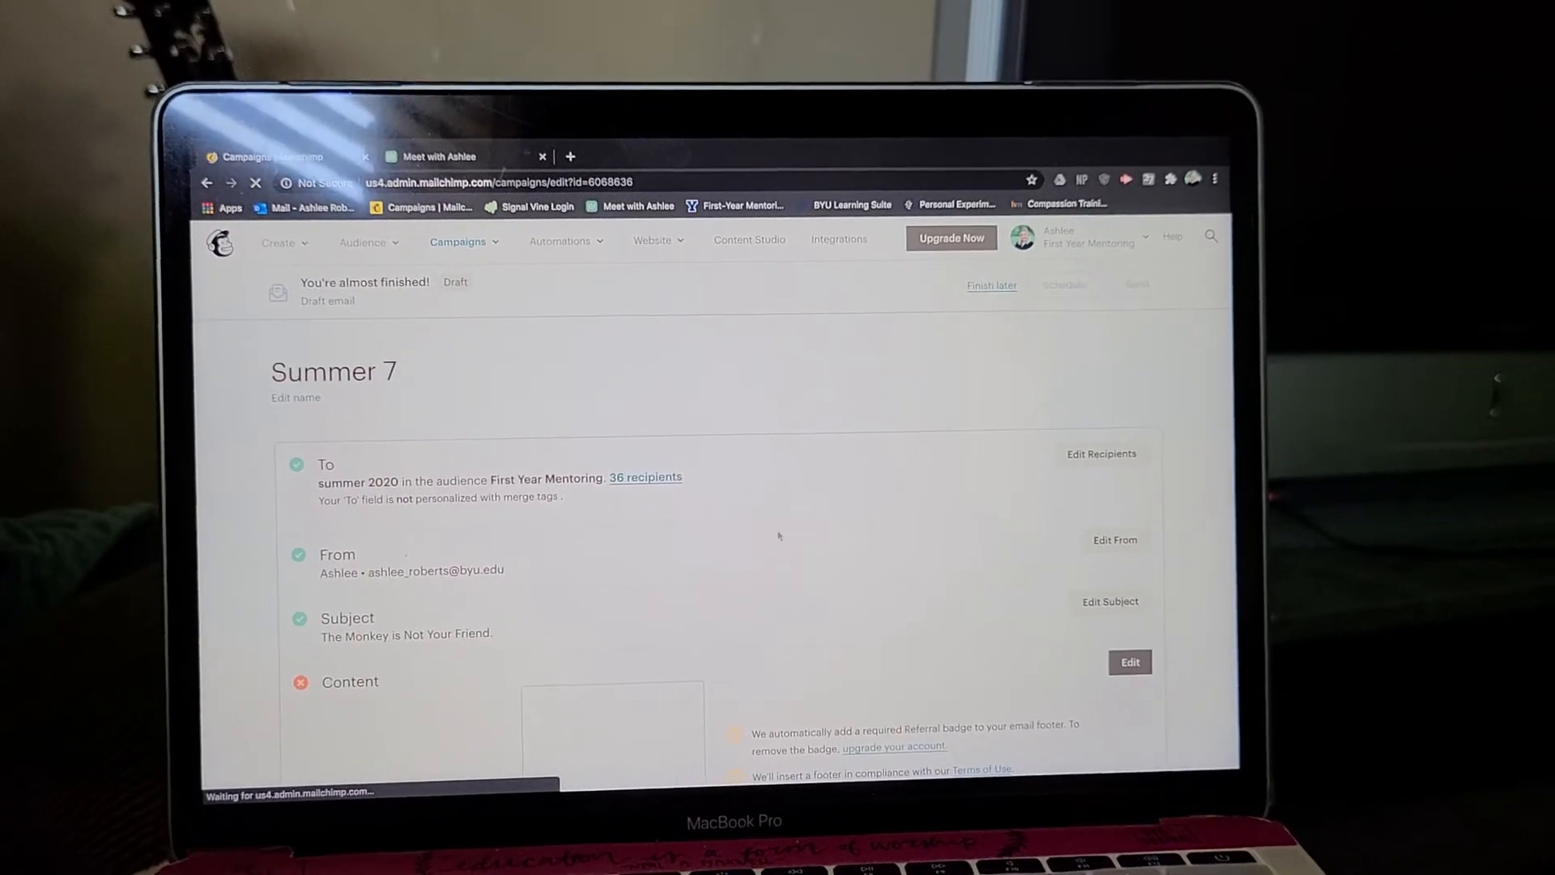
pyautogui.scroll(-3)
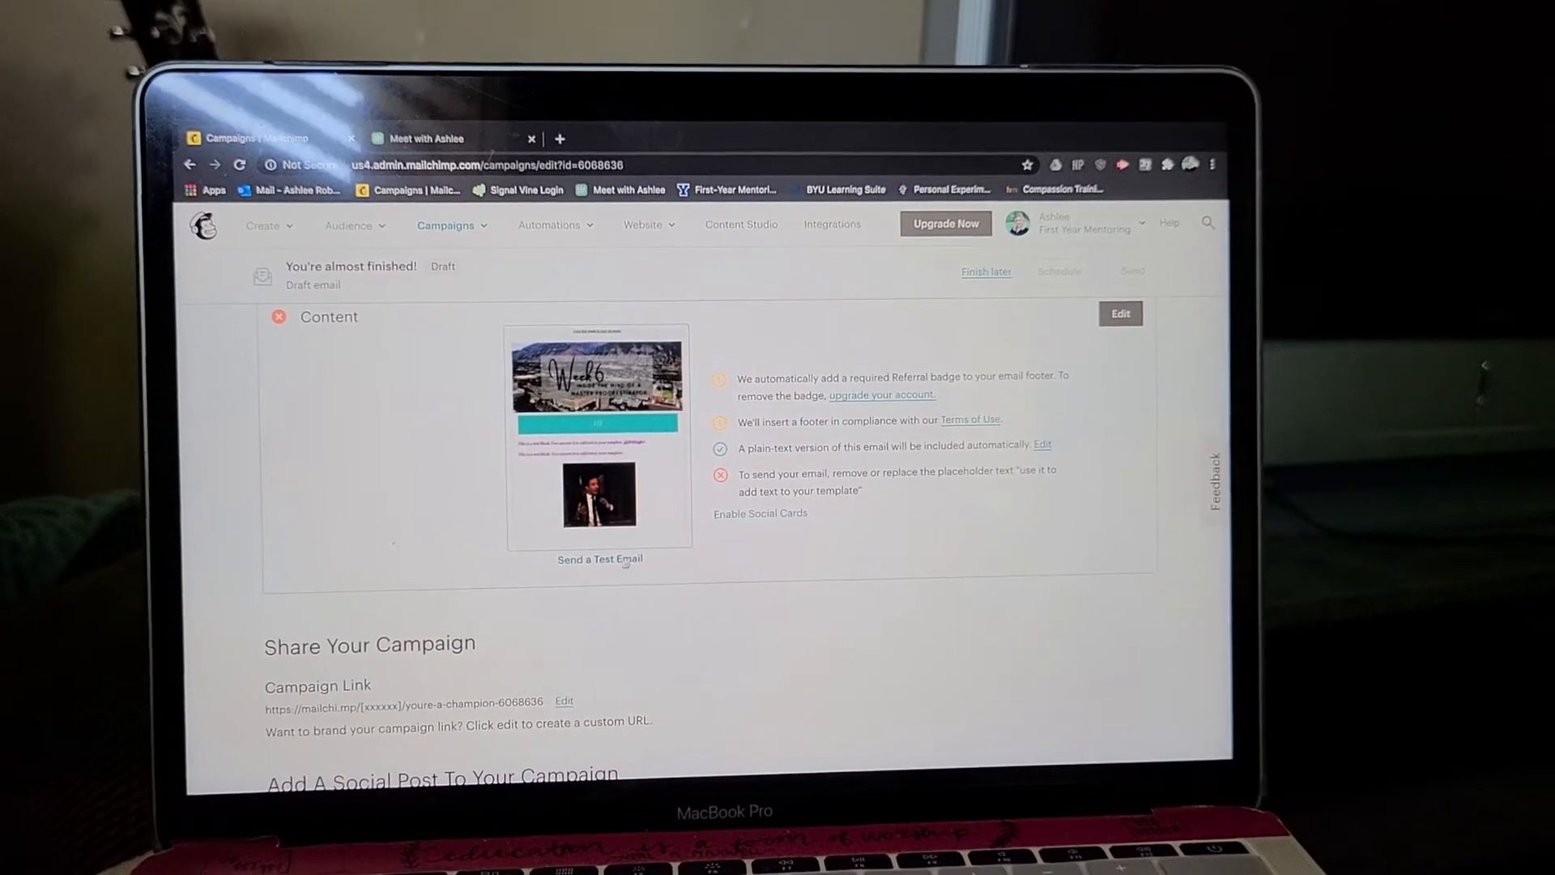
pyautogui.click(599, 558)
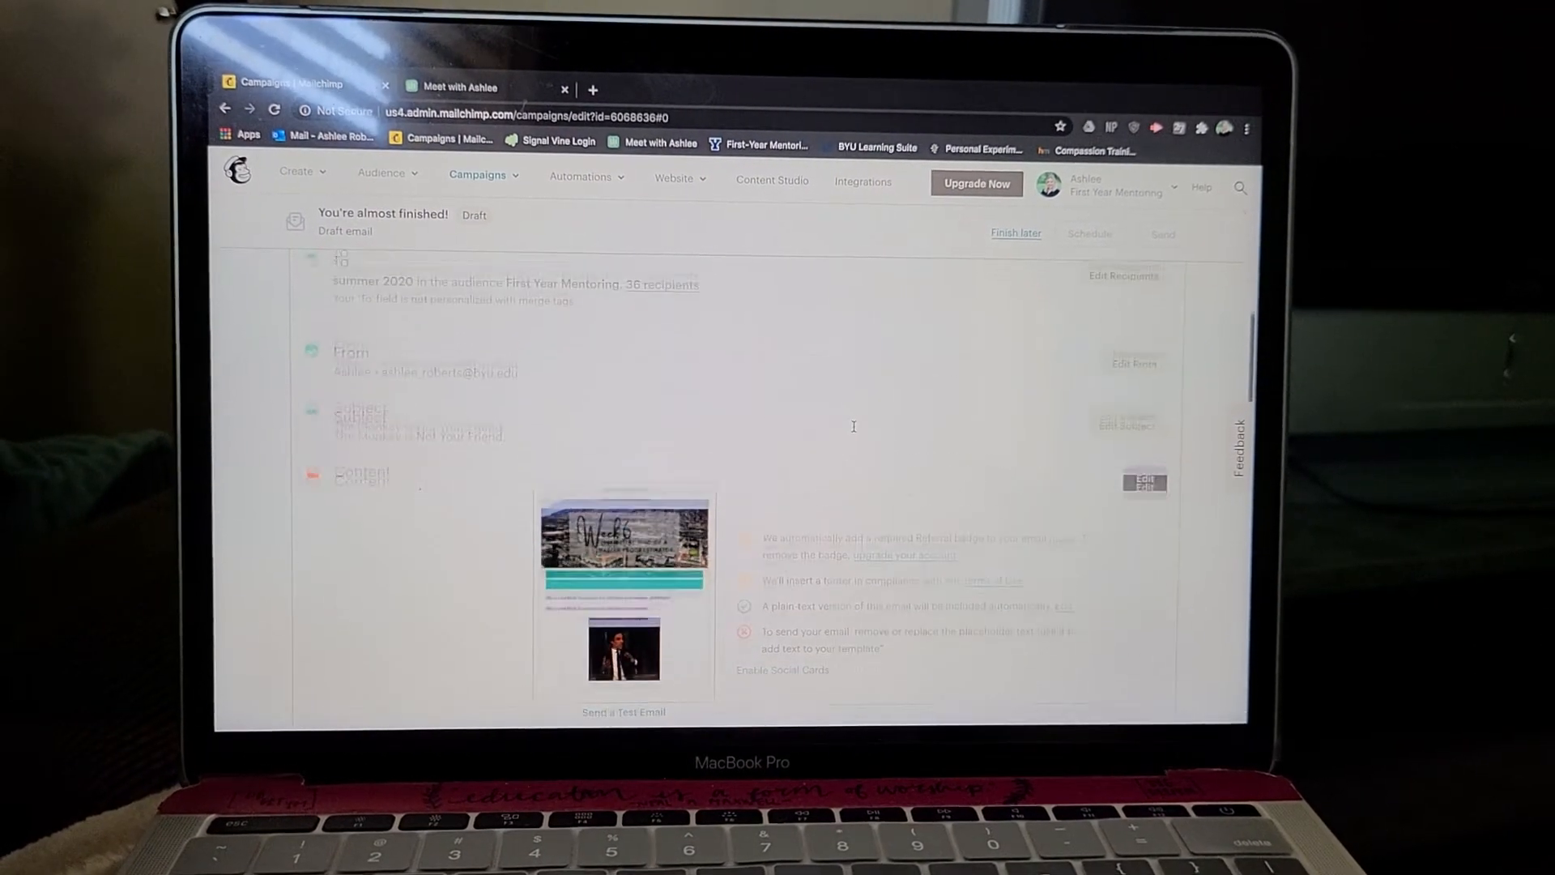
pyautogui.scroll(-3)
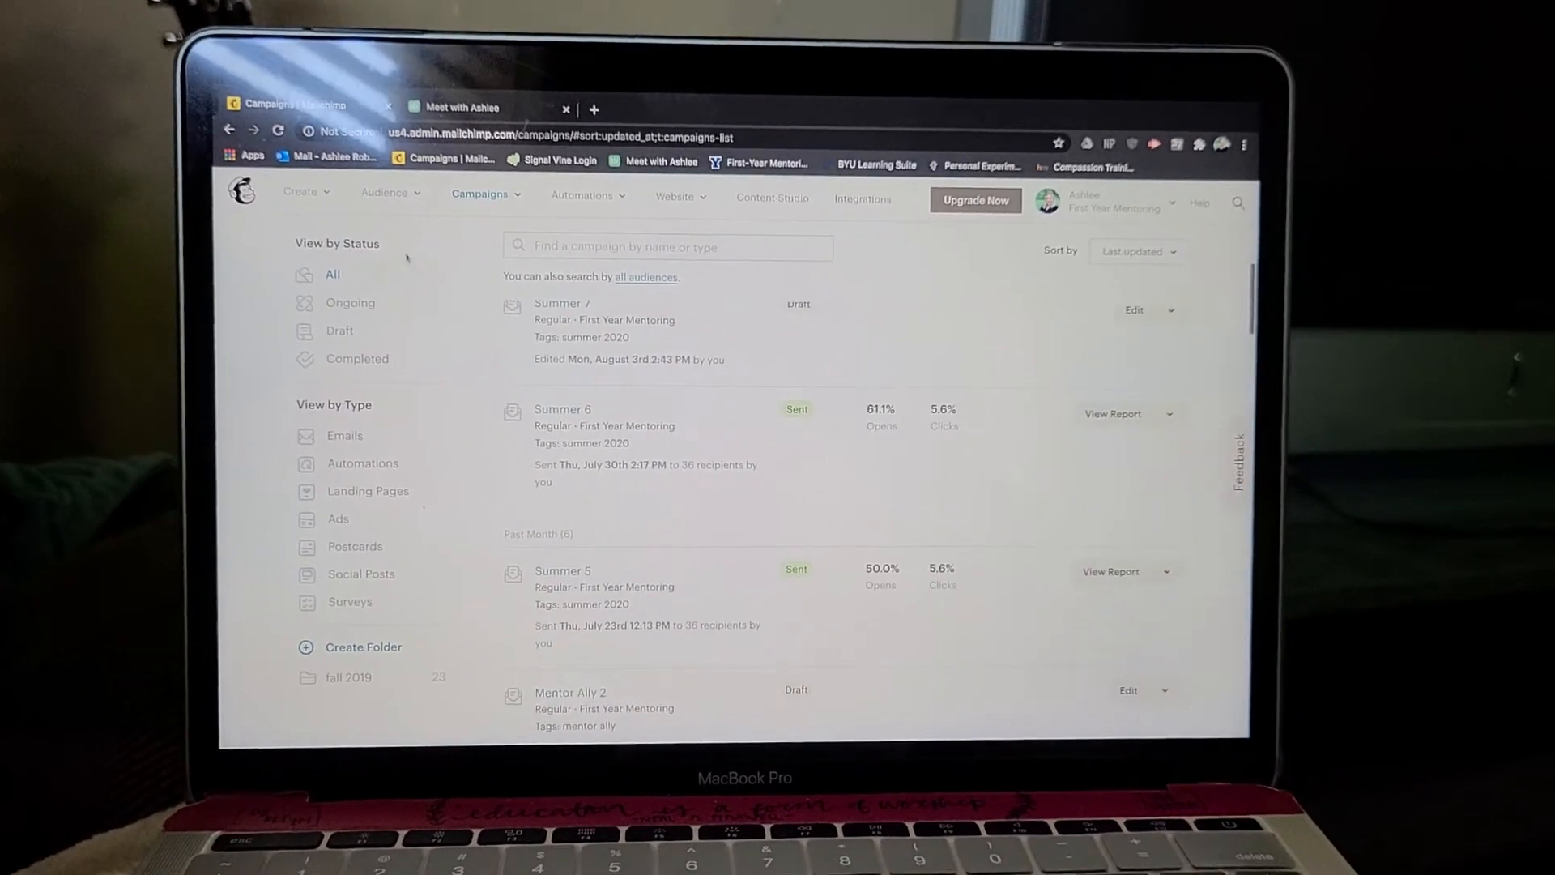
# Step: Open the 'fall 2019' folder and scroll through its sent campaigns
pyautogui.click(348, 676)
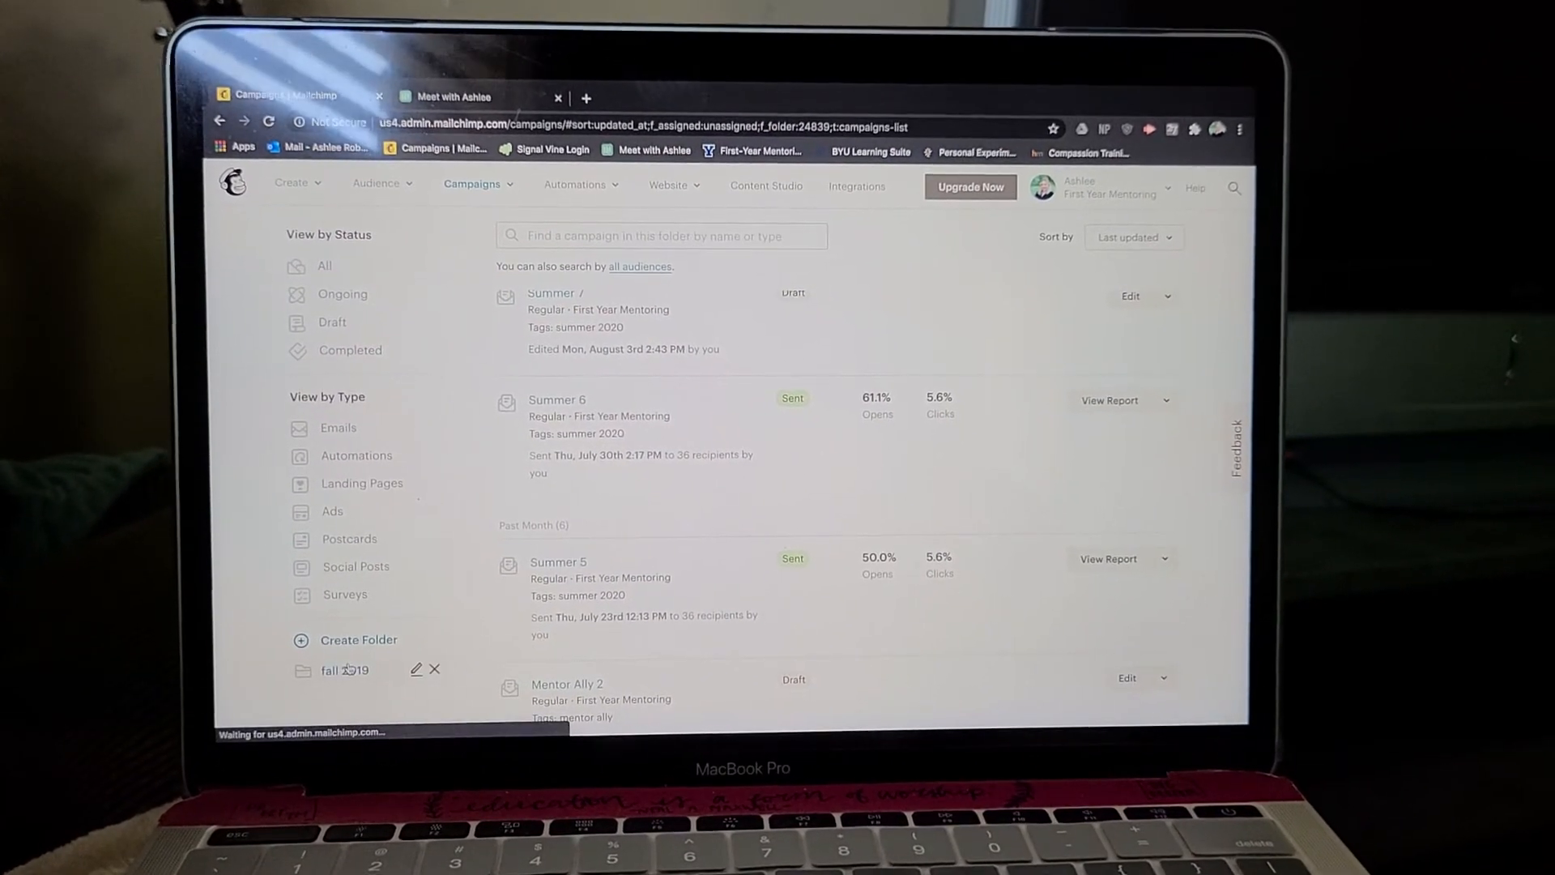
pyautogui.scroll(-3)
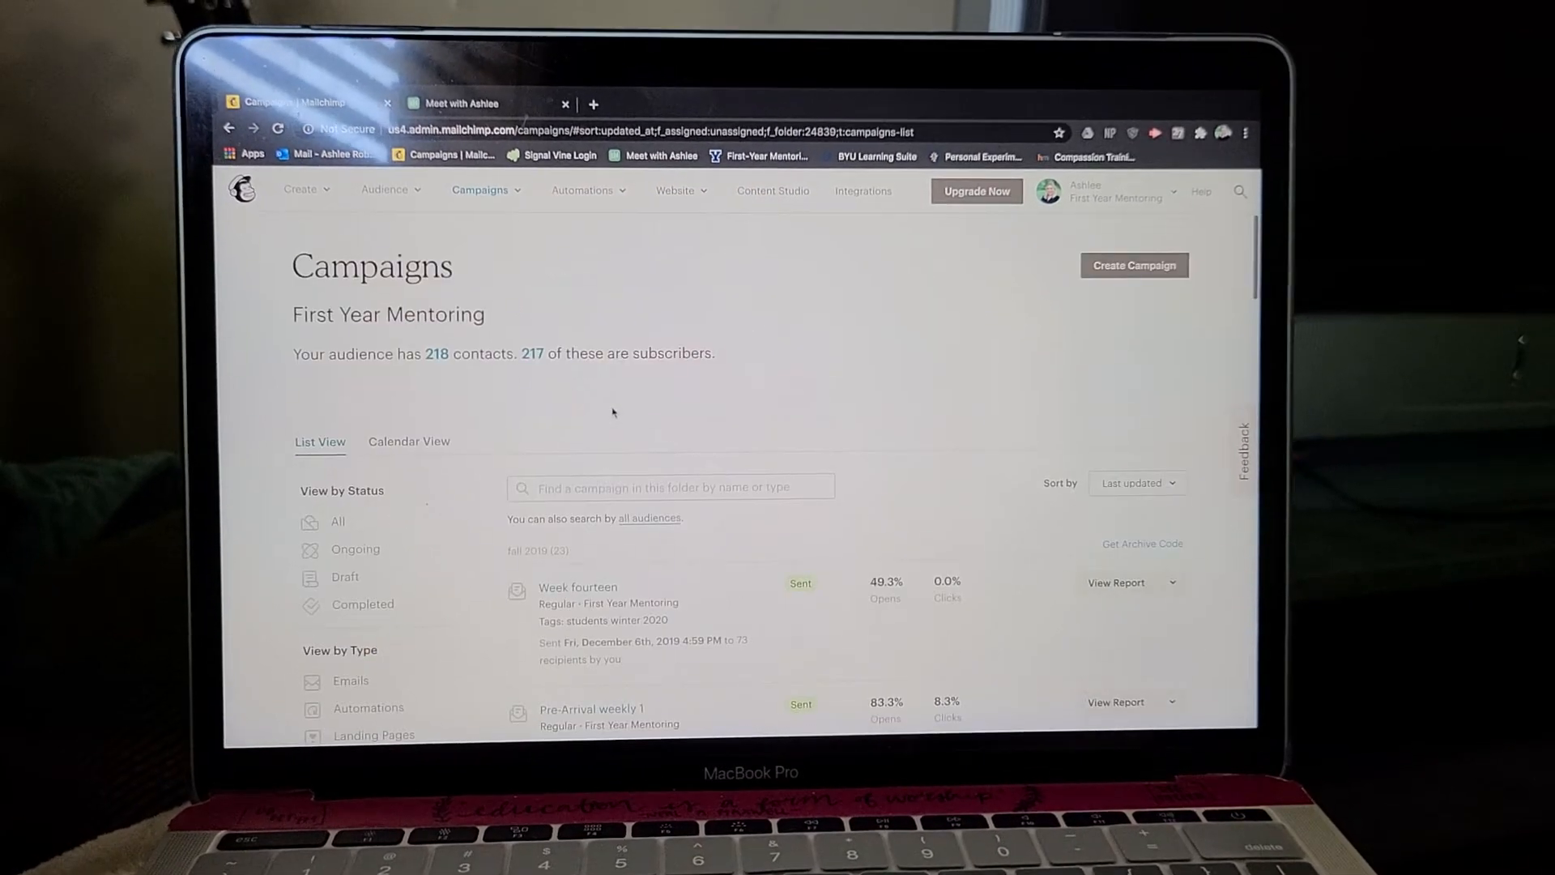
pyautogui.scroll(-3)
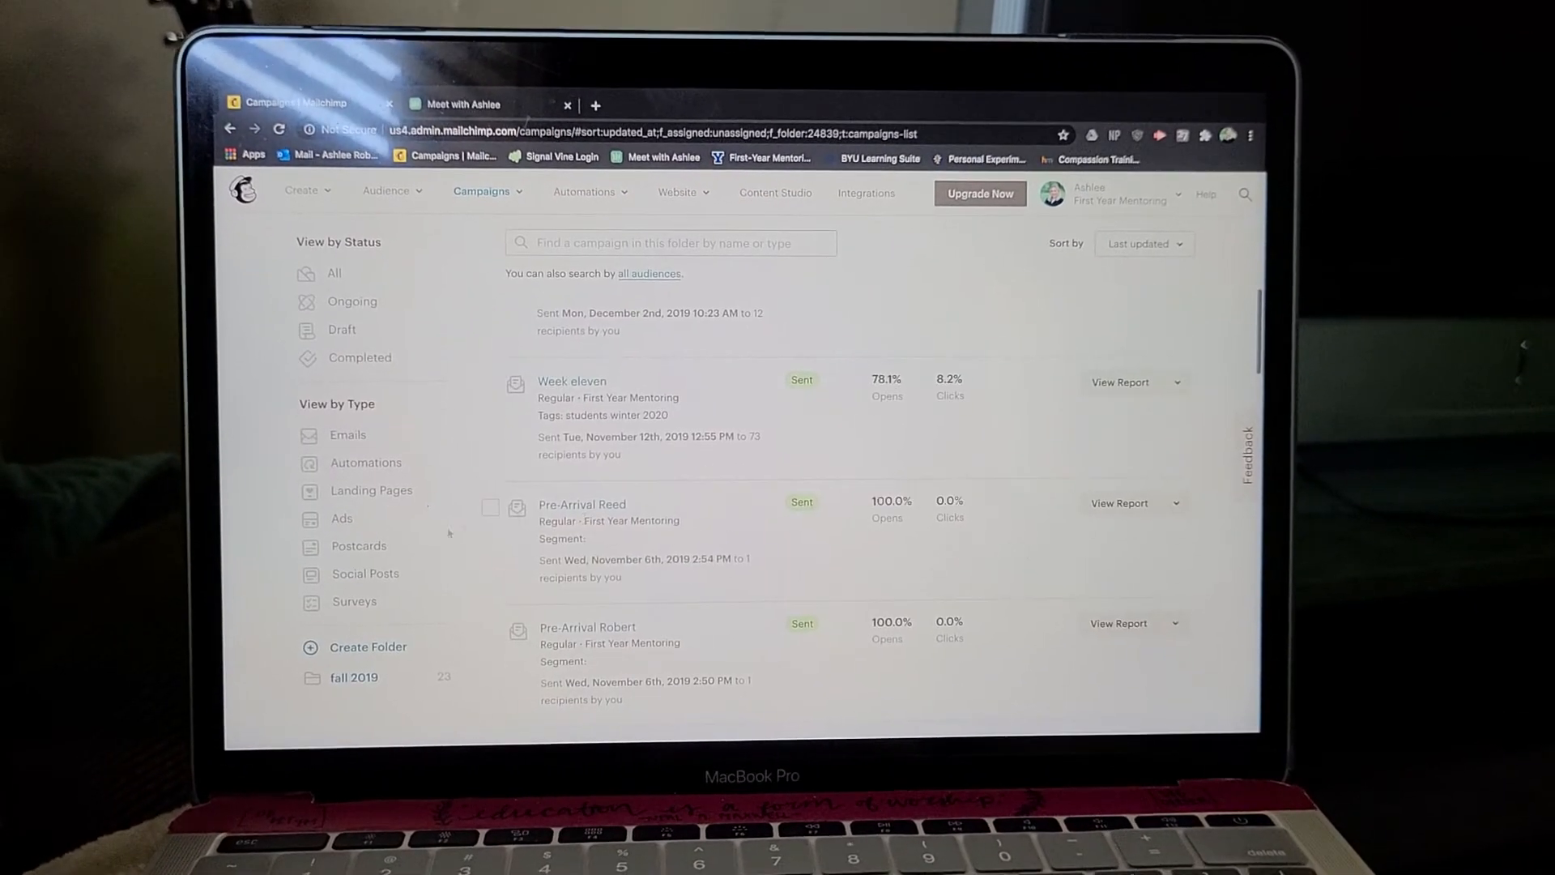